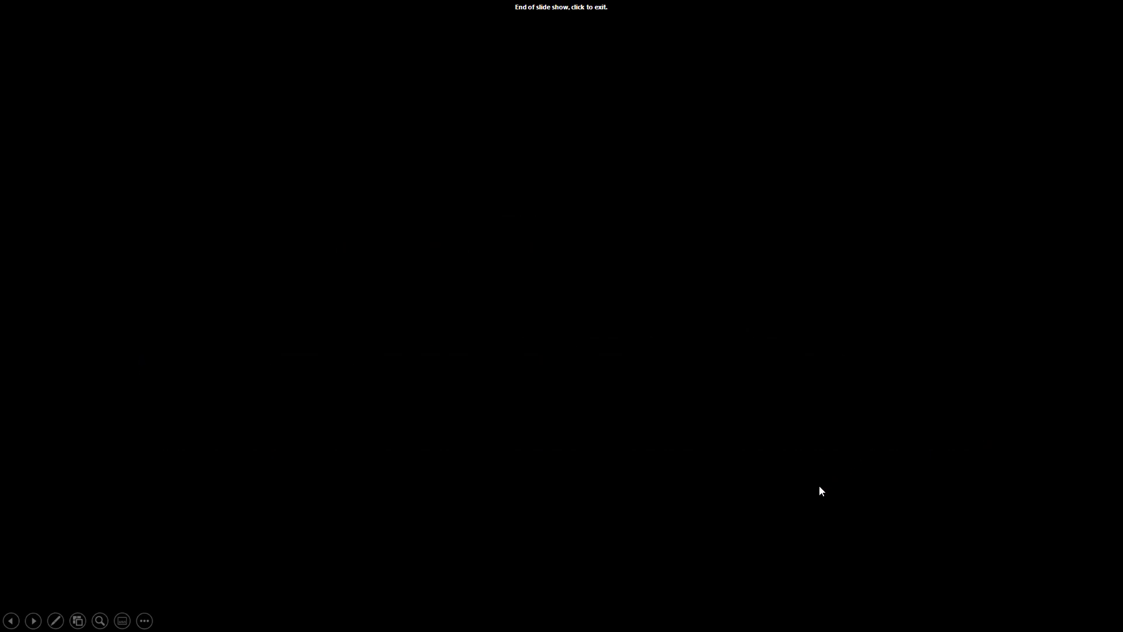
Step: Exit the slide show and set slide 2's background to solid black via Format Background
click(821, 490)
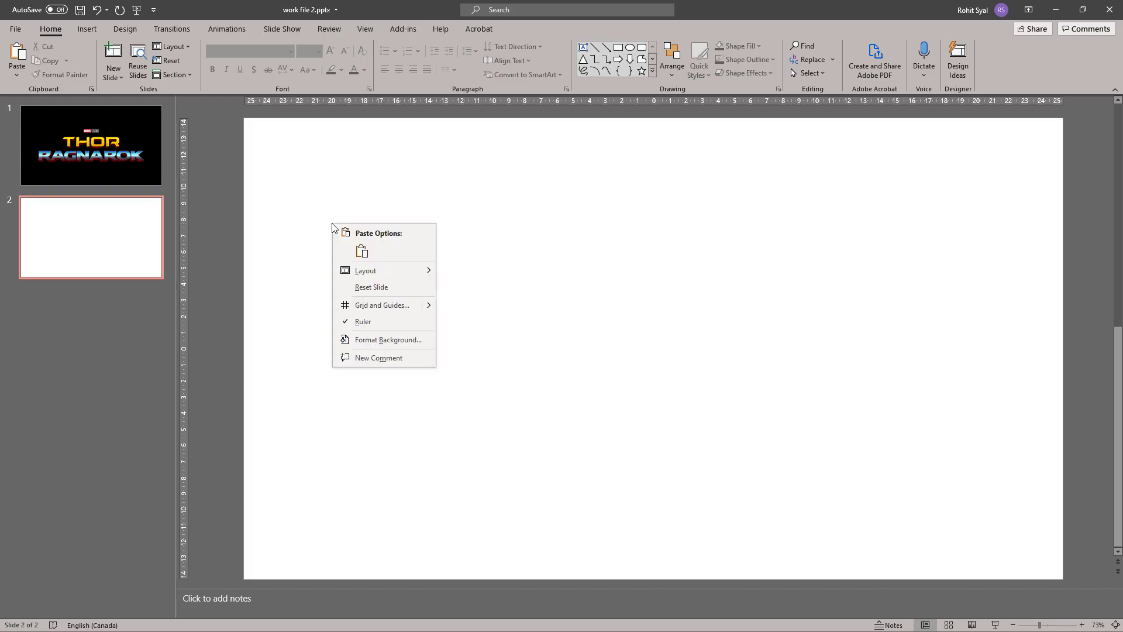
click(388, 339)
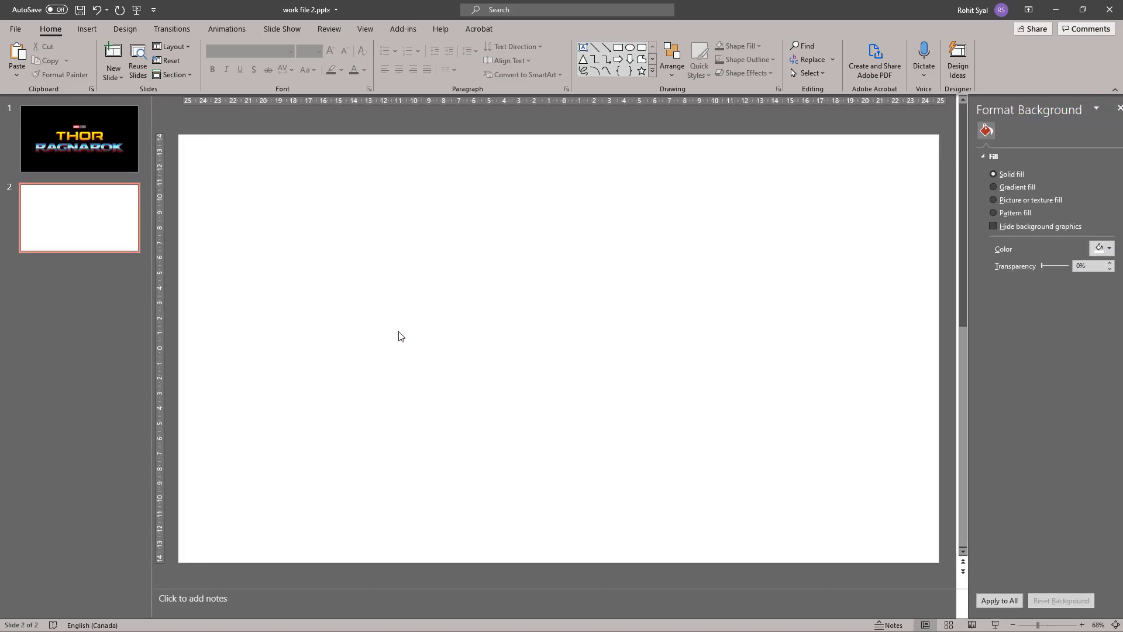
click(1098, 248)
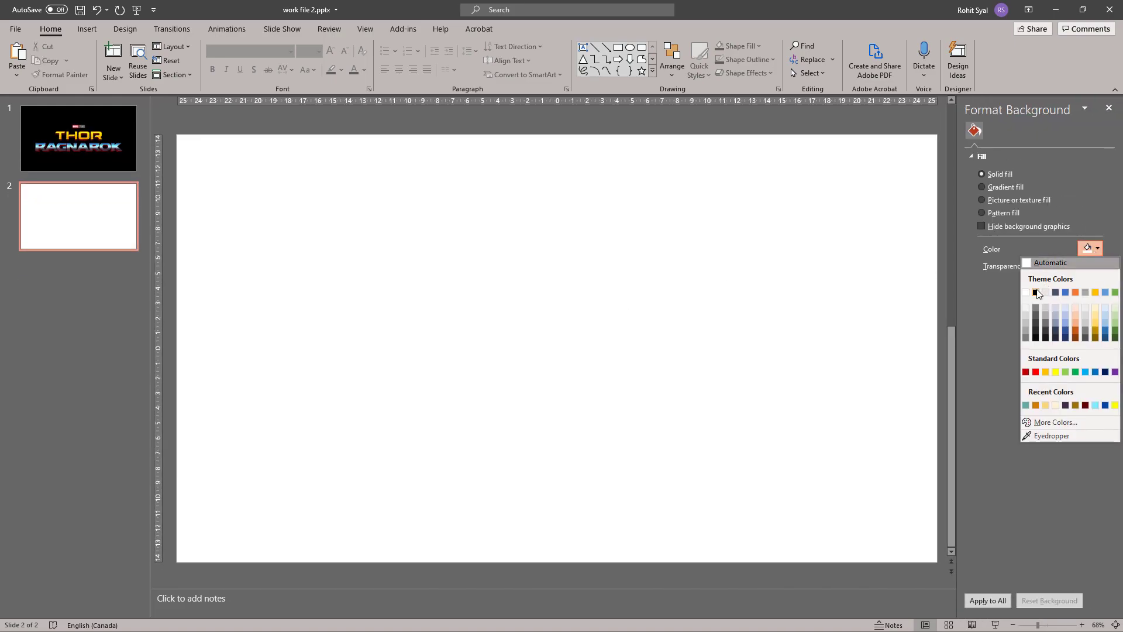
click(1038, 291)
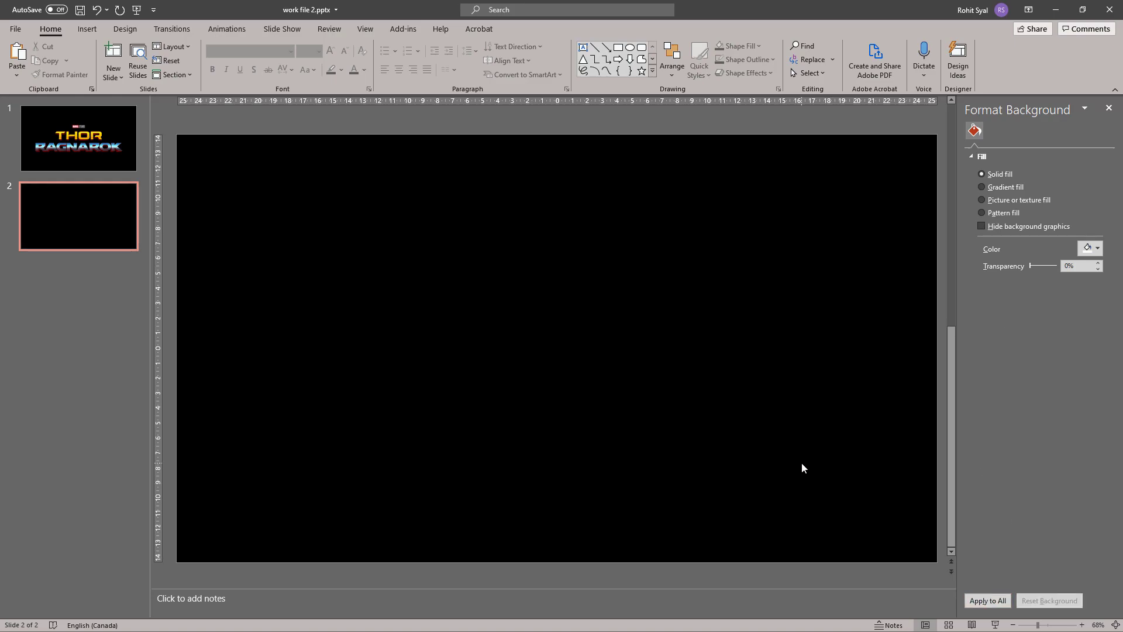
click(1109, 109)
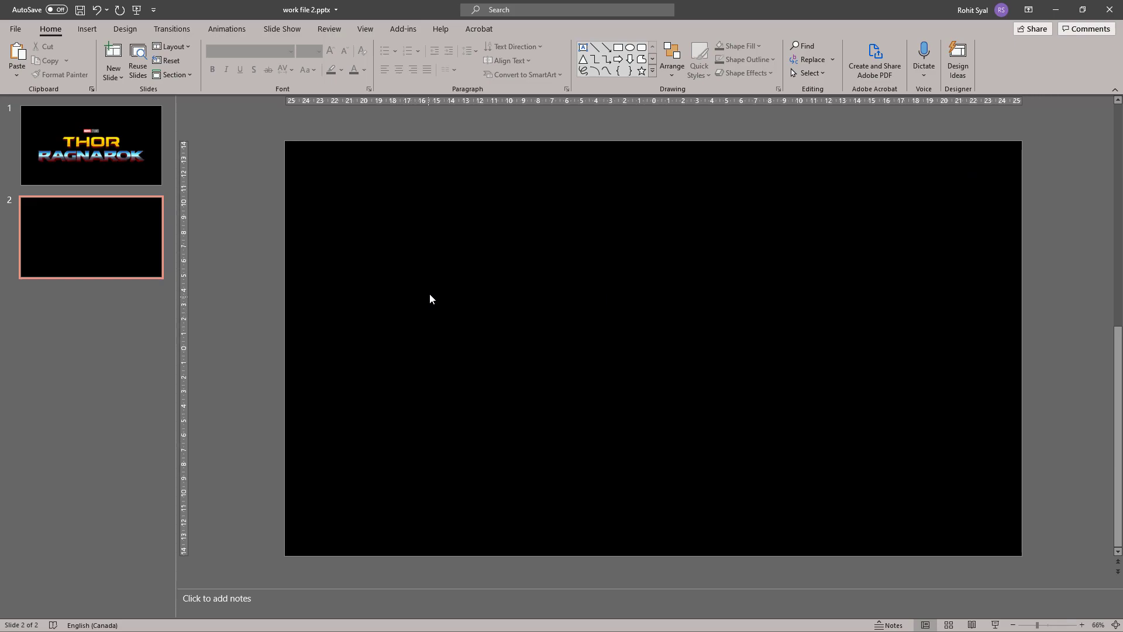
Step: Paste the reference logo image and crop it down to the gold THOR lettering
click(91, 145)
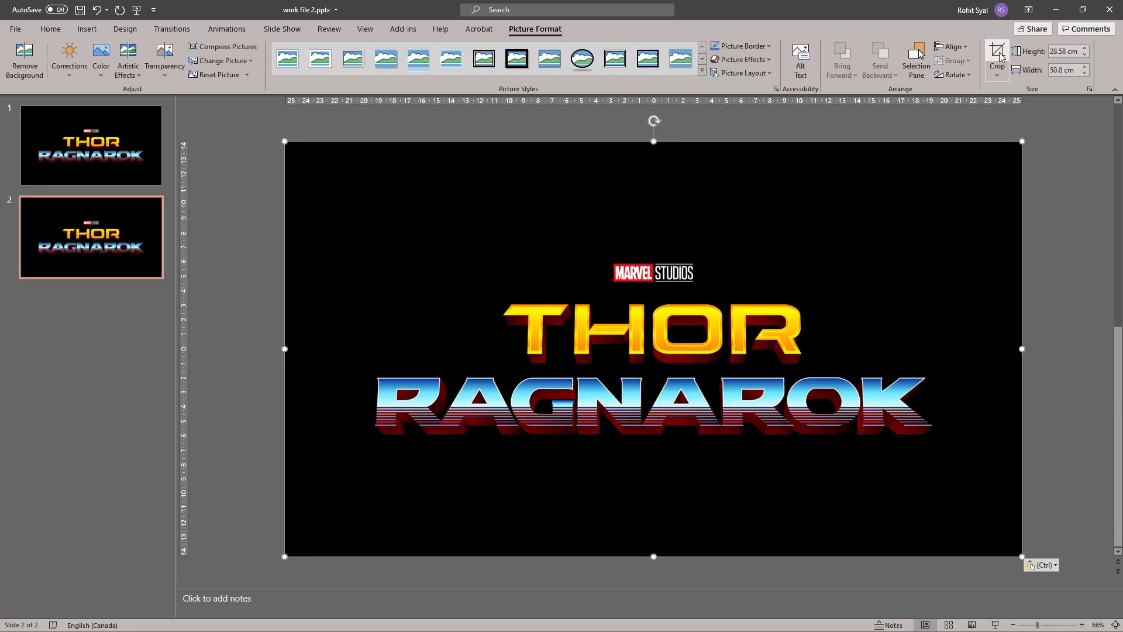
click(995, 55)
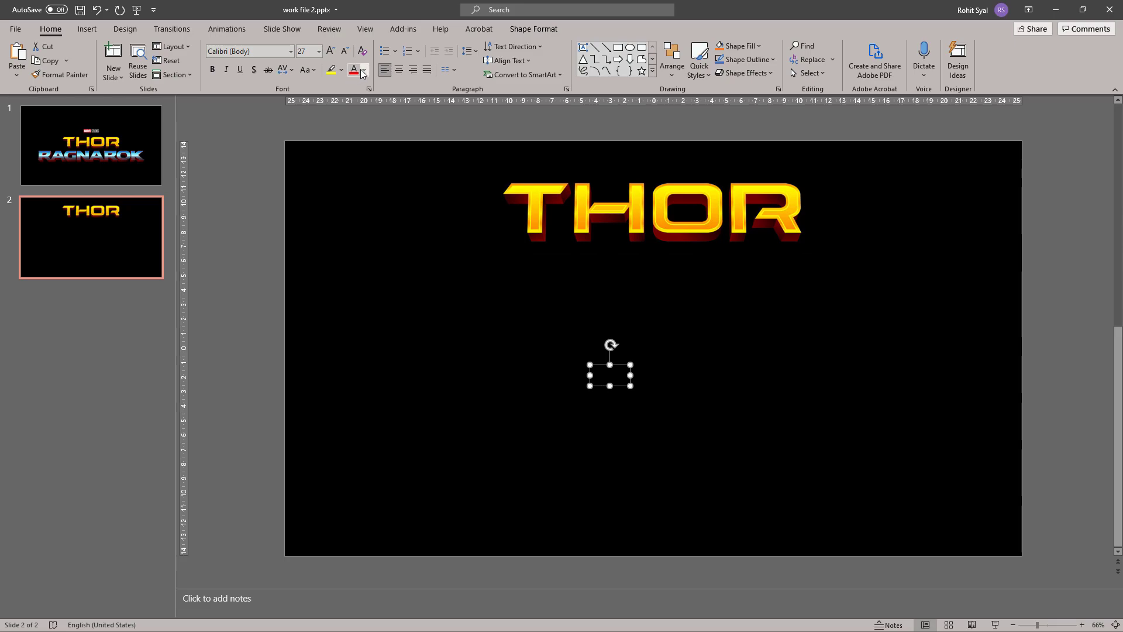
Step: Enlarge the white THOR, set its font to Dameron, and move it just below the gold lettering
click(330, 50)
text(THOR)
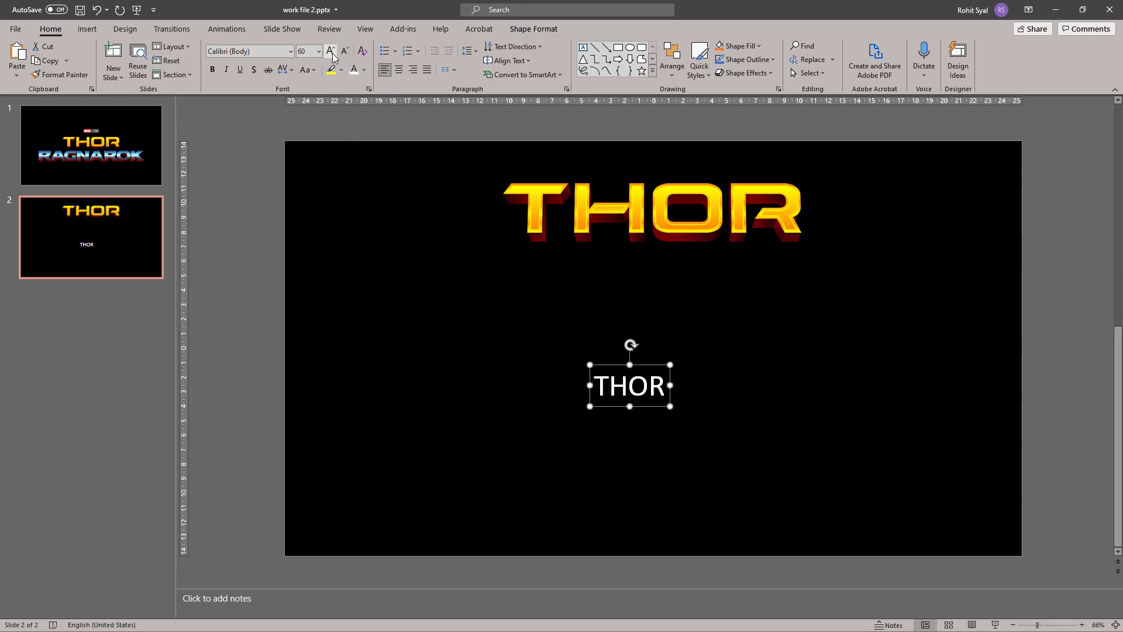
click(330, 51)
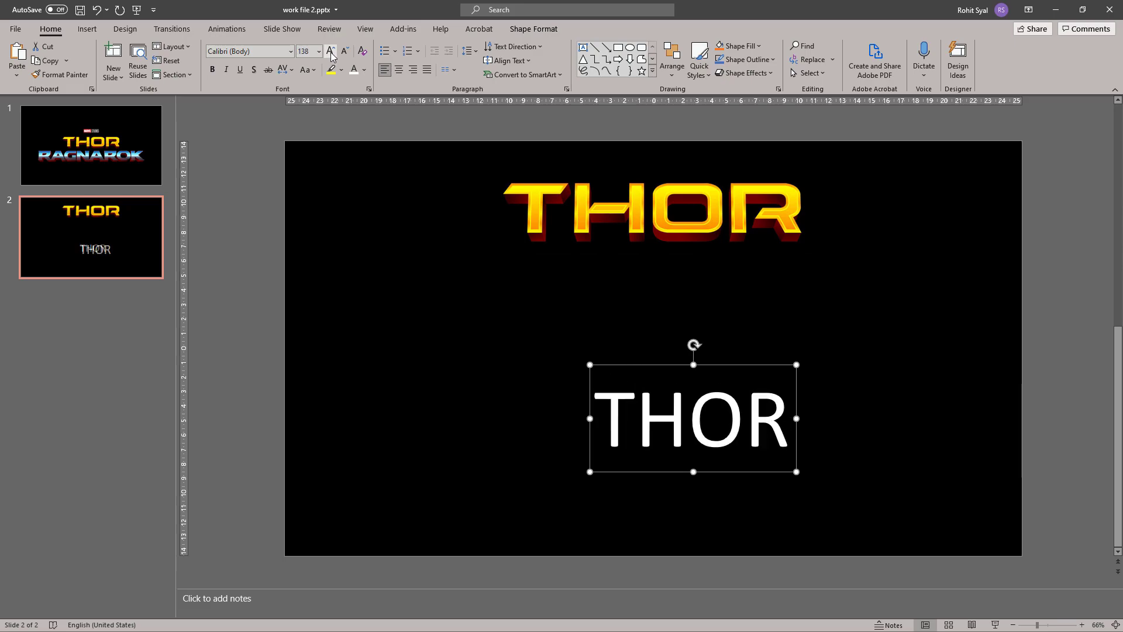
click(330, 50)
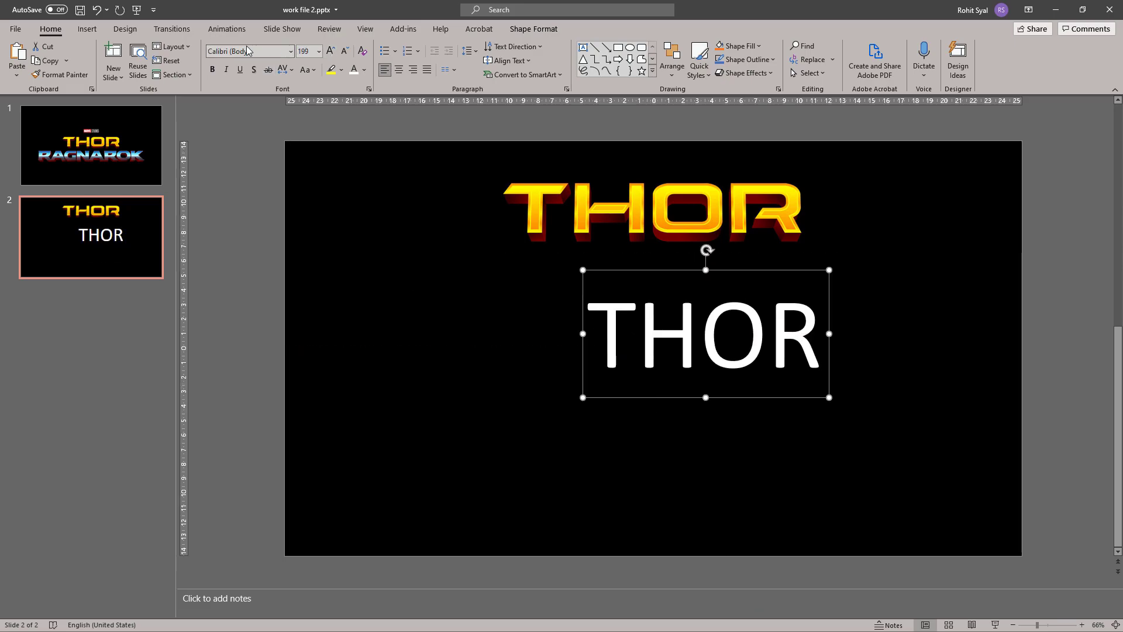
click(246, 51)
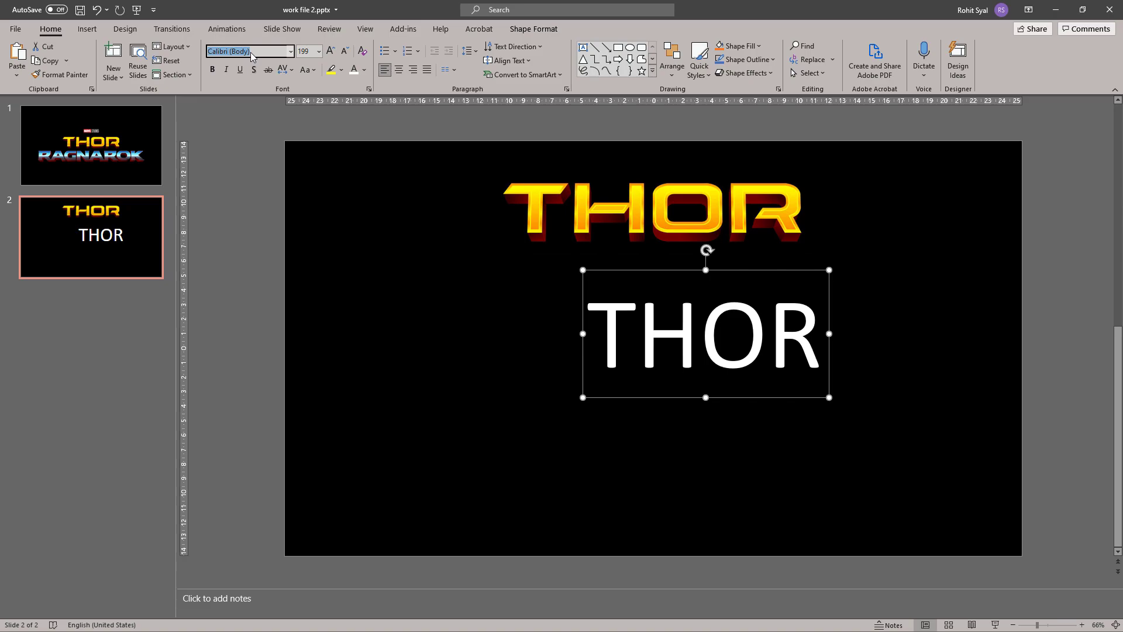
text(Dameron)
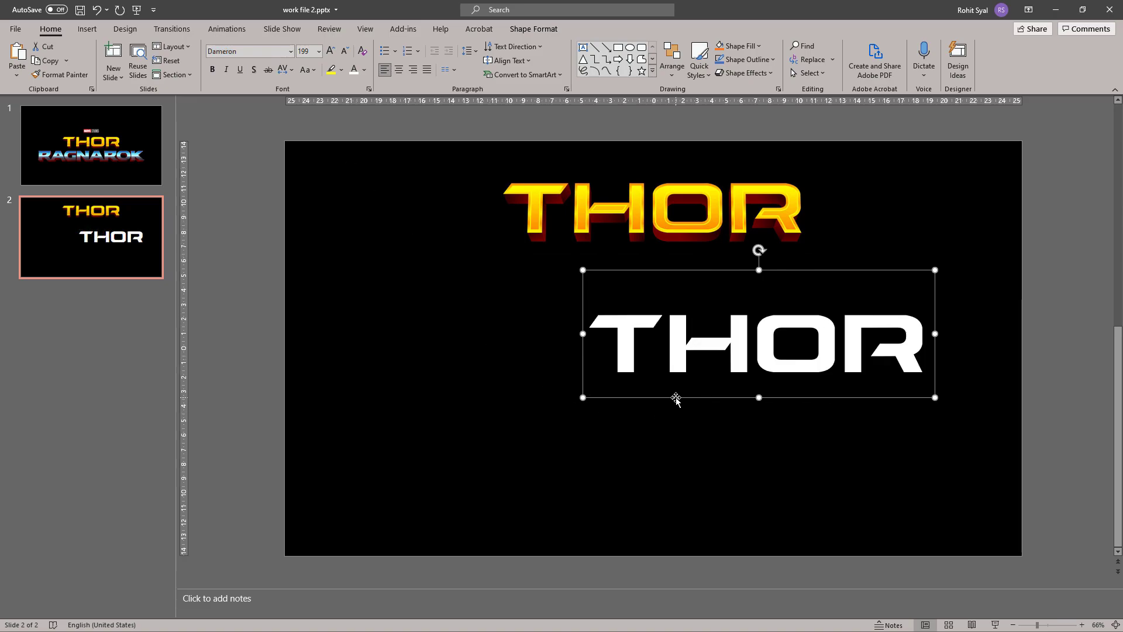
drag(675, 397, 572, 348)
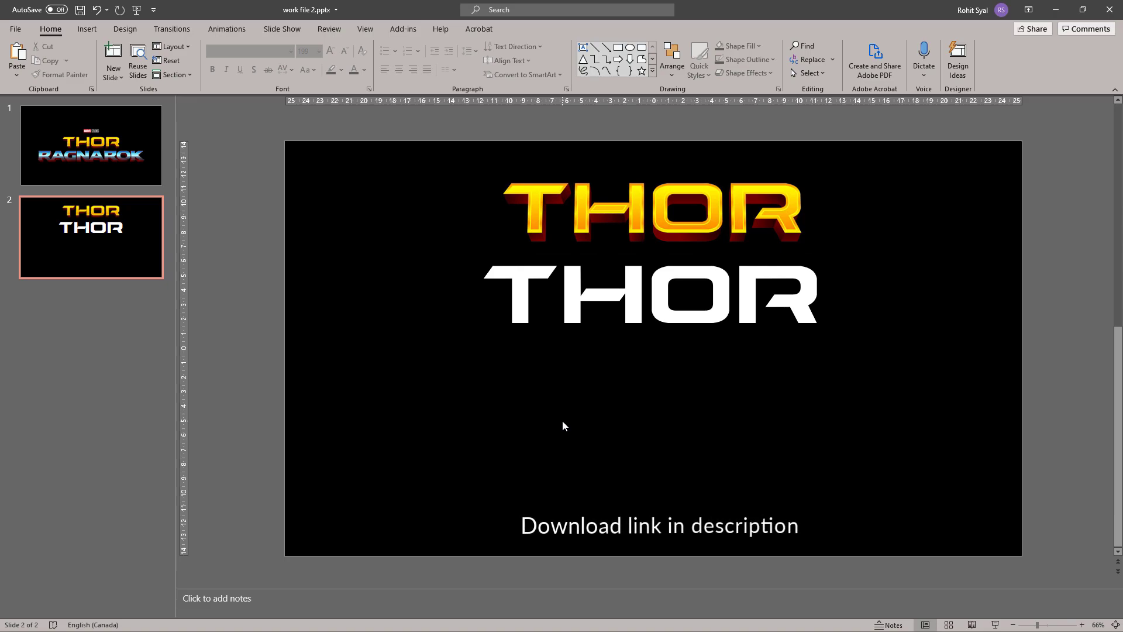
mouse_move(559, 419)
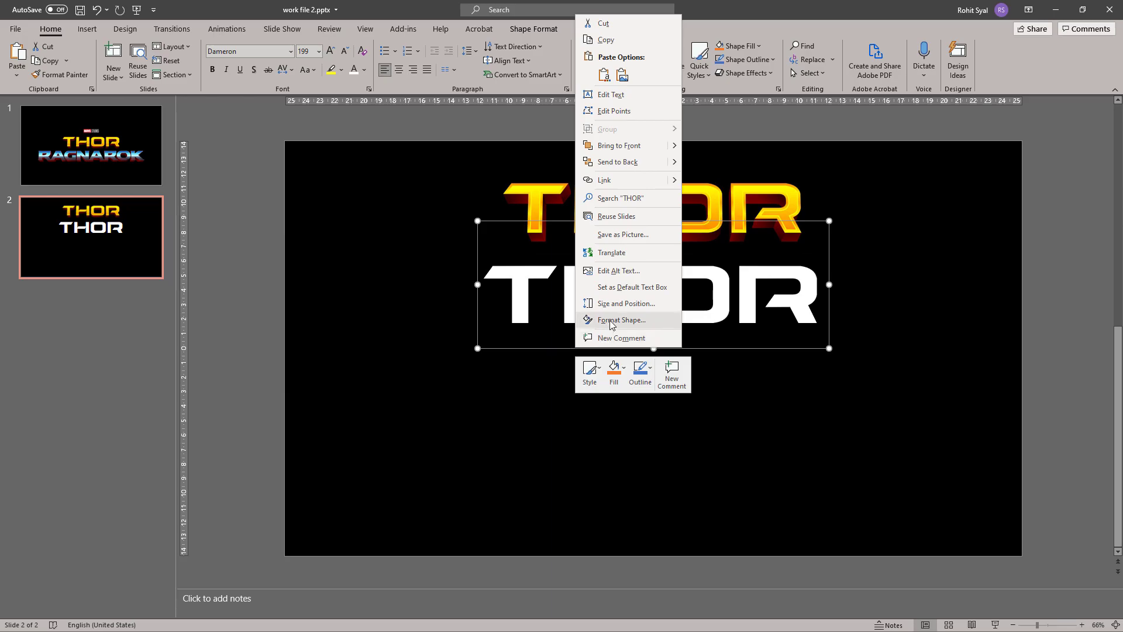
Step: Give the THOR text a gradient fill and sample yellow from the gold reference lettering
click(622, 320)
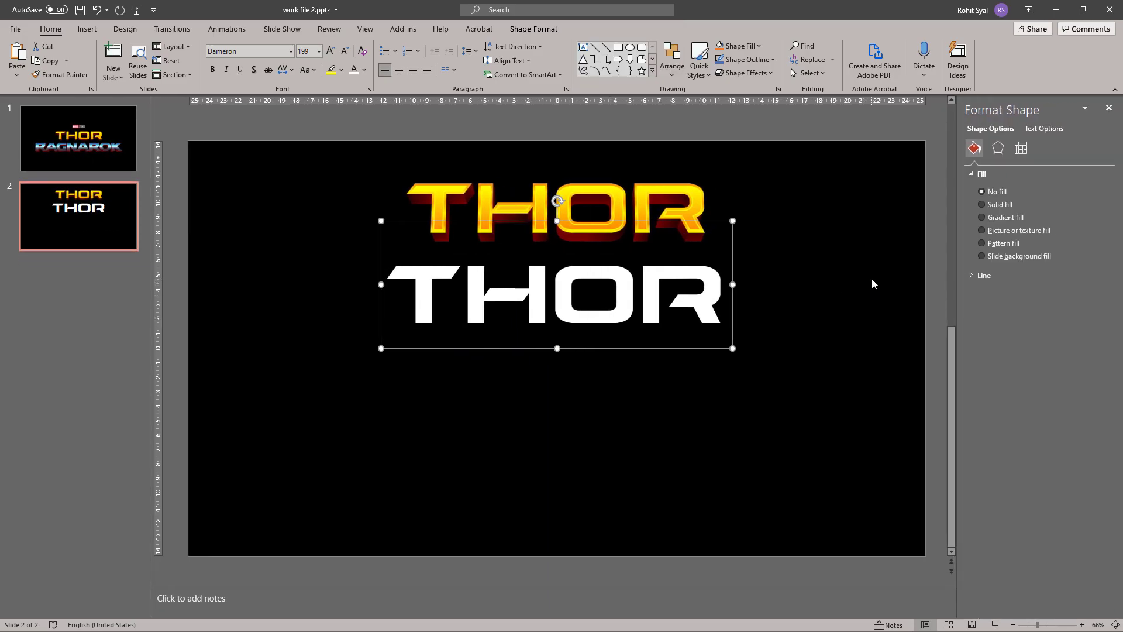
click(1043, 129)
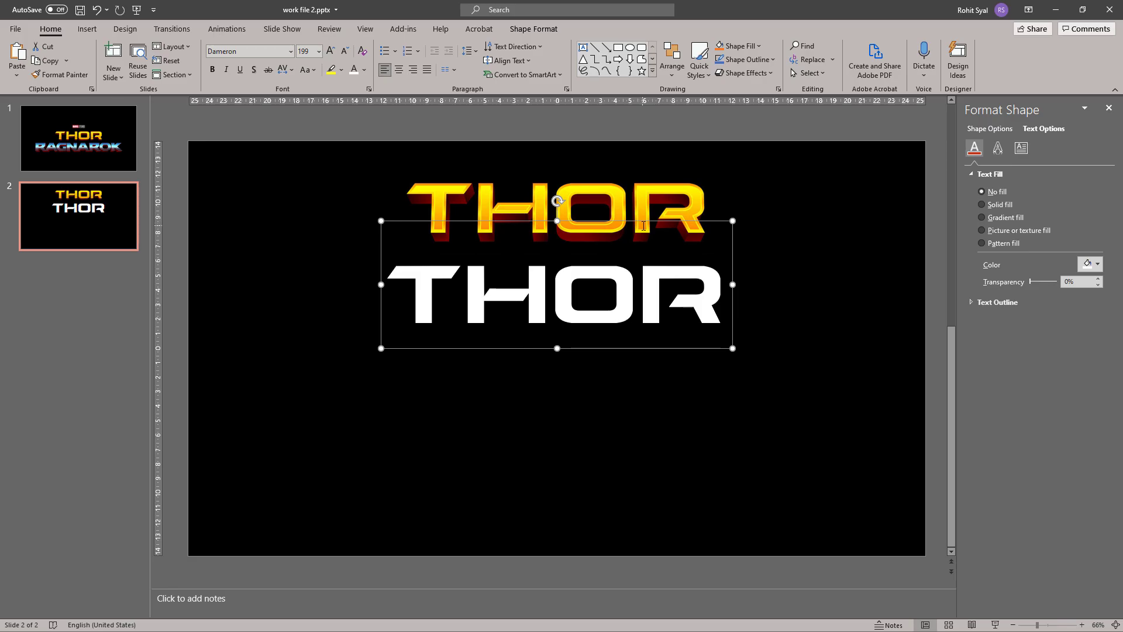
click(982, 218)
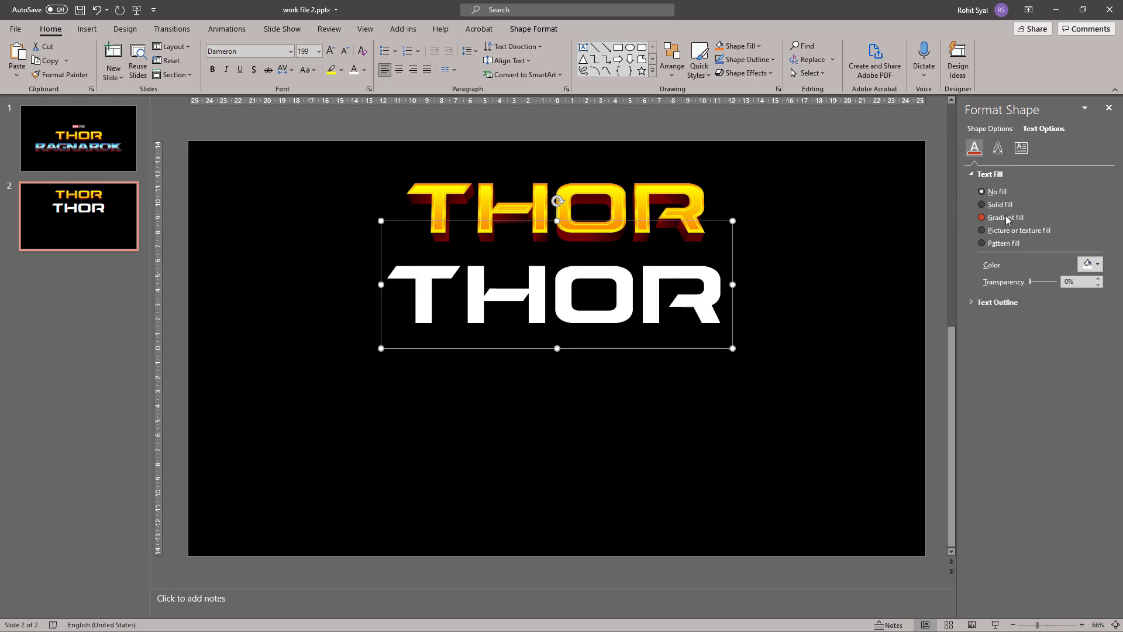
click(981, 218)
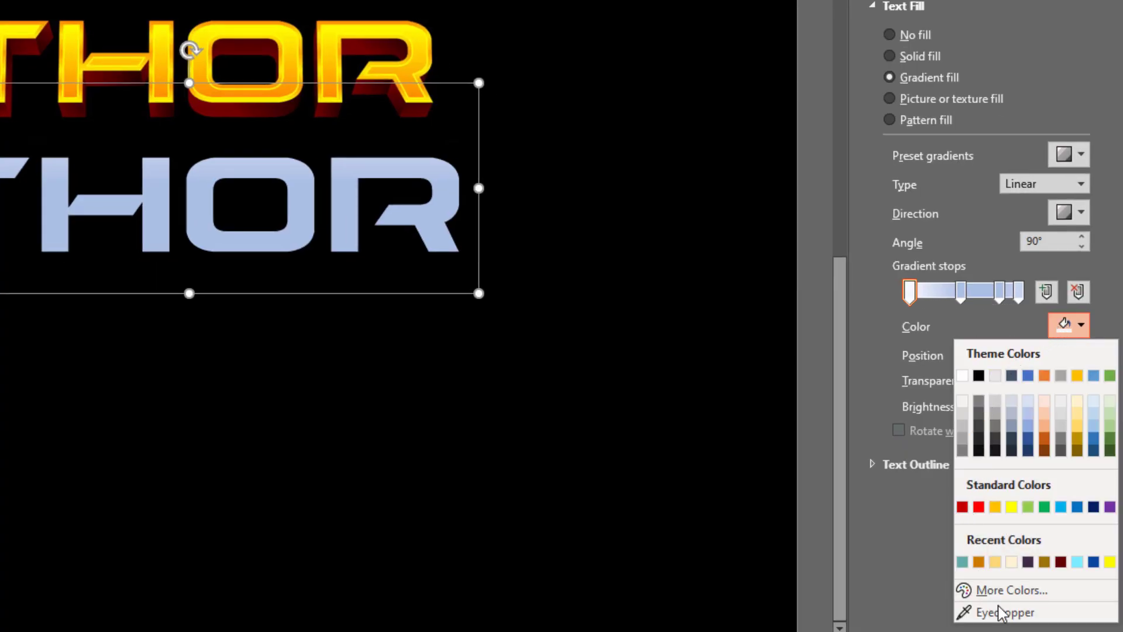
click(1005, 611)
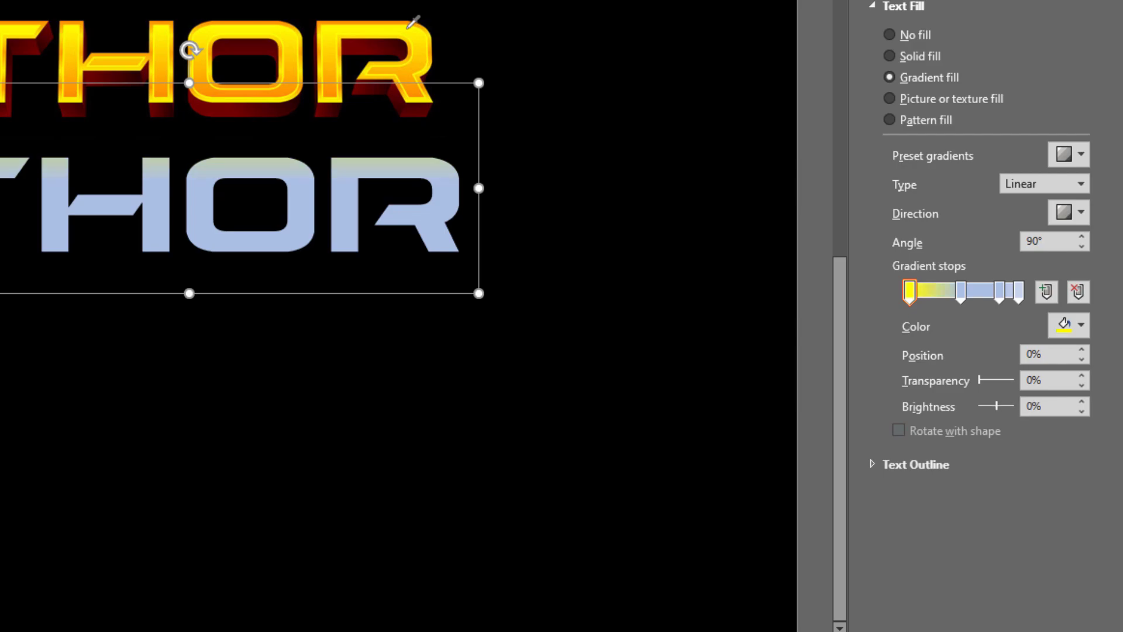
Step: Colour the last stop orange, remove the extra stop, and widen the yellow band
click(1018, 292)
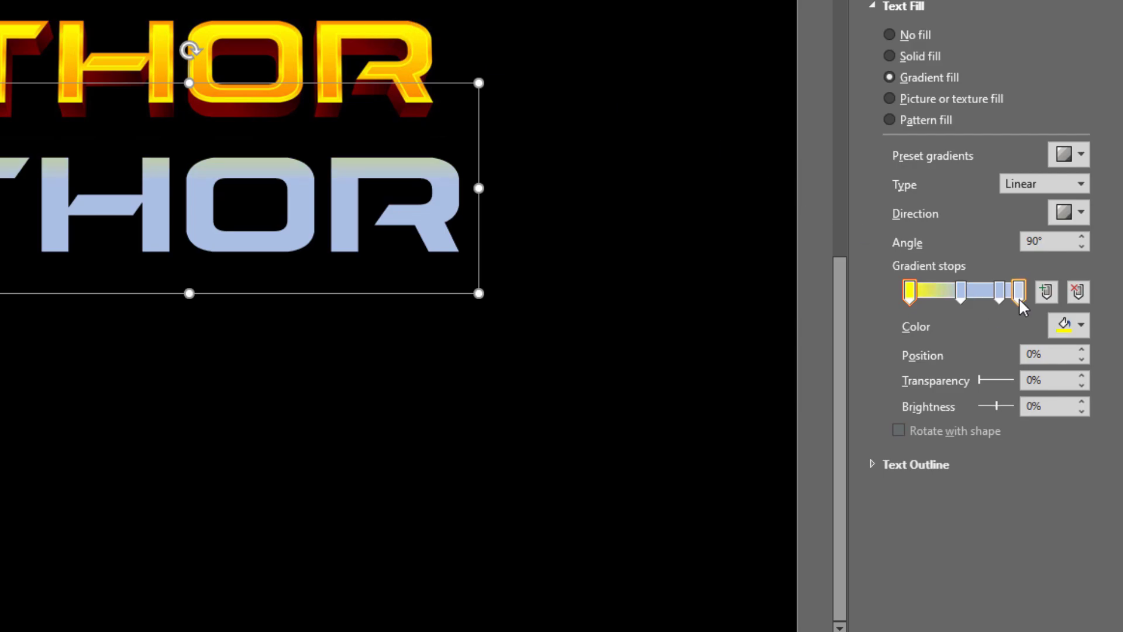
click(1079, 326)
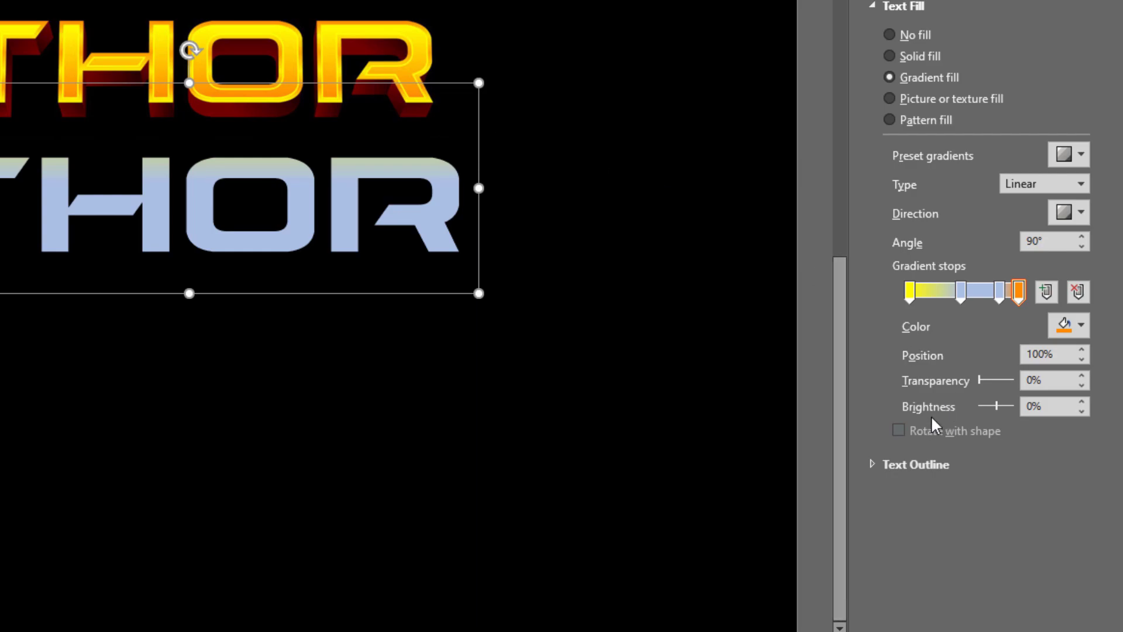
click(1077, 292)
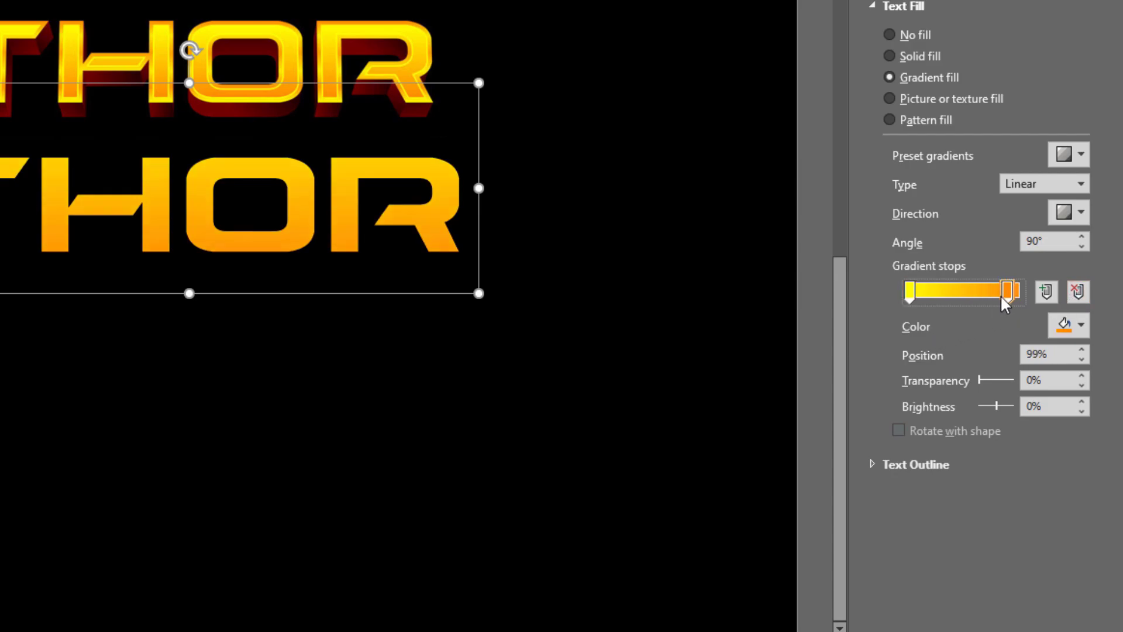
drag(1001, 292, 913, 294)
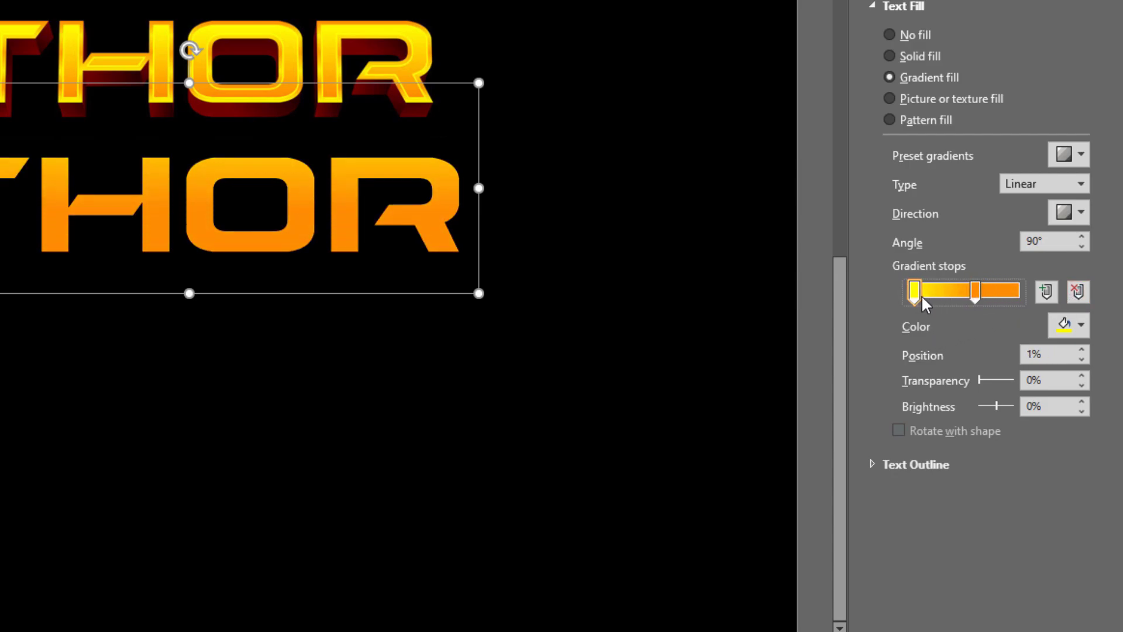
drag(910, 291, 951, 291)
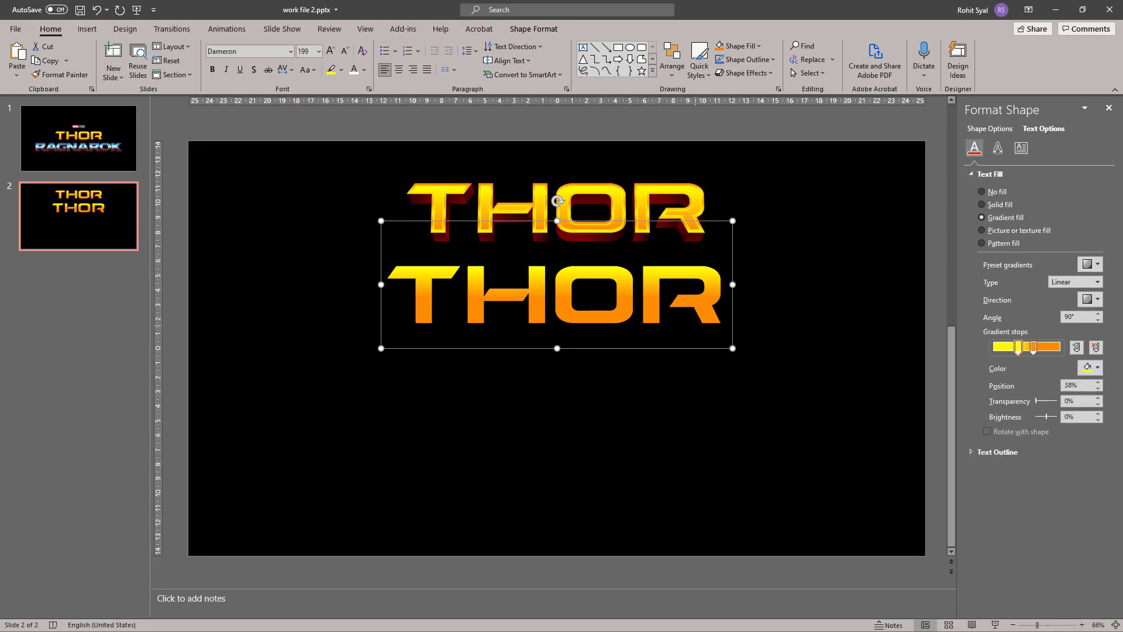
Step: Apply a Perspective 3-D rotation preset to the lower THOR in Text Effects
click(996, 147)
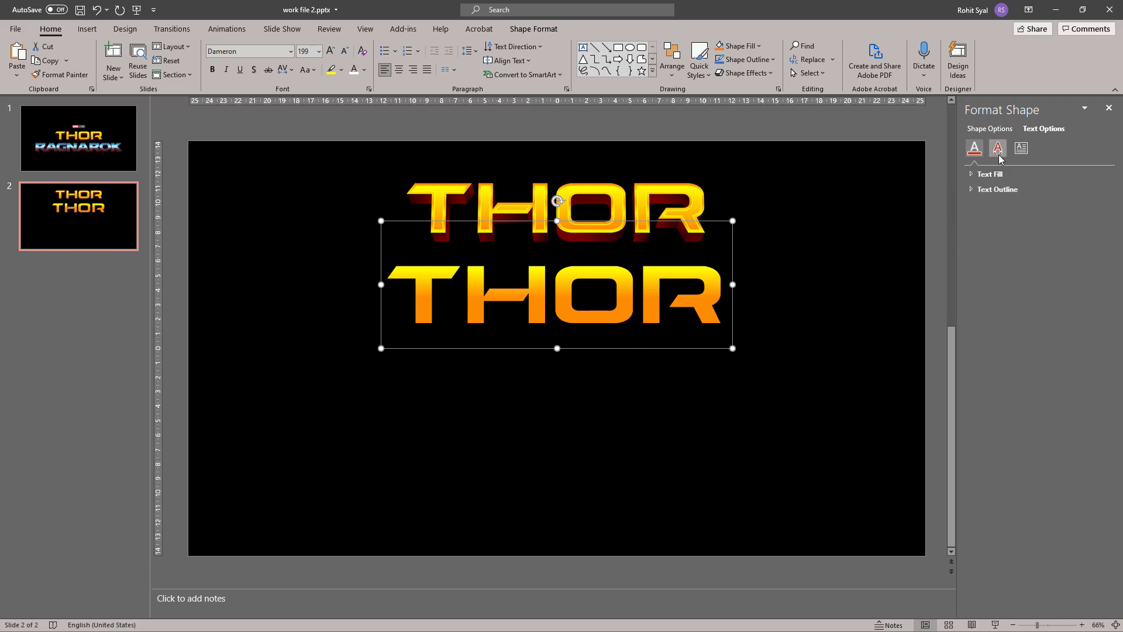
click(996, 149)
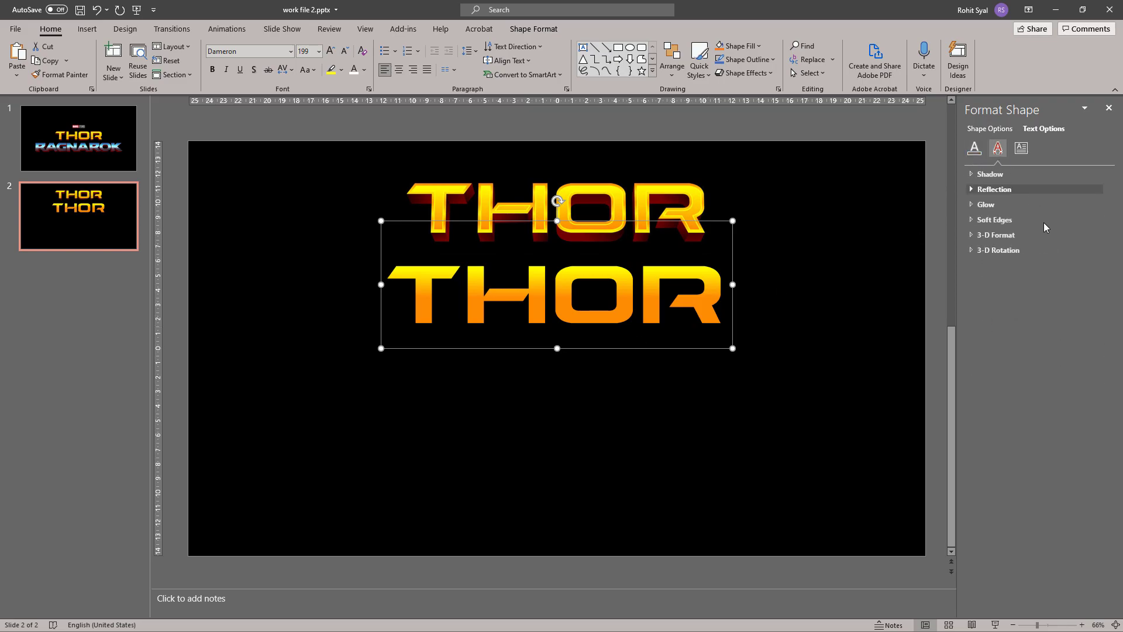
click(996, 250)
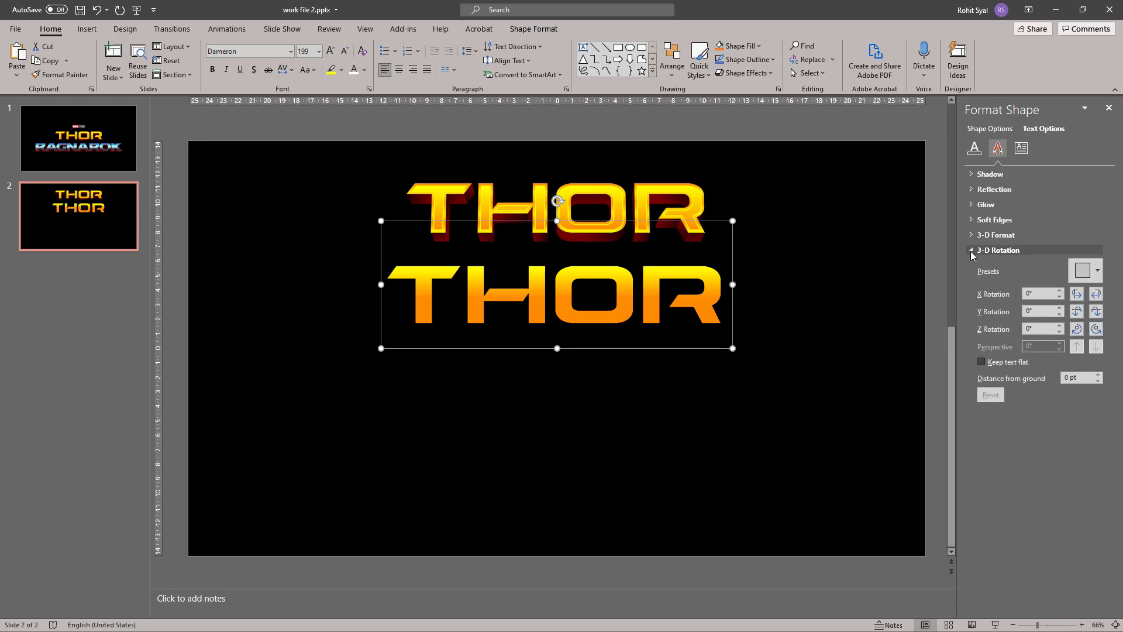
click(1083, 270)
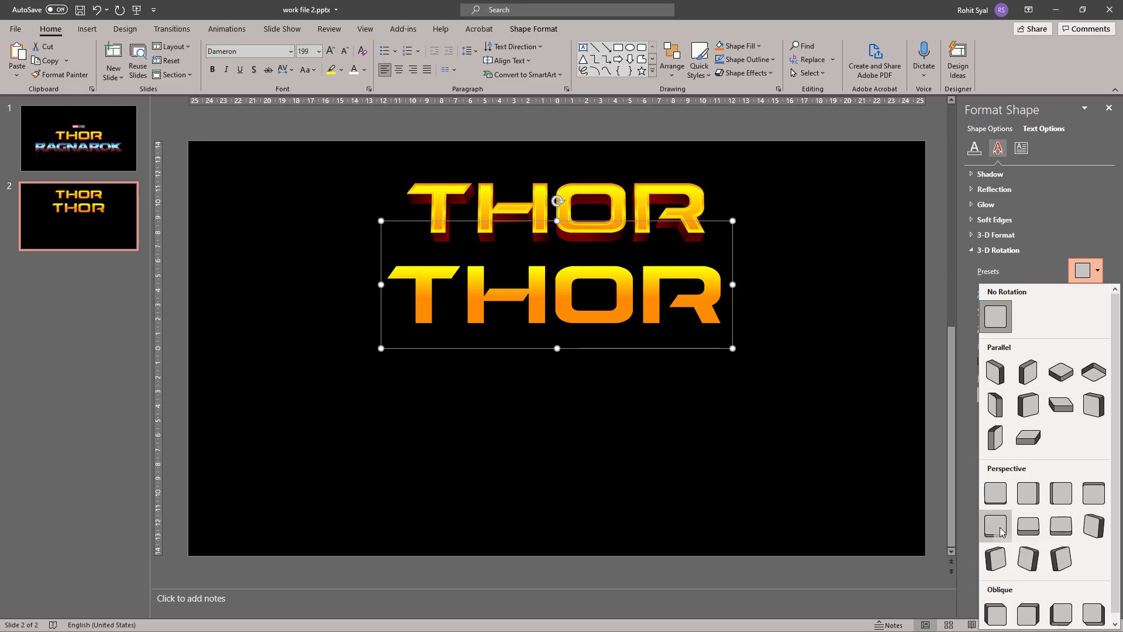
click(994, 525)
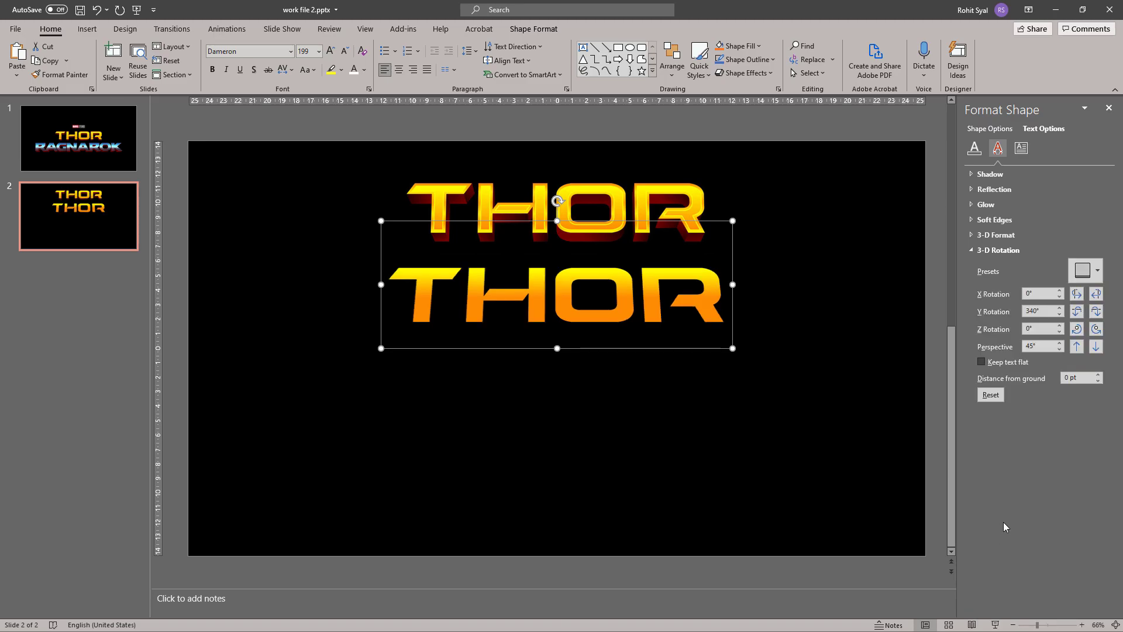
click(972, 252)
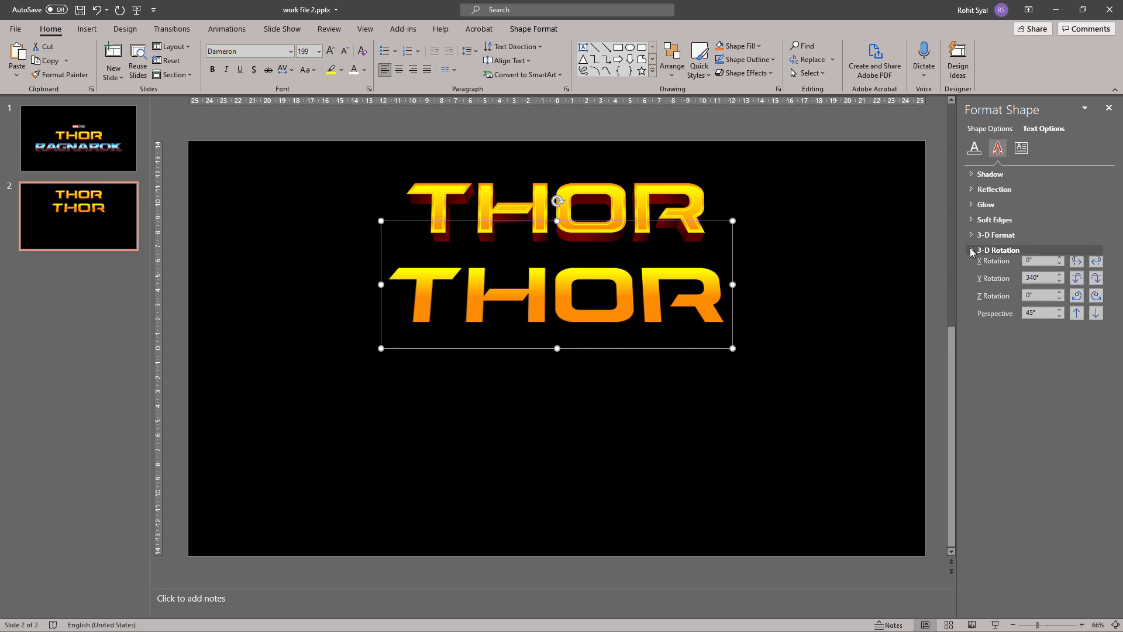
click(995, 233)
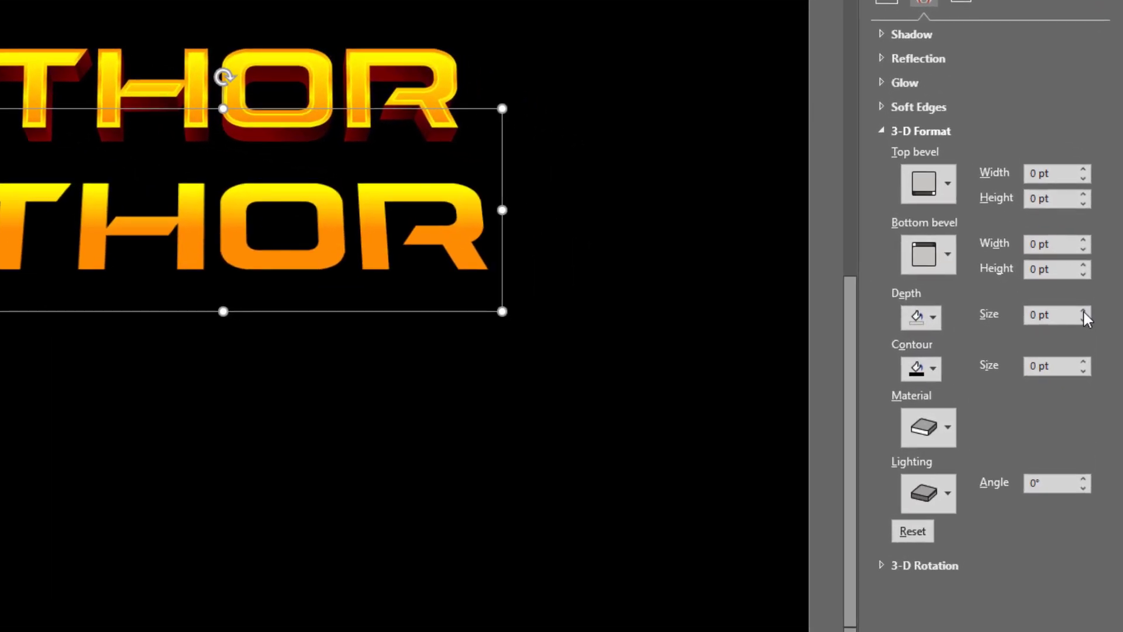
Step: Extrude the lower THOR to 50 pt depth coloured dark red sampled from the reference
click(1083, 310)
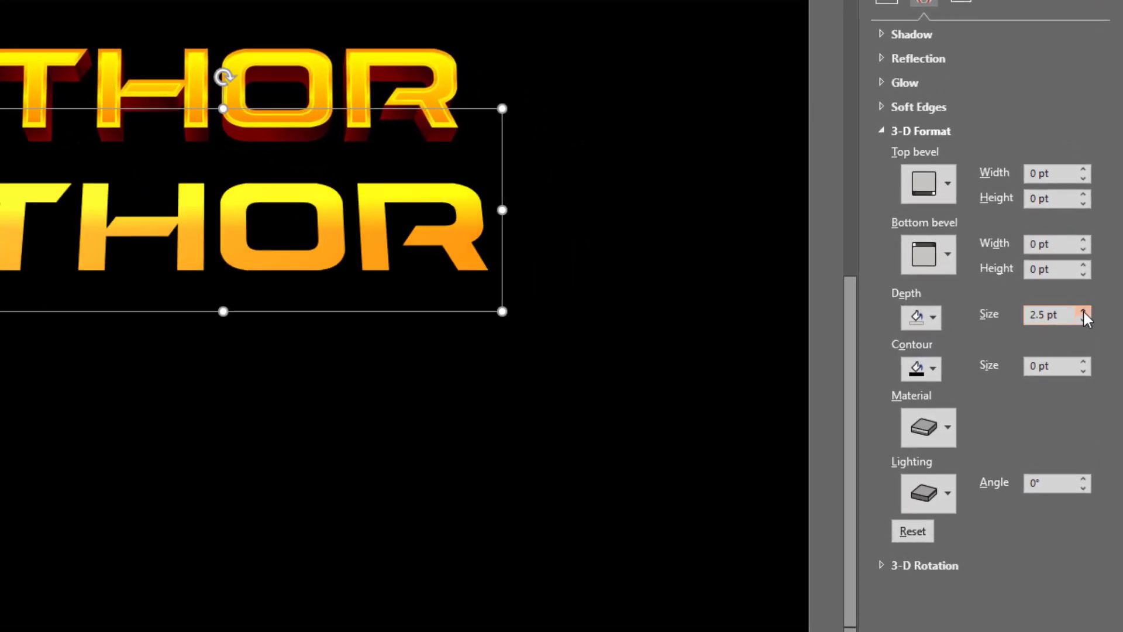
click(1083, 310)
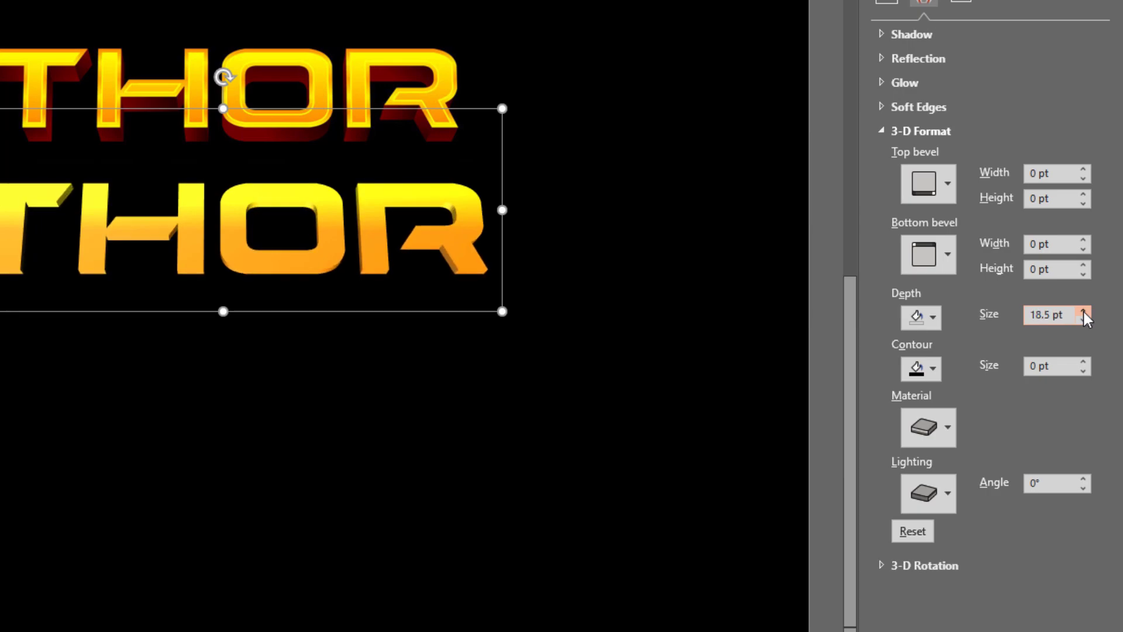
click(1083, 311)
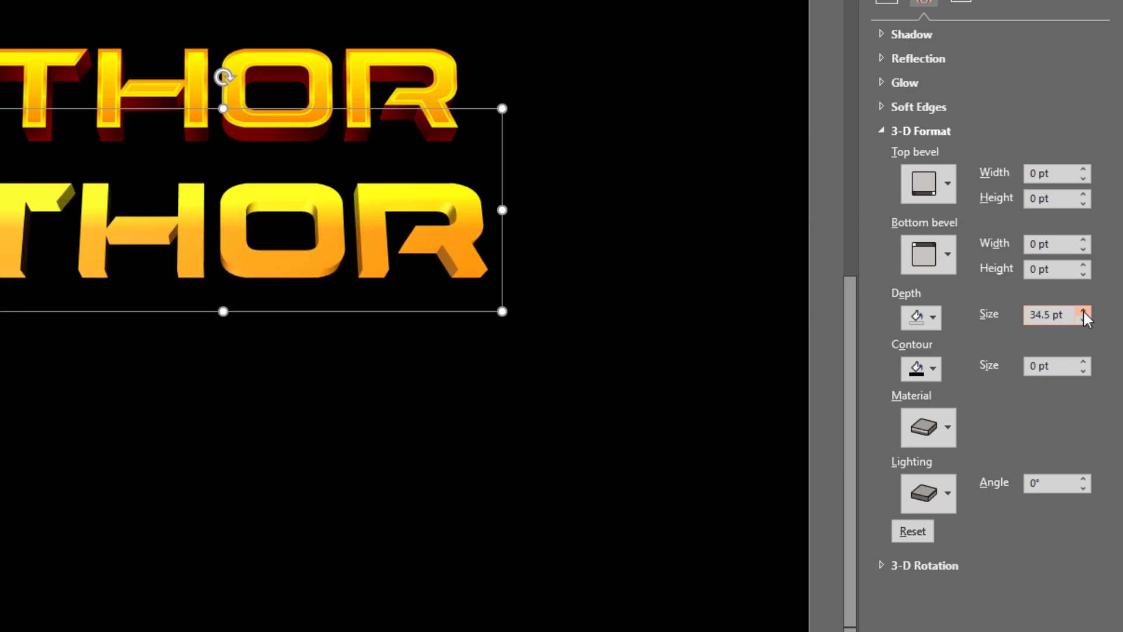
click(1083, 309)
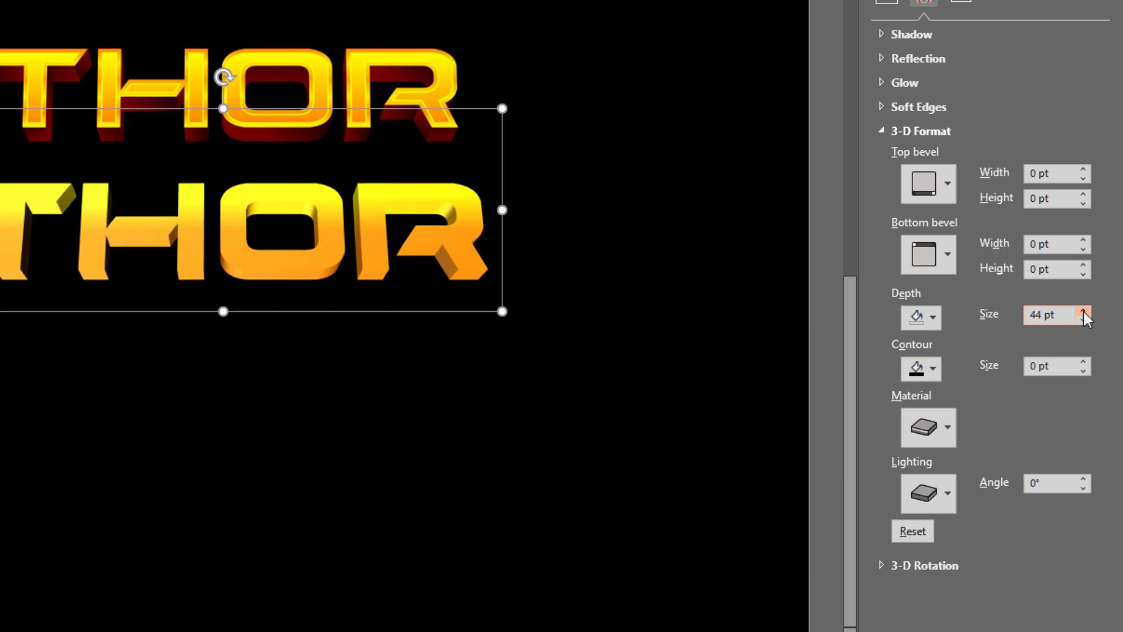
click(1082, 310)
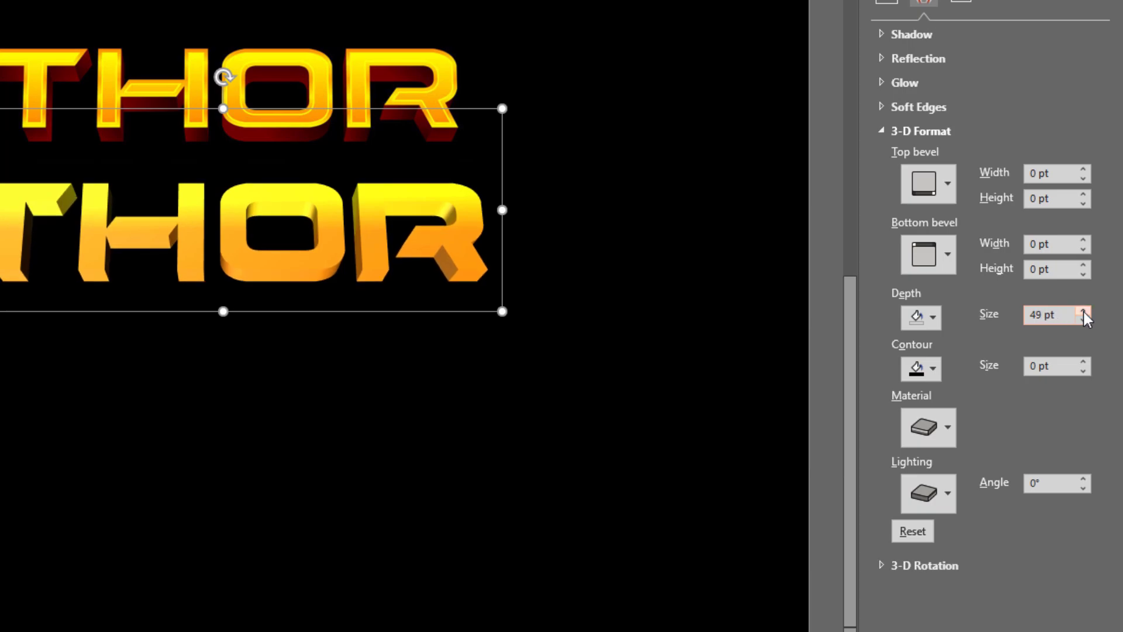
click(1083, 311)
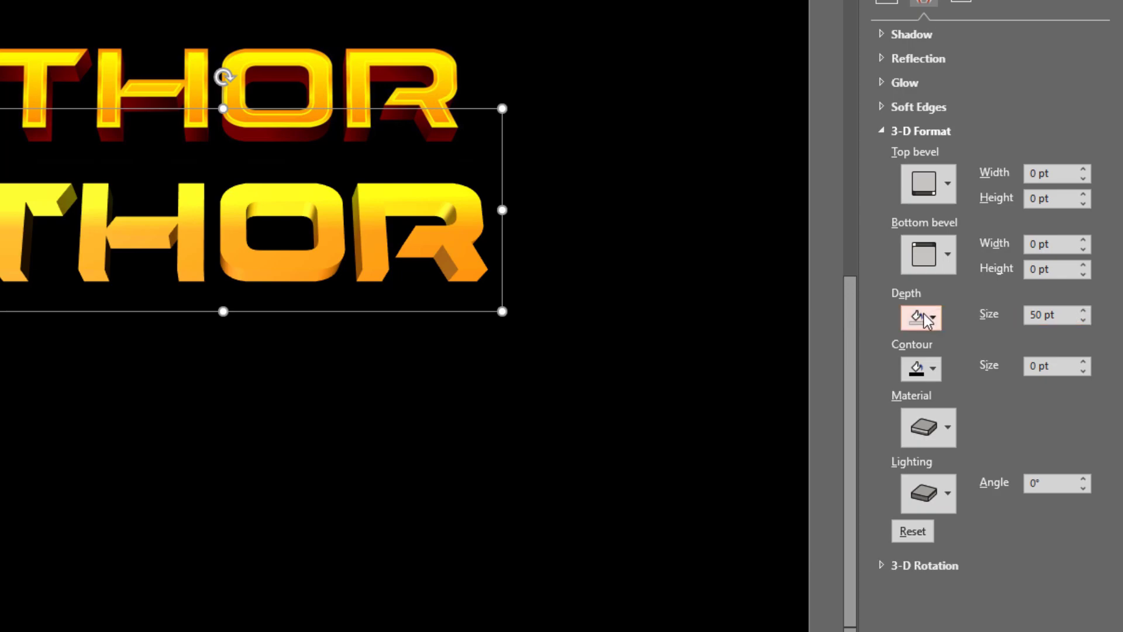
click(932, 317)
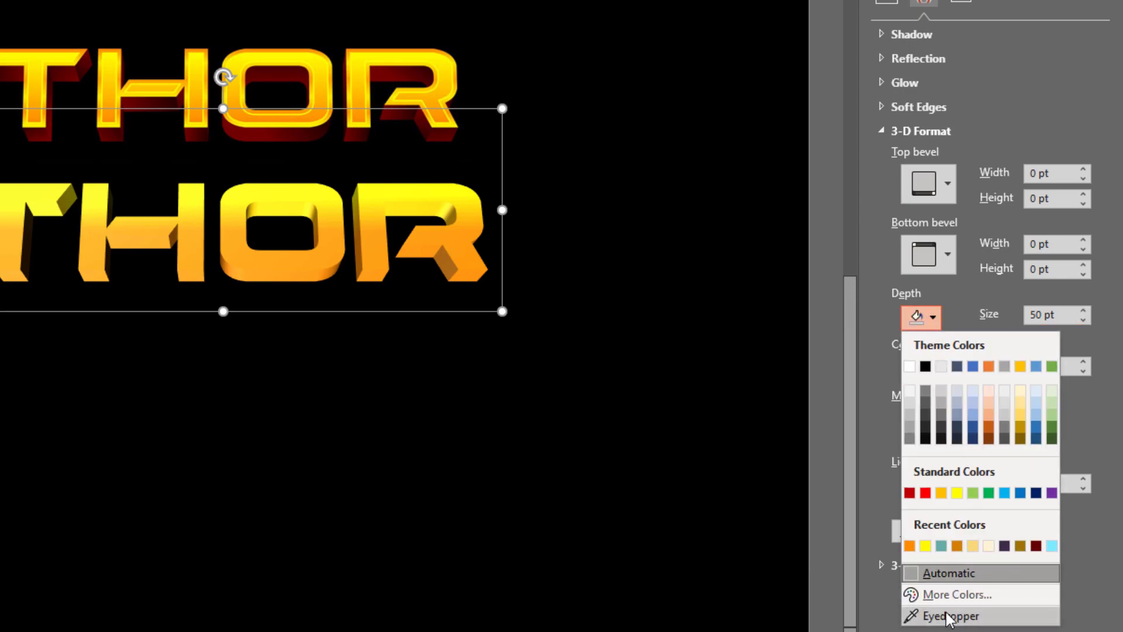
click(950, 615)
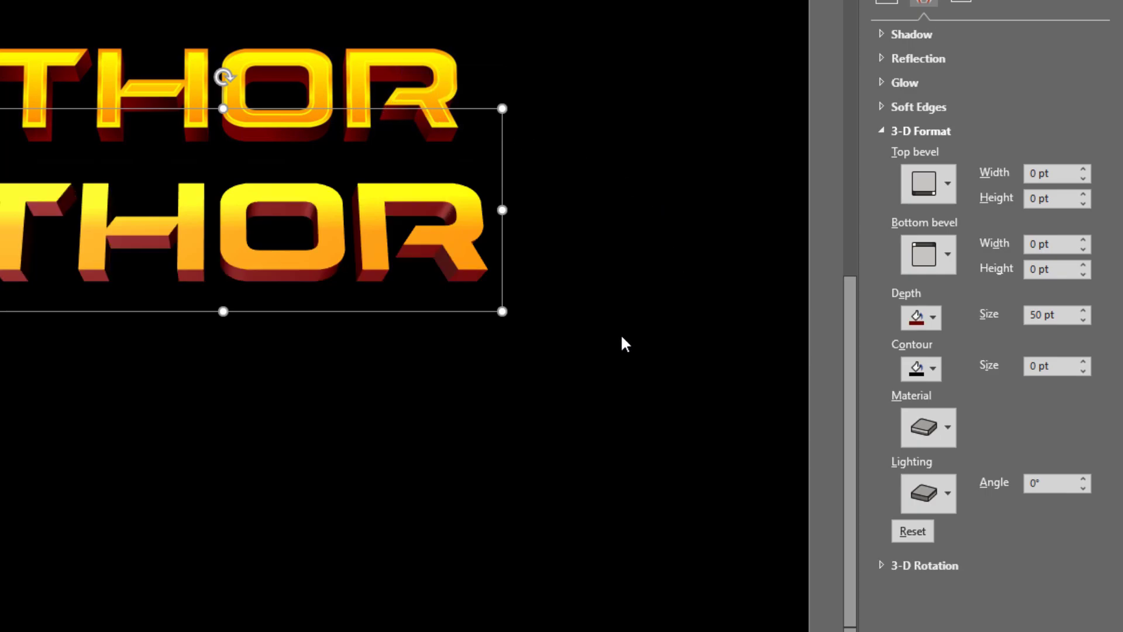
mouse_move(587, 369)
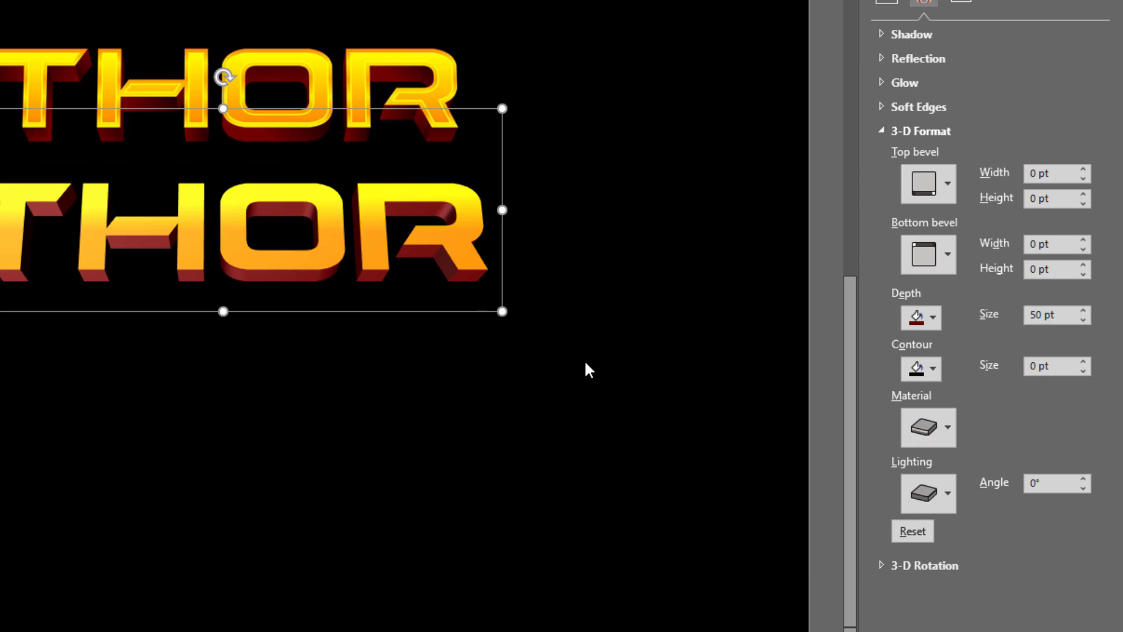
Step: Give the letters a Warm Matte material with a special lighting setup
click(944, 427)
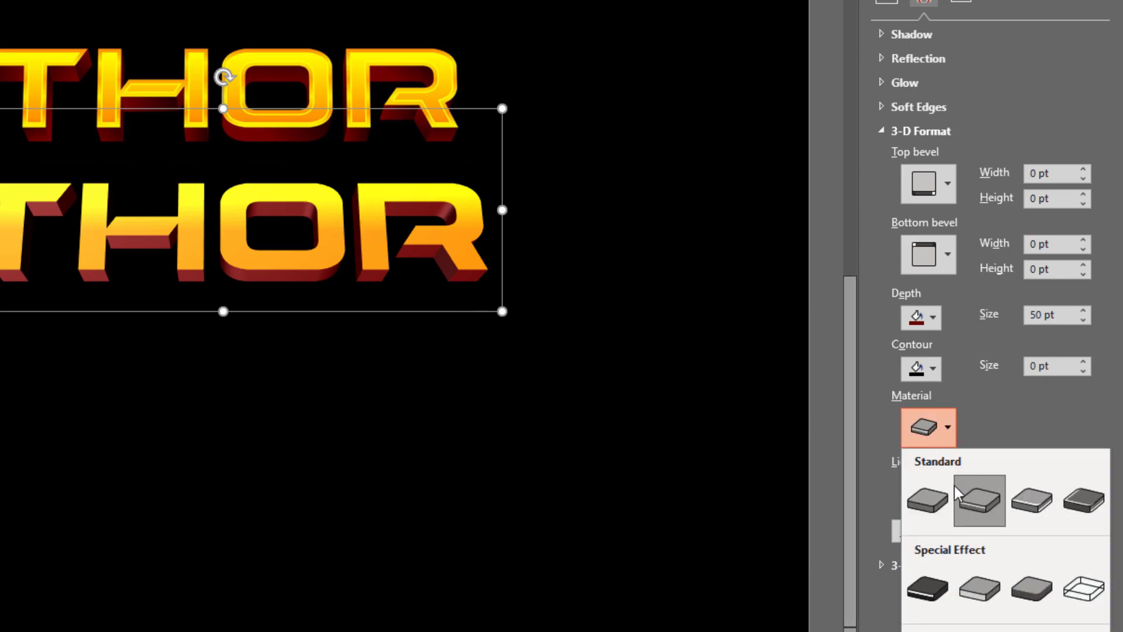
mouse_move(979, 500)
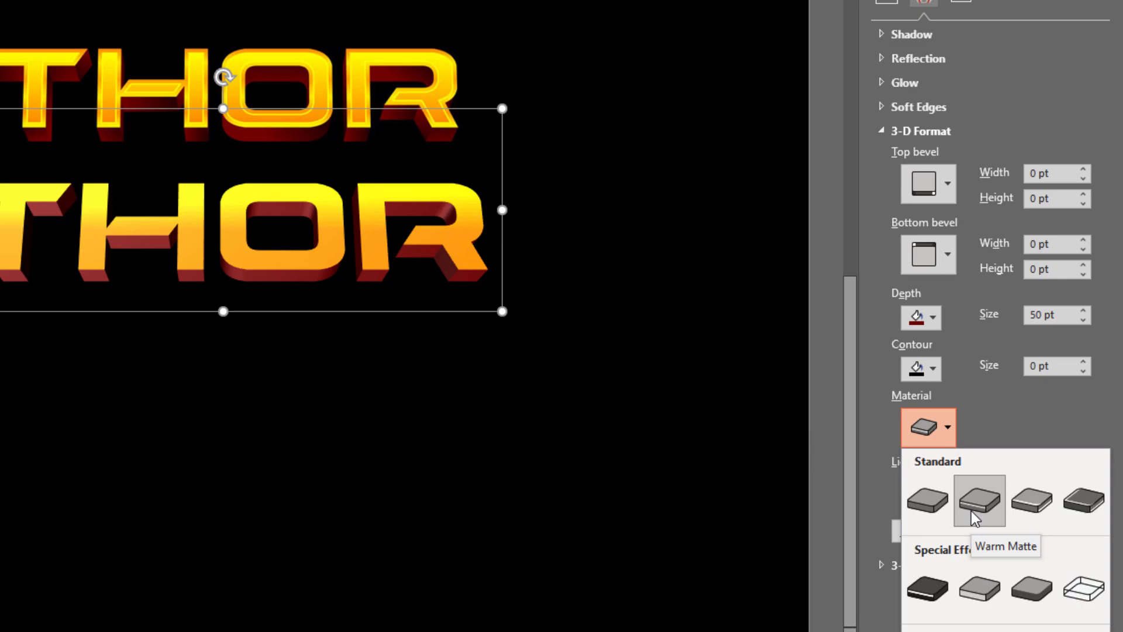
click(979, 499)
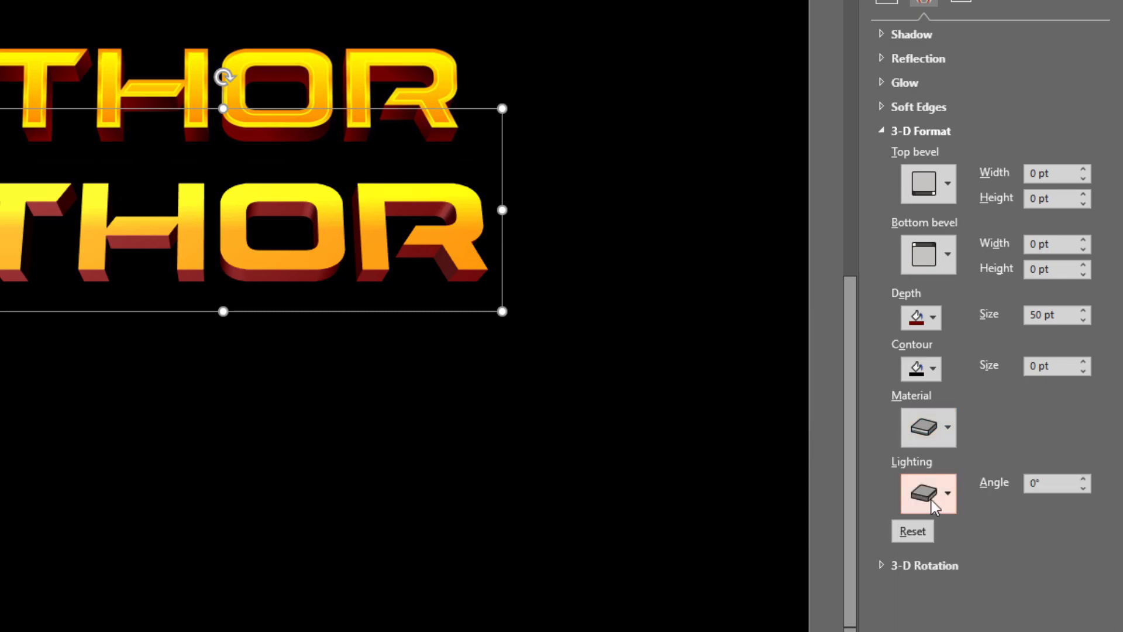
click(946, 492)
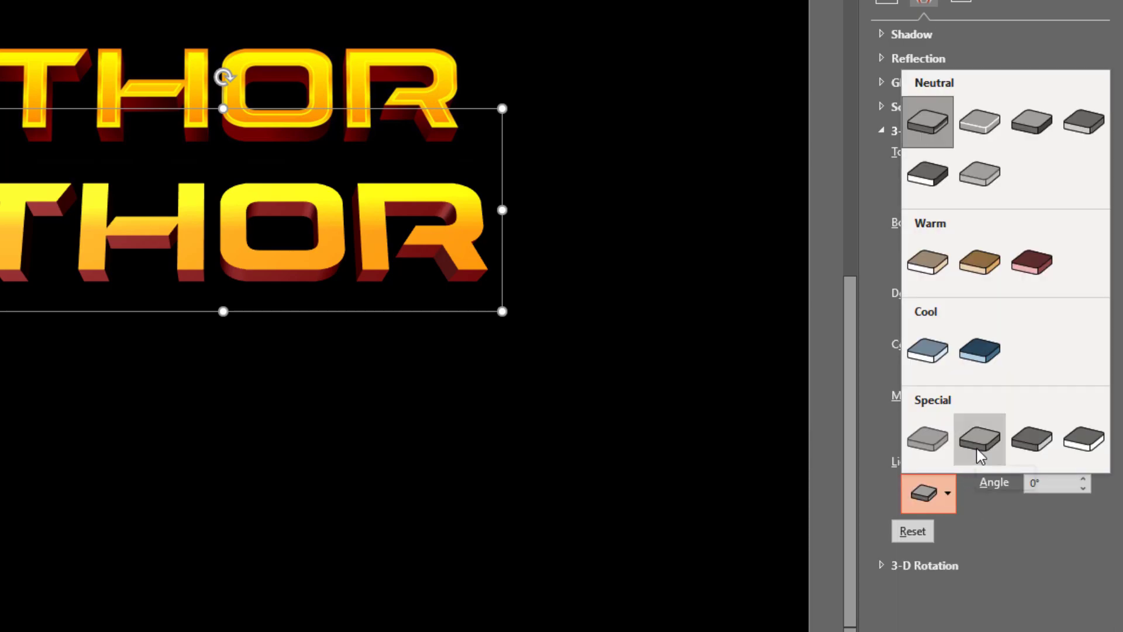
click(978, 439)
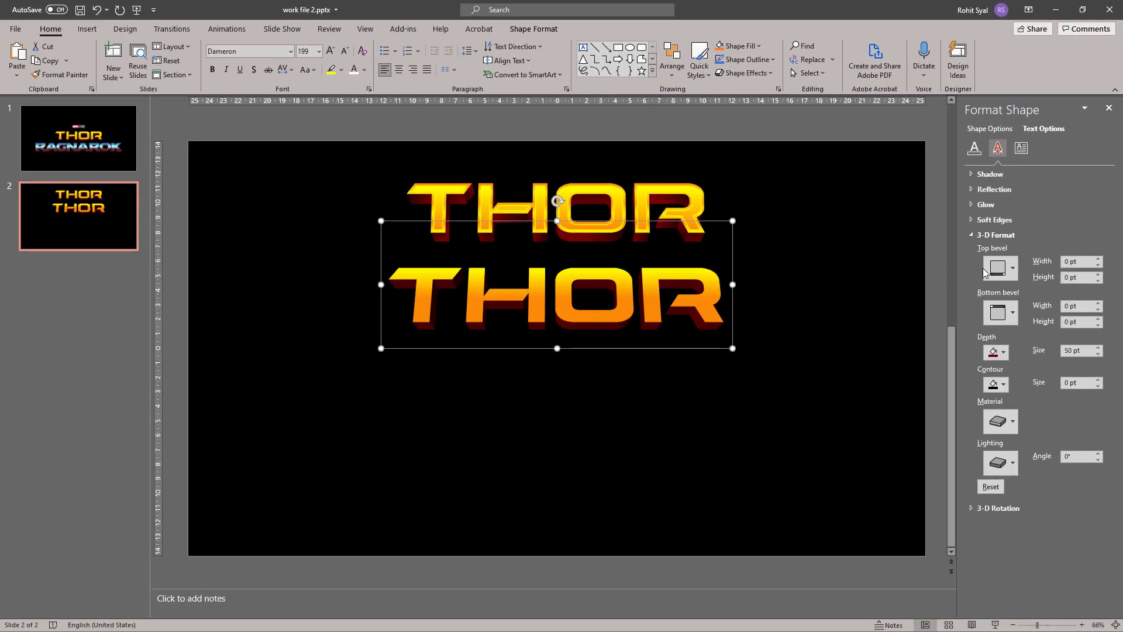
Step: Add matching top and bottom bevels and widen them to 13 pt
click(1010, 269)
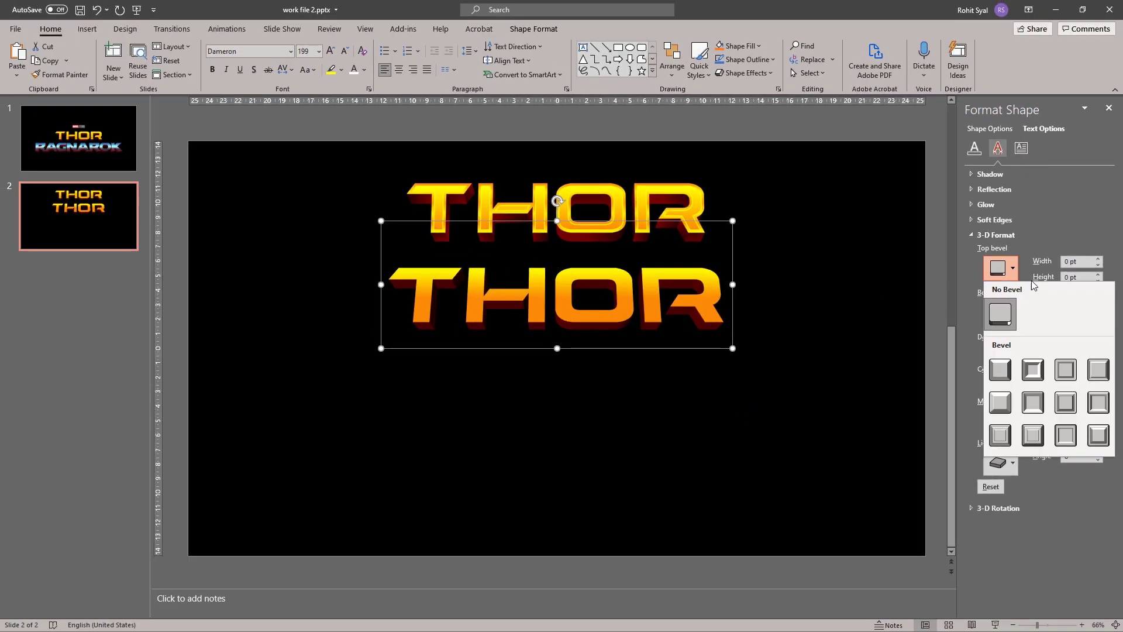
click(1000, 314)
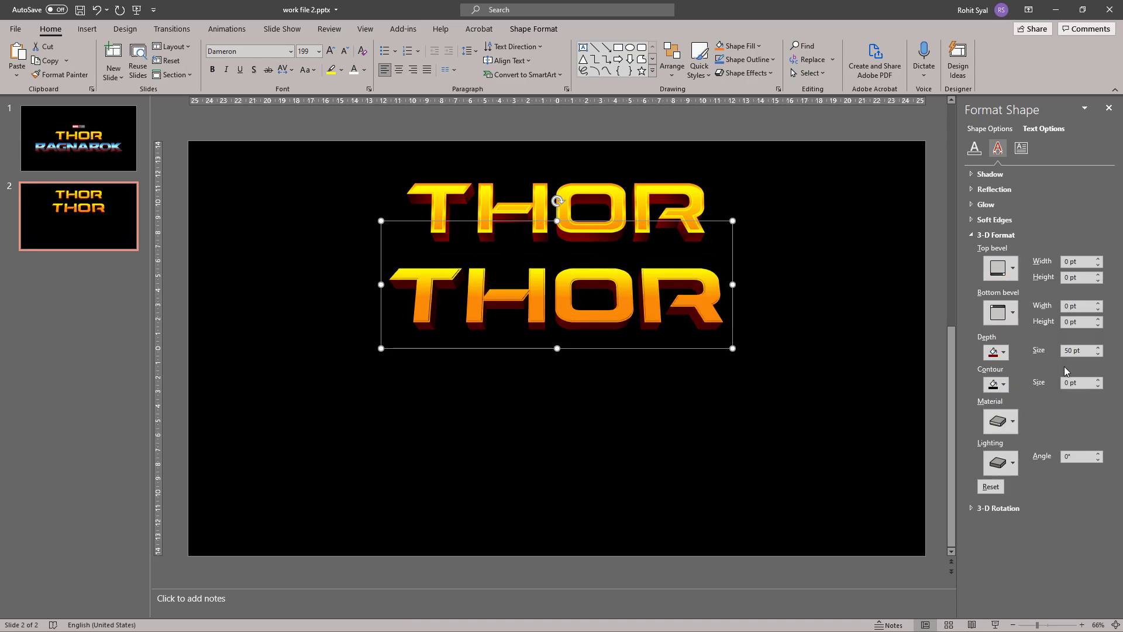
click(995, 268)
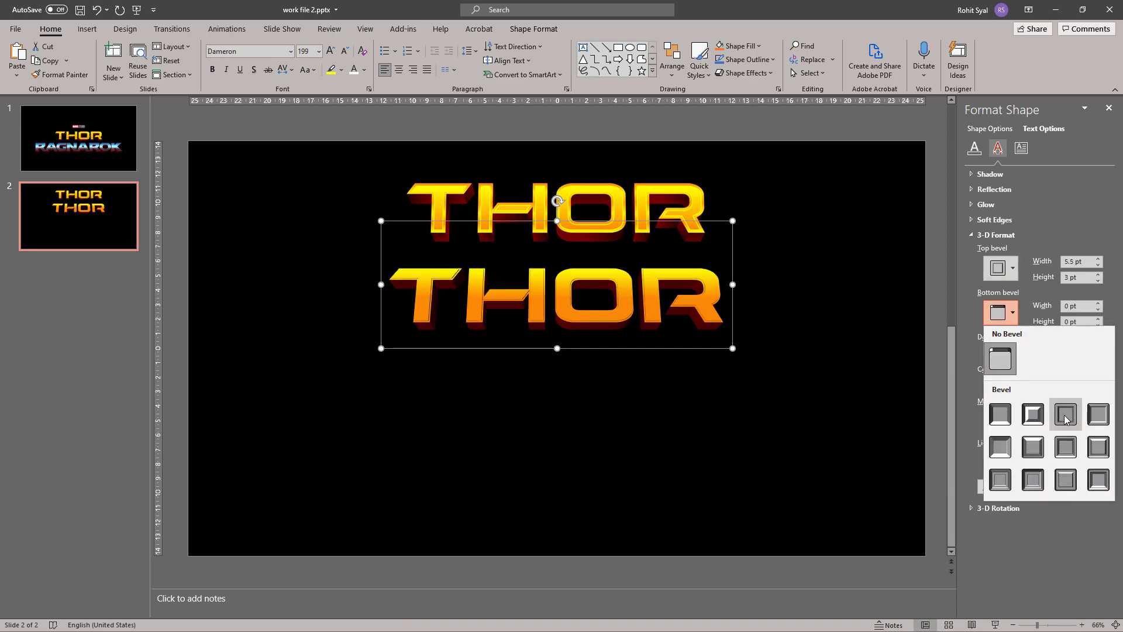
click(1064, 414)
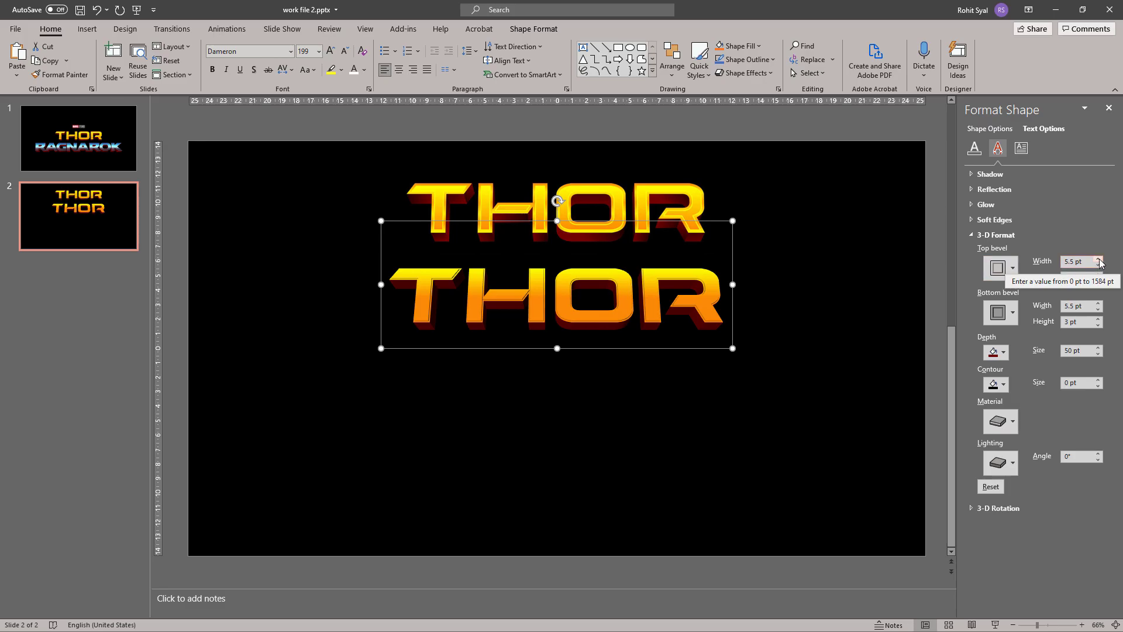
click(1100, 259)
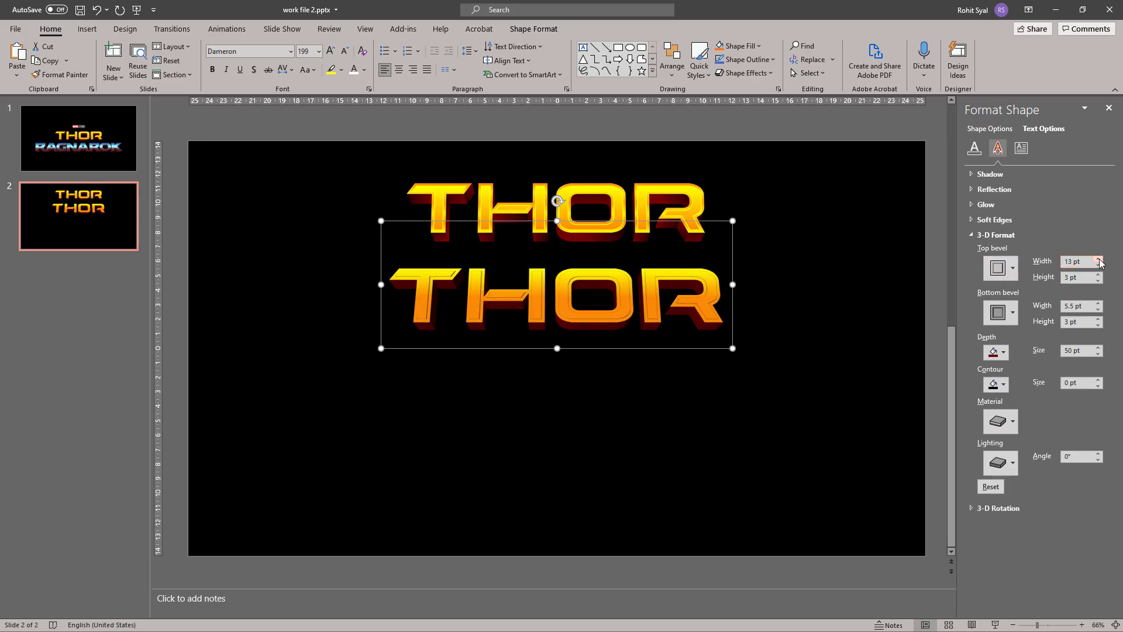
click(1099, 303)
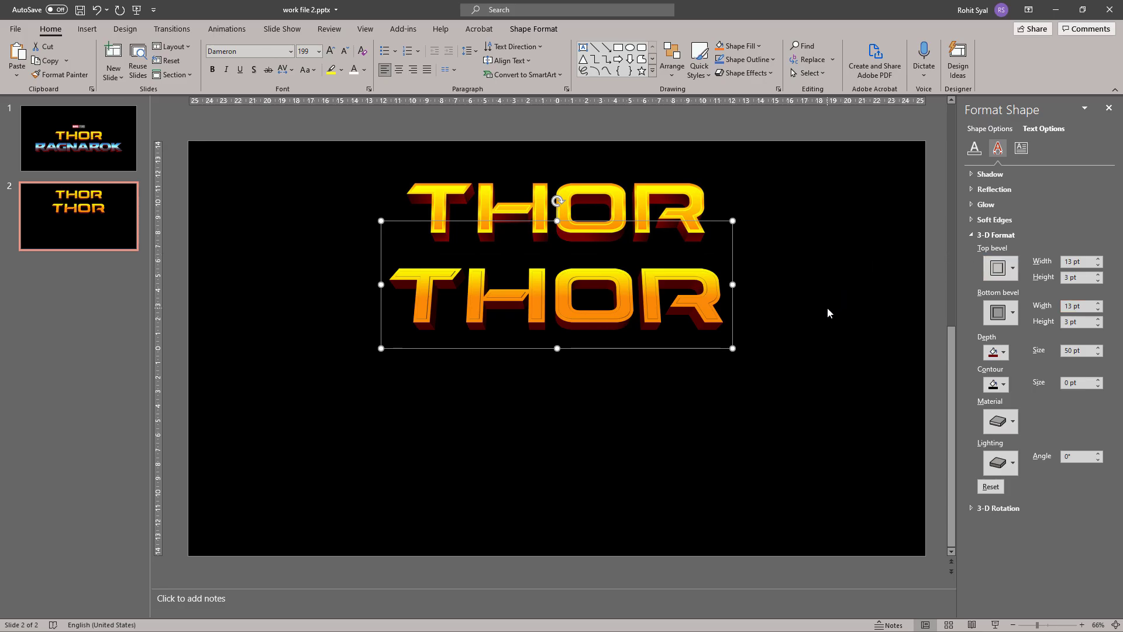
mouse_move(799, 310)
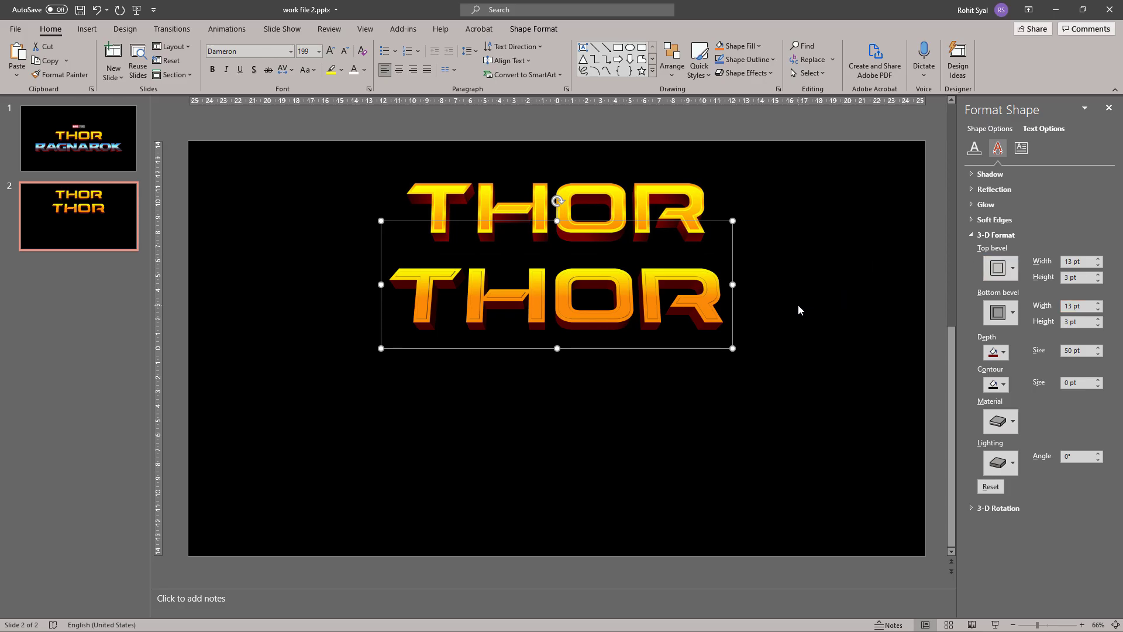
mouse_move(646, 213)
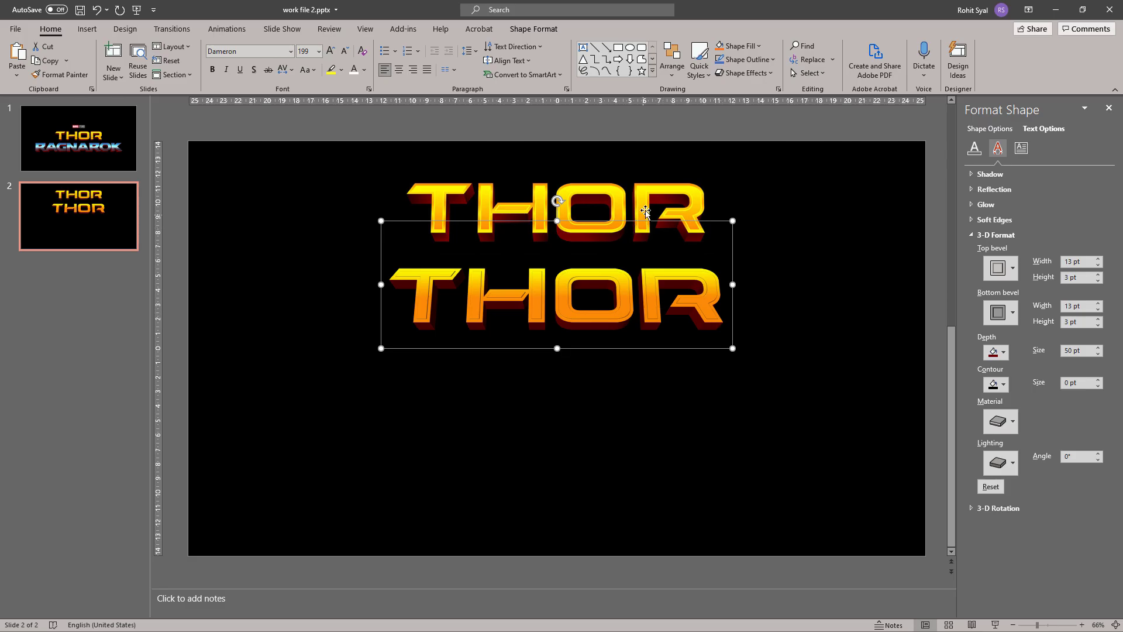
mouse_move(610, 345)
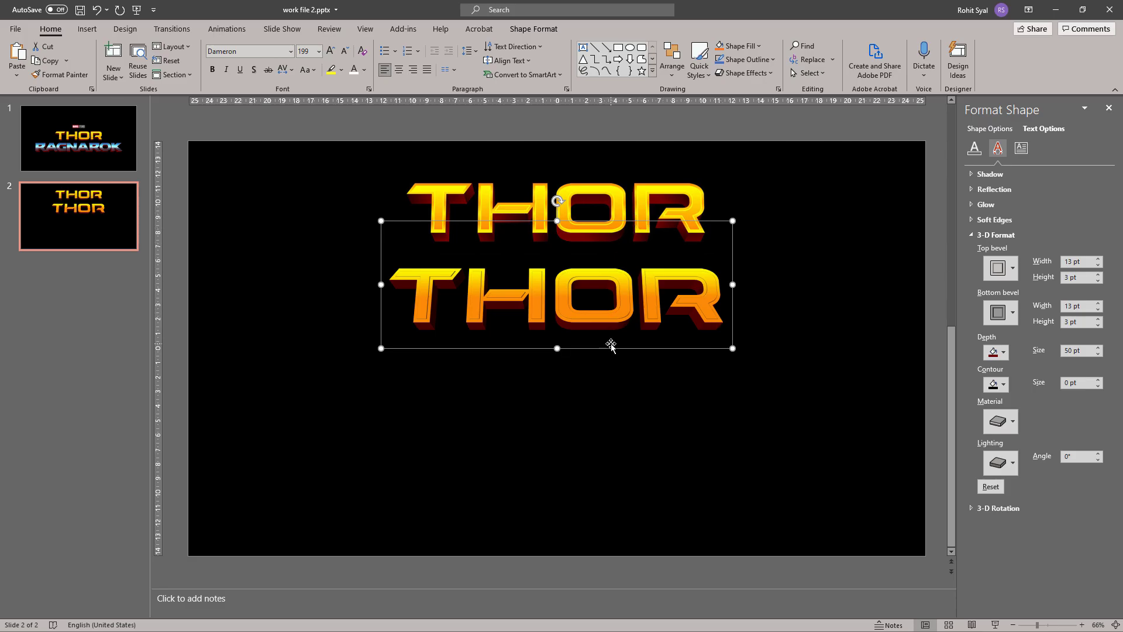
mouse_move(626, 368)
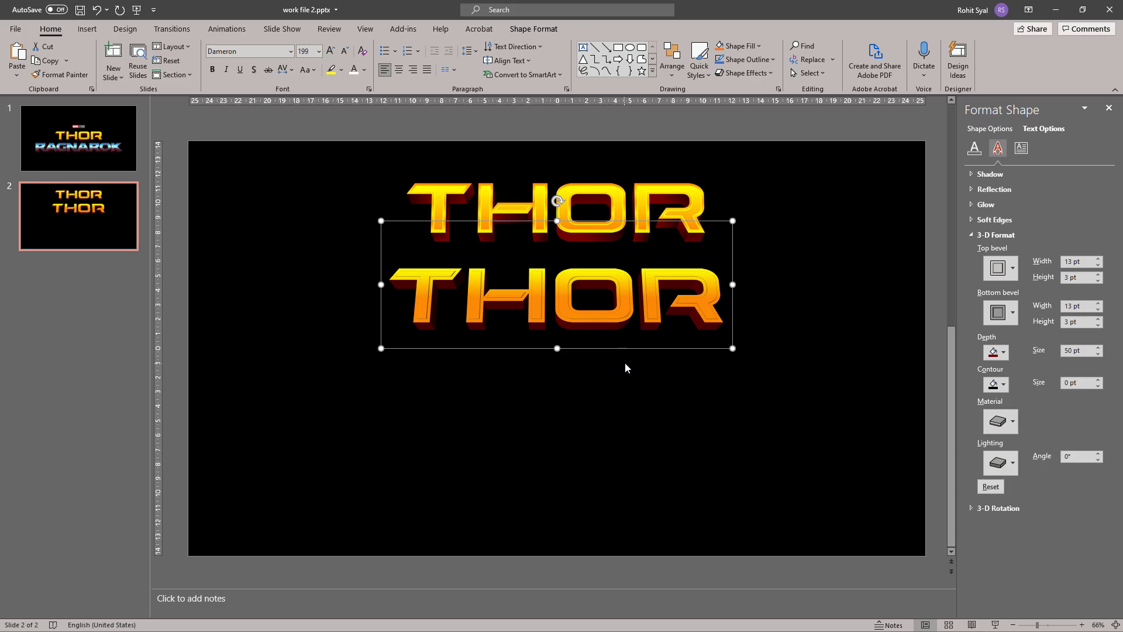
mouse_move(937, 311)
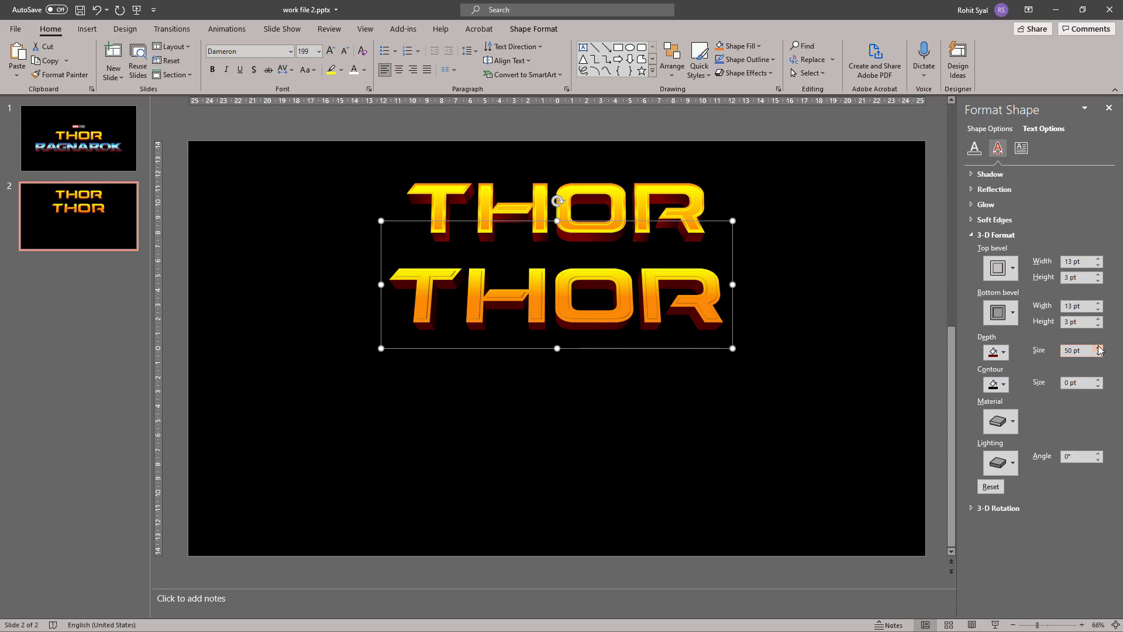
Step: Deepen the extrusion to 55 pt and move the middle gold gradient stop to about 49%
click(1098, 347)
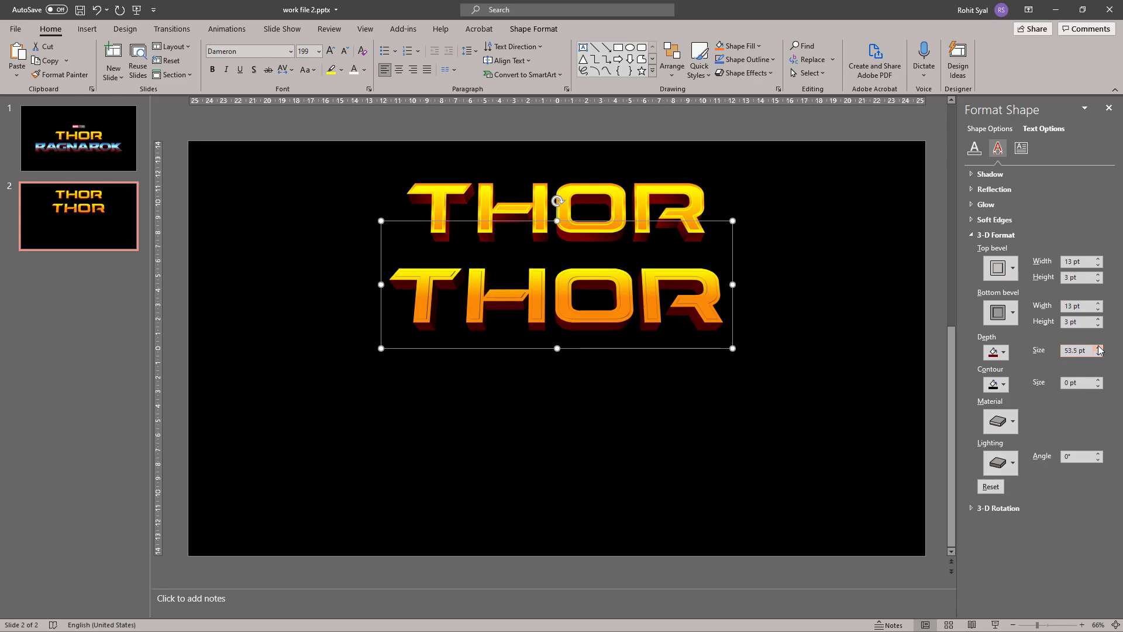
click(1098, 348)
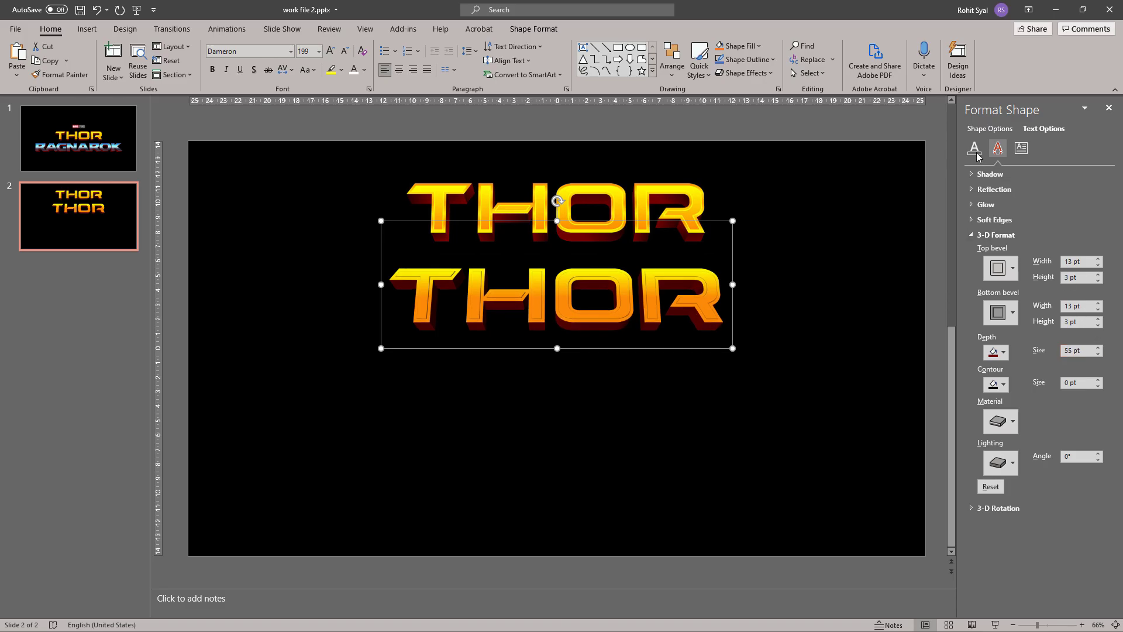
click(973, 149)
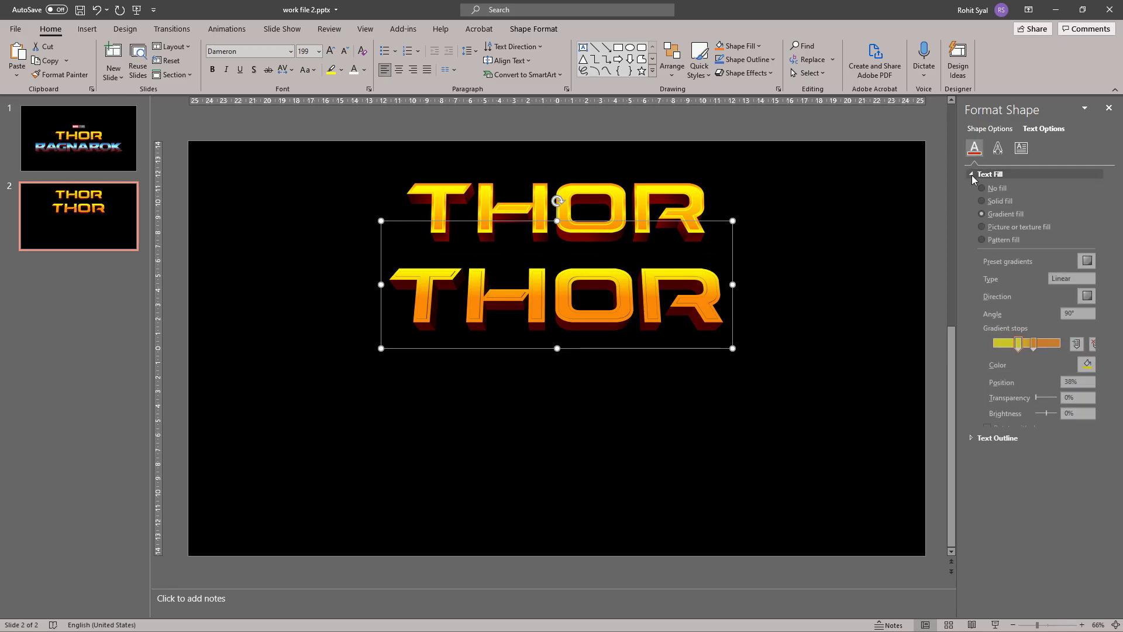
drag(1029, 343, 1020, 347)
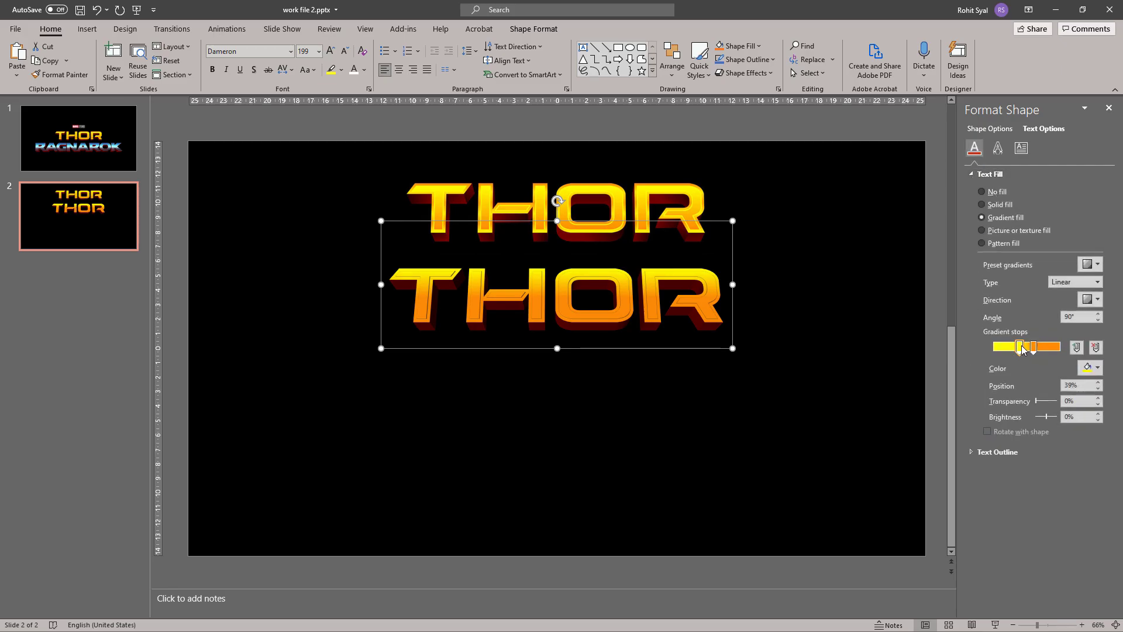
drag(1019, 348, 1028, 347)
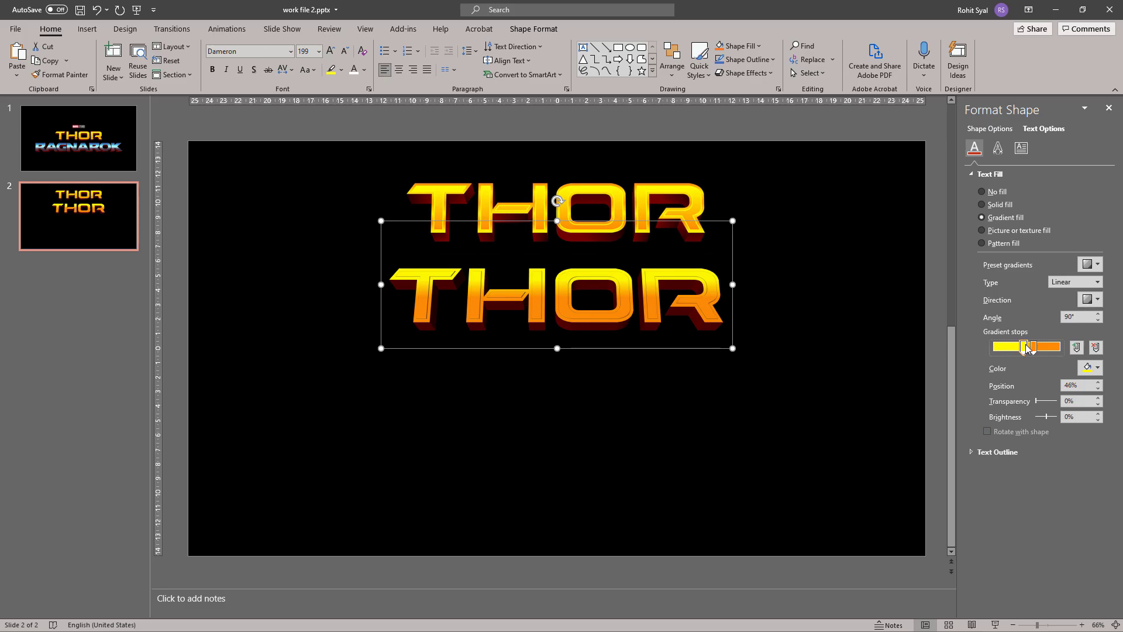
drag(1026, 346, 1028, 346)
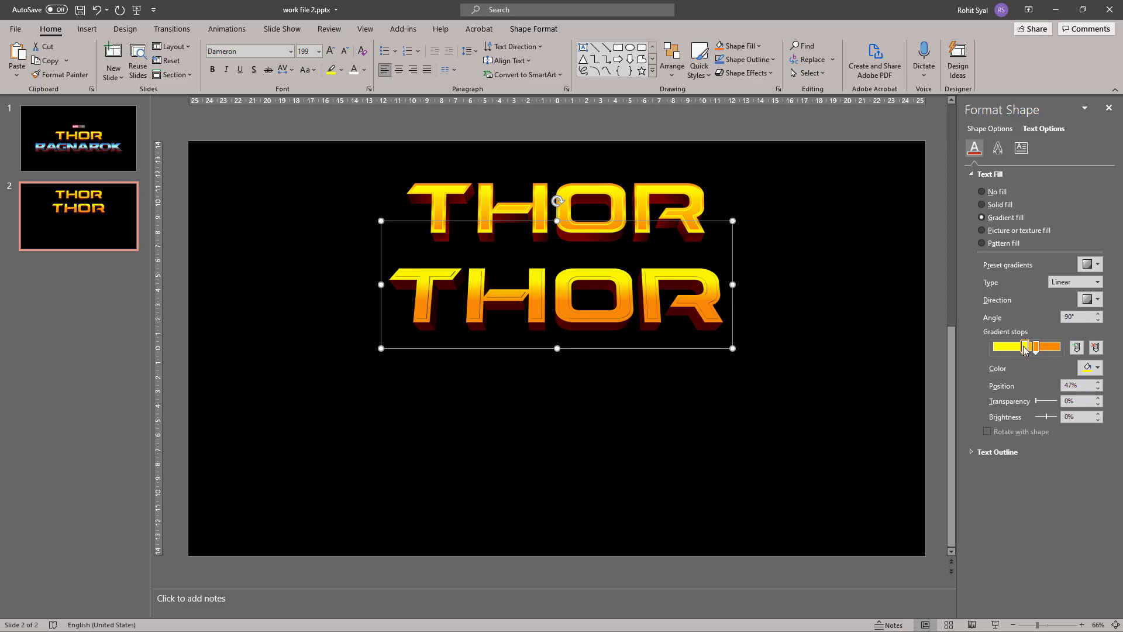
drag(1023, 347, 1026, 347)
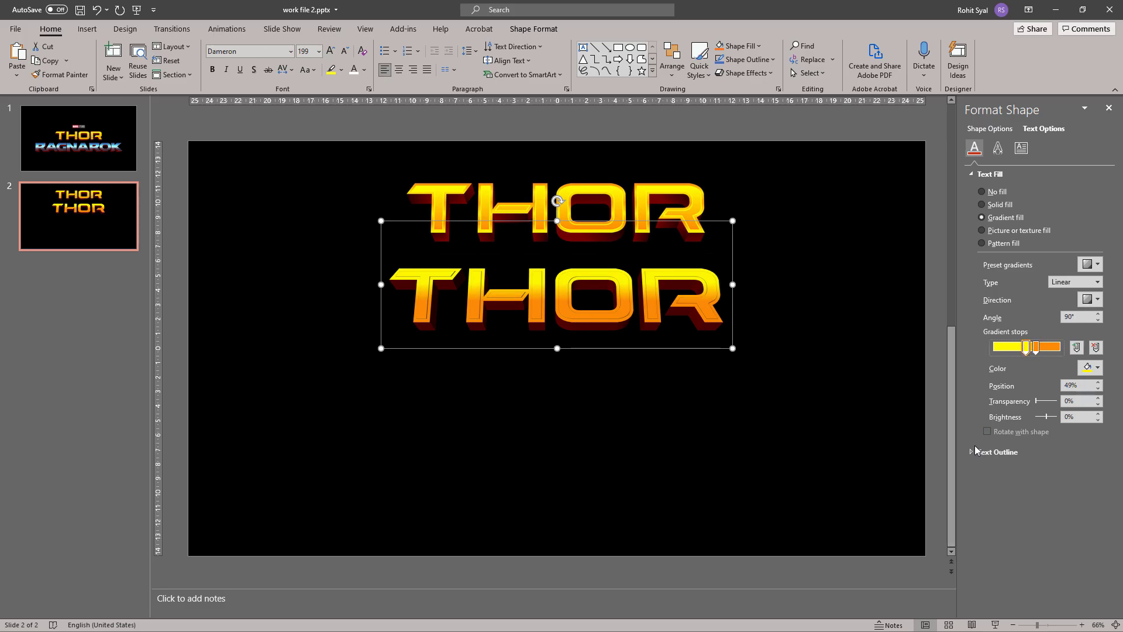
Step: Give the letters a gradient outline with yellow and orange stops and adjust its angle
click(997, 452)
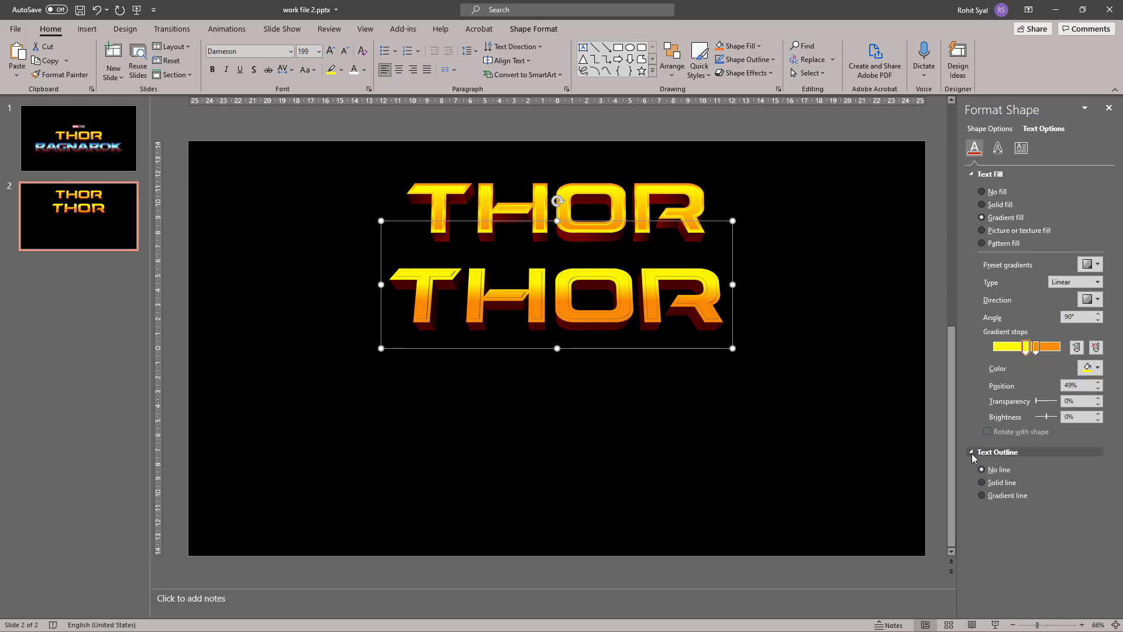
click(981, 495)
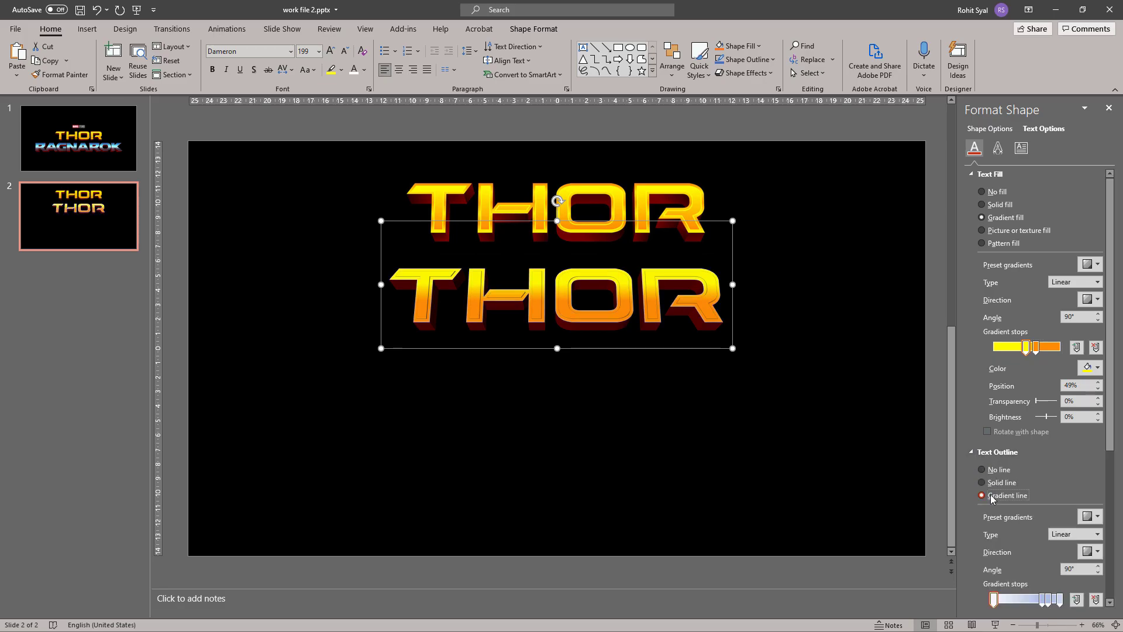
scroll(down, 3)
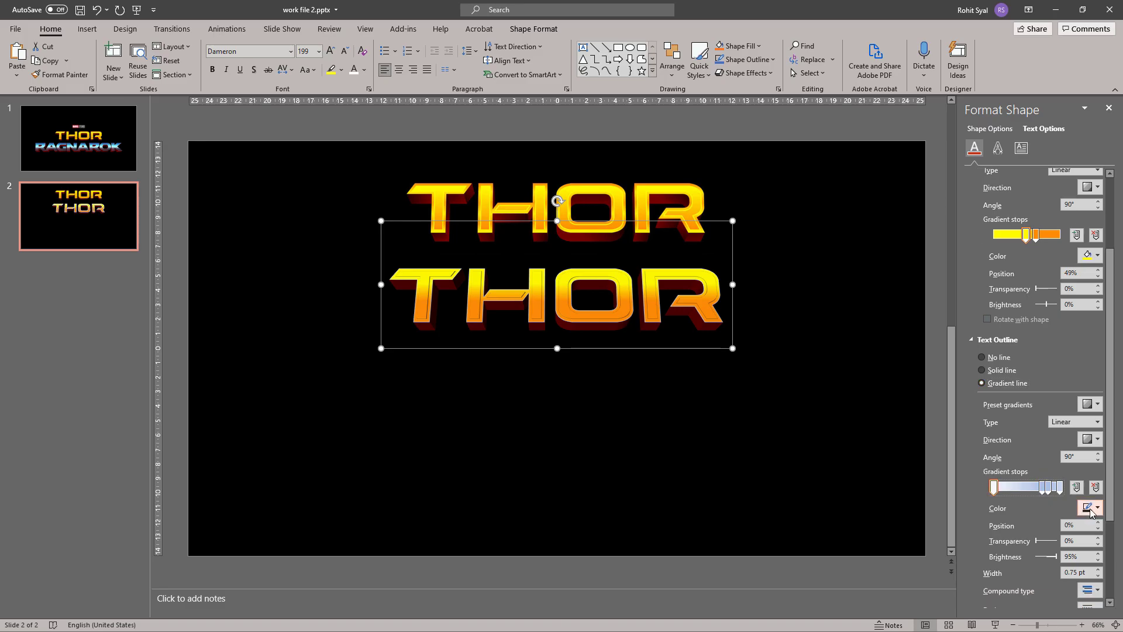
click(1089, 508)
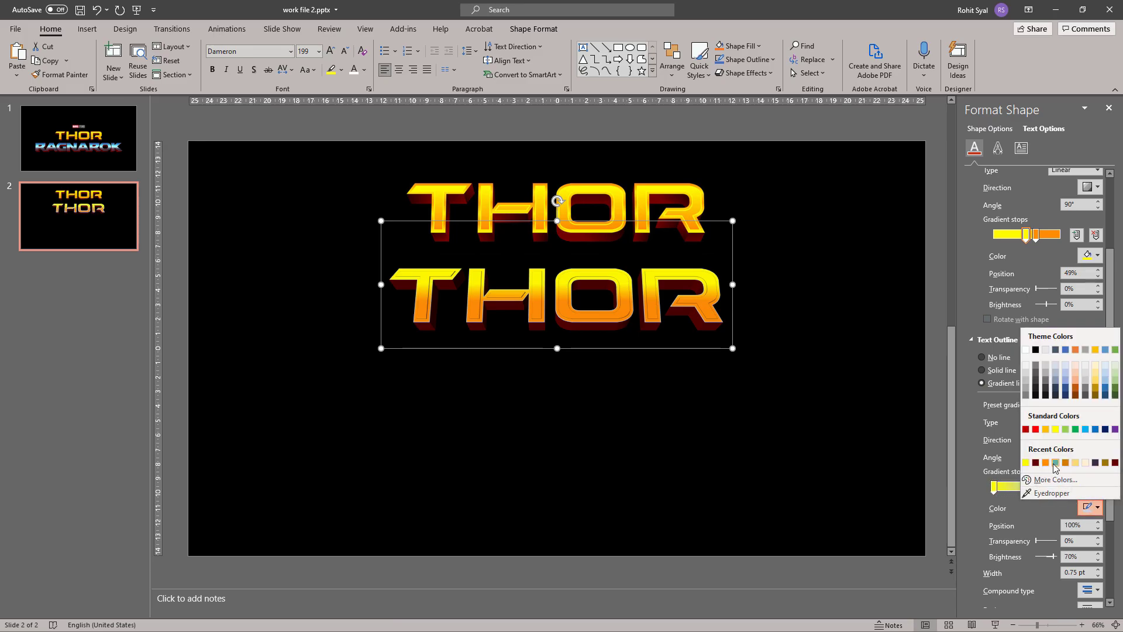
click(1054, 462)
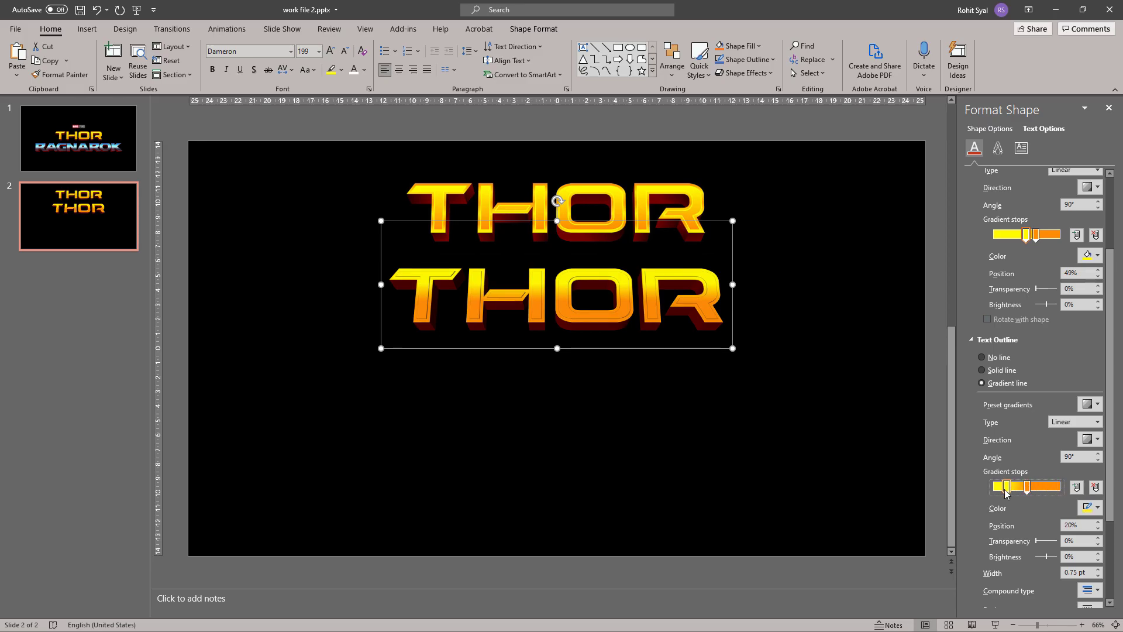
click(1090, 507)
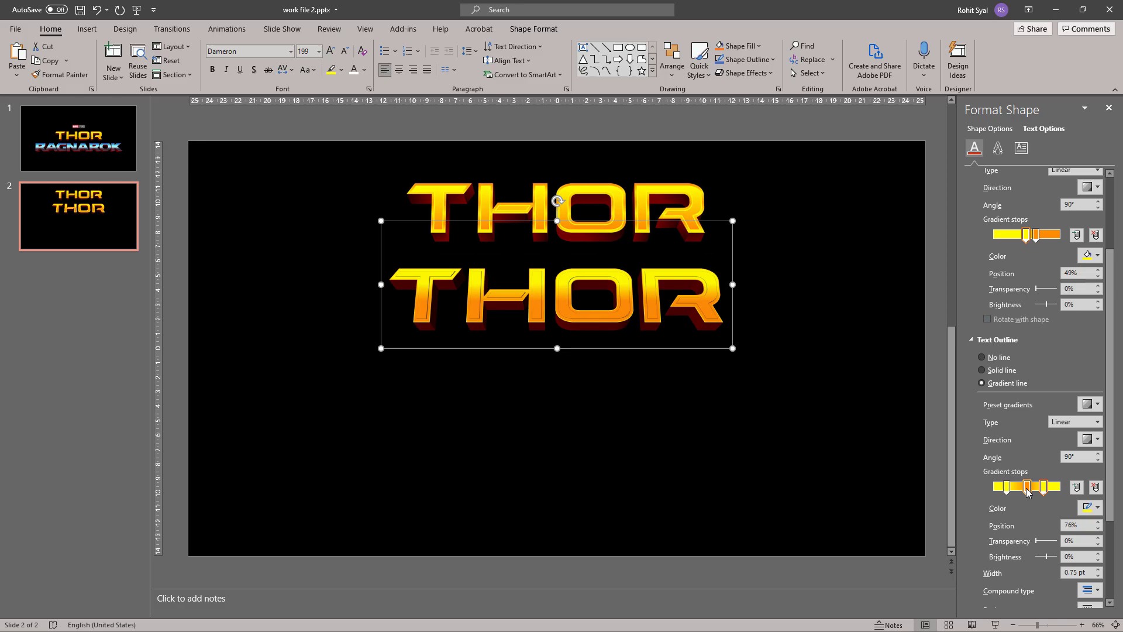
click(1092, 438)
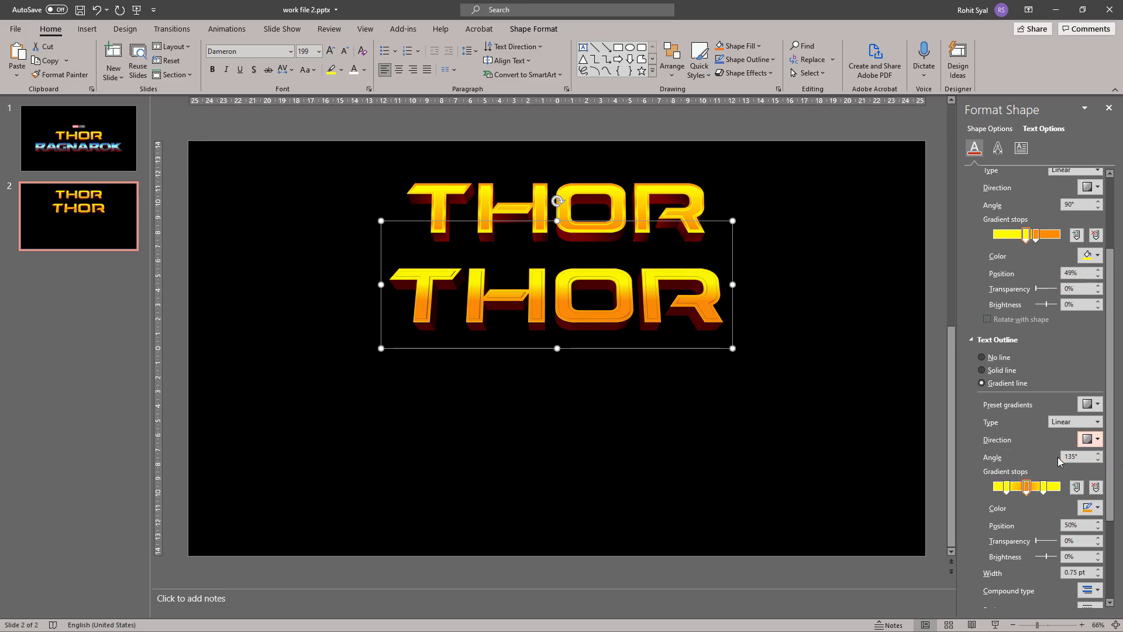
click(1098, 460)
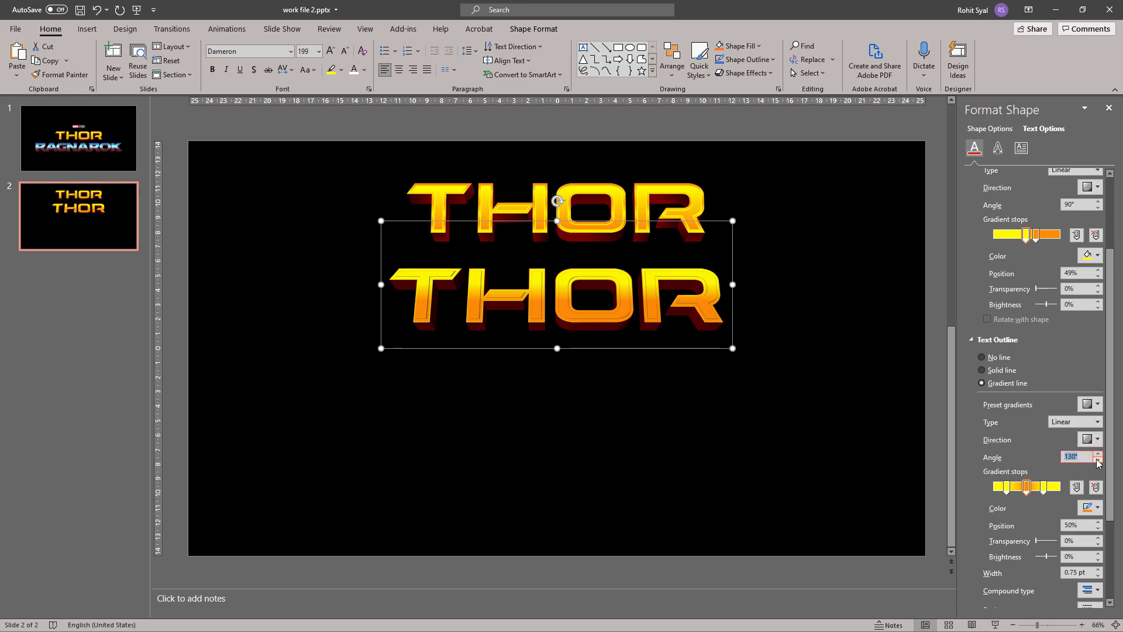
click(1096, 459)
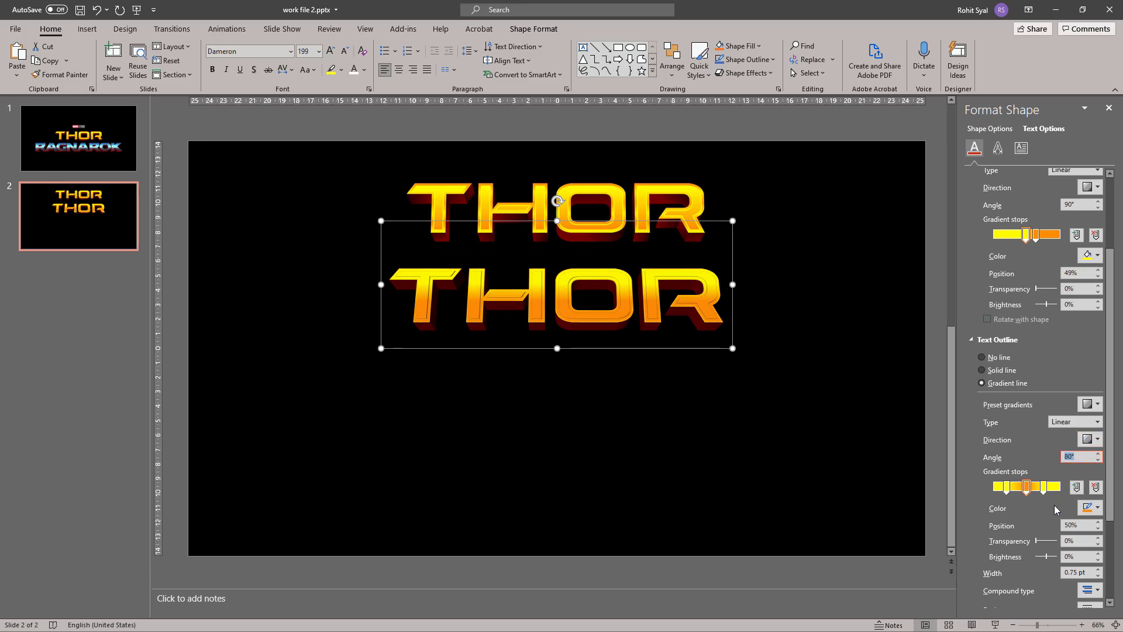
Step: Thicken the outline to 6 pt and raise the gradient angle further
scroll(down, 3)
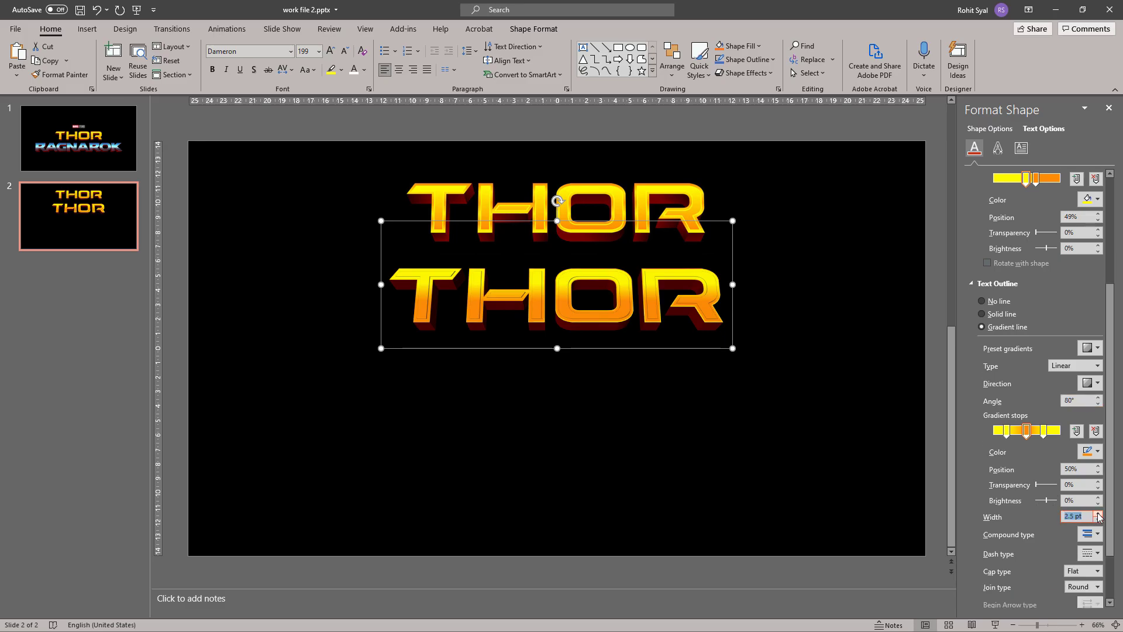
click(1095, 514)
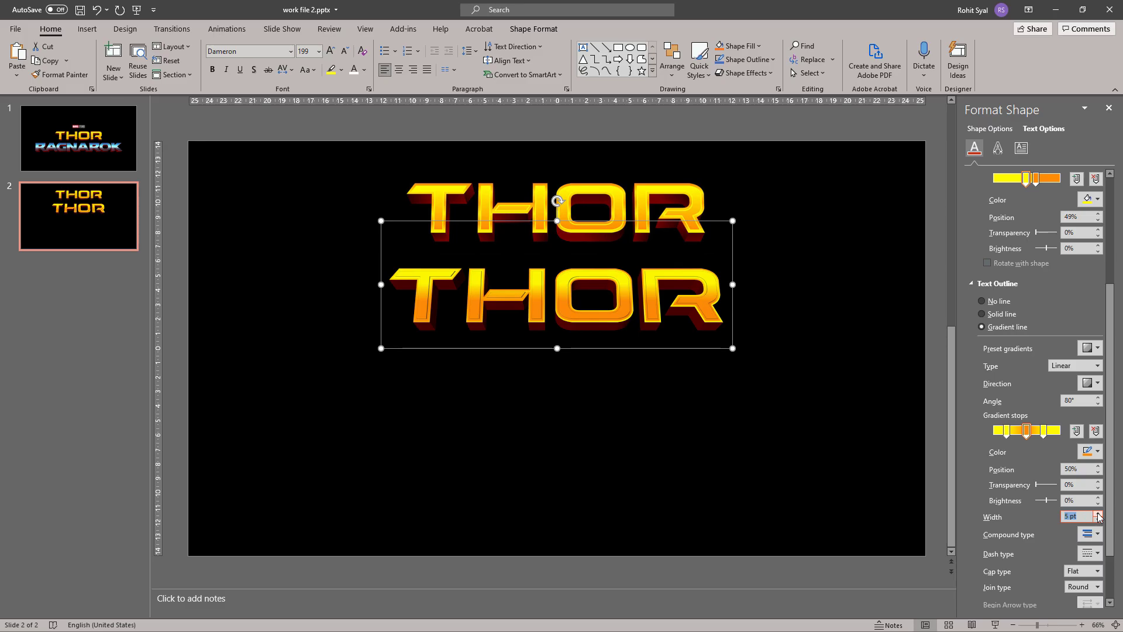
click(1094, 513)
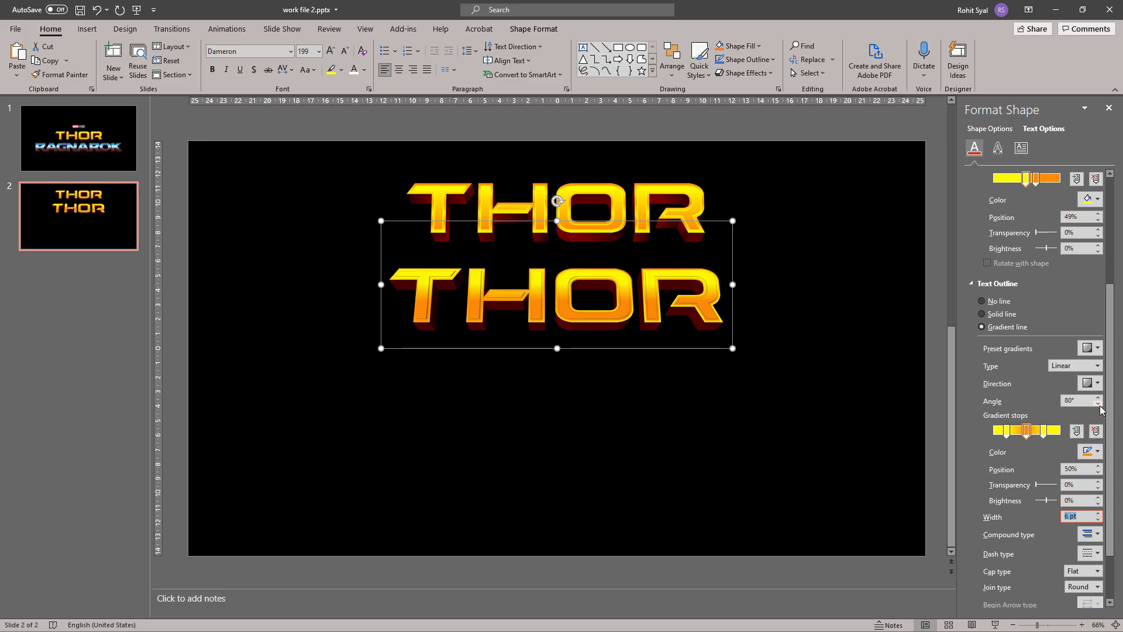
click(1102, 398)
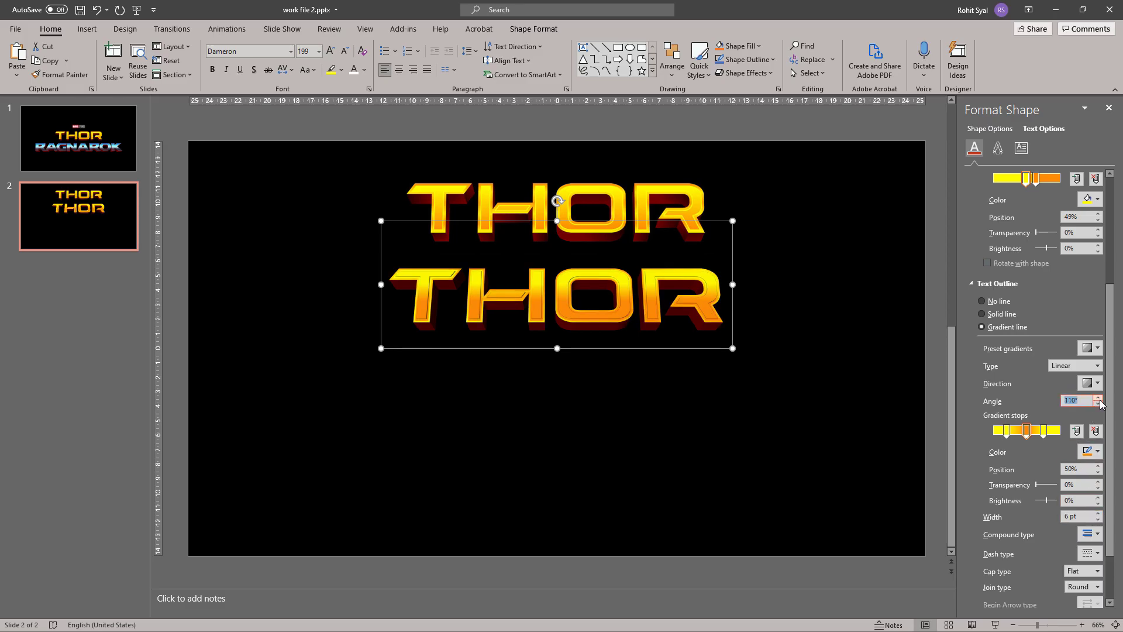
click(1101, 403)
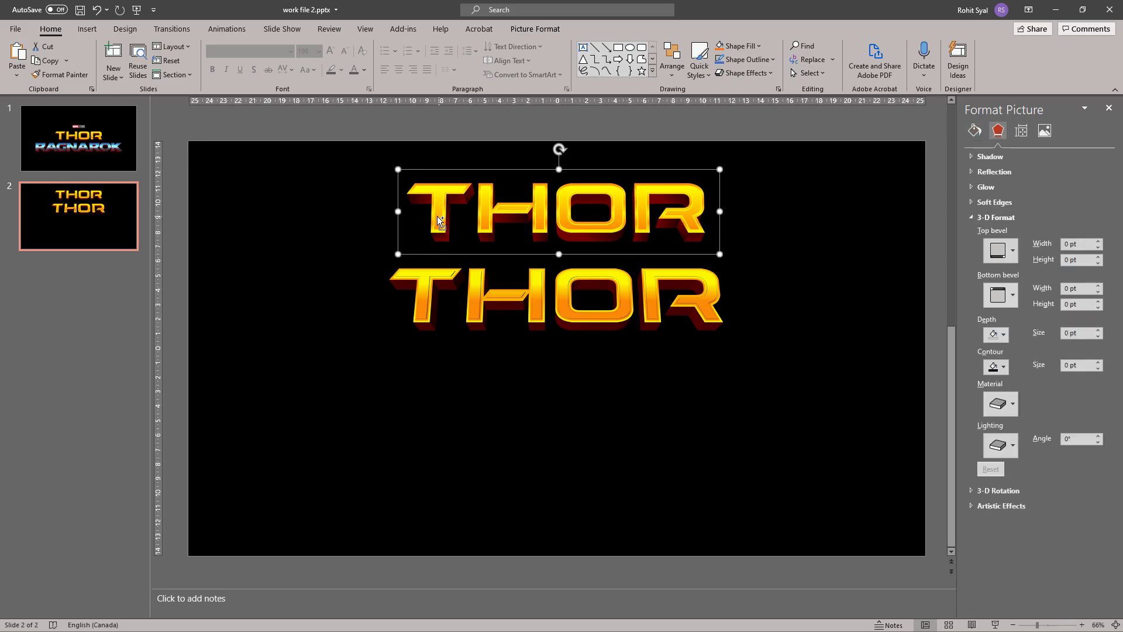
Step: Place the chrome RAGNAROK reference on a new slide 3 and close the formatting pane
click(105, 319)
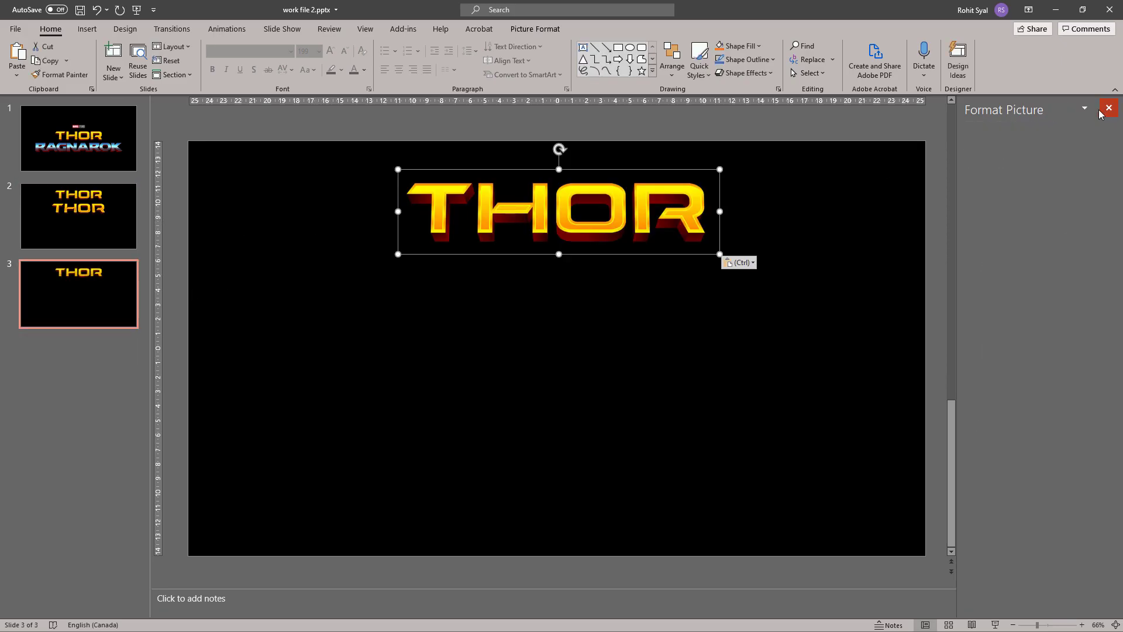
click(1108, 108)
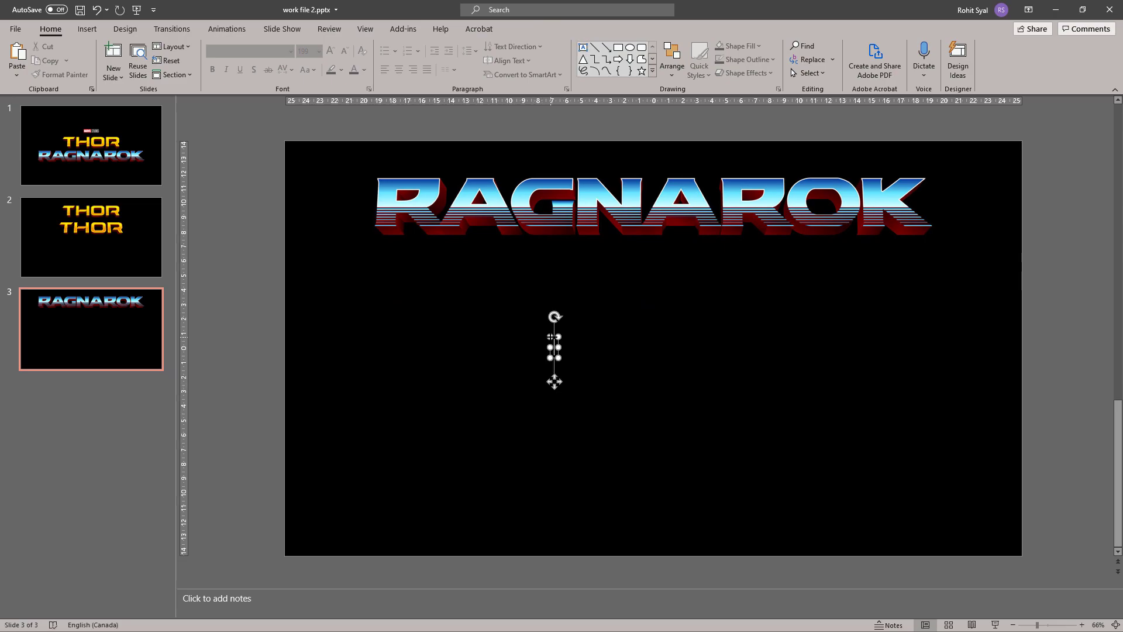
Step: Add a large RAGNAROK text box below the chrome lettering and apply the Modi Thorson typeface
click(553, 336)
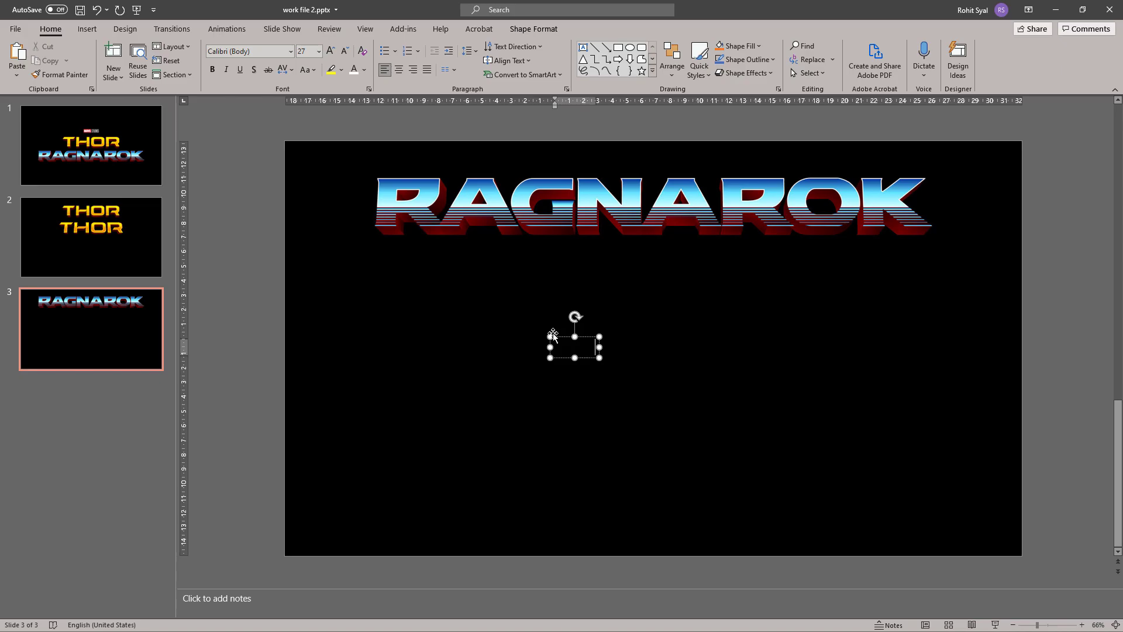
drag(573, 343, 587, 348)
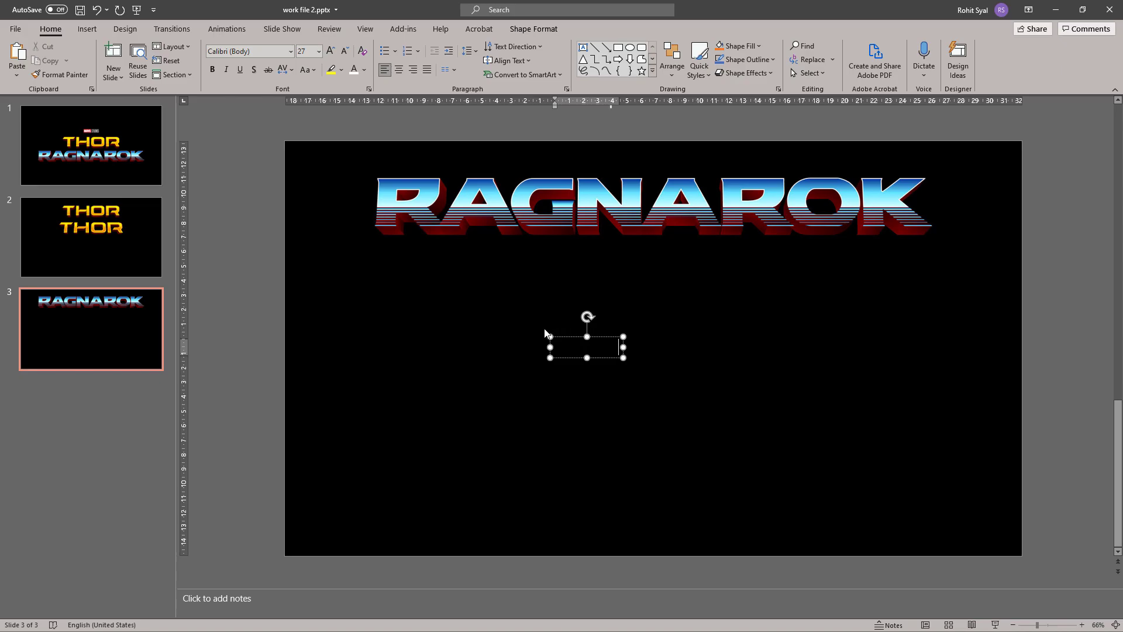
text(RAGNAROK)
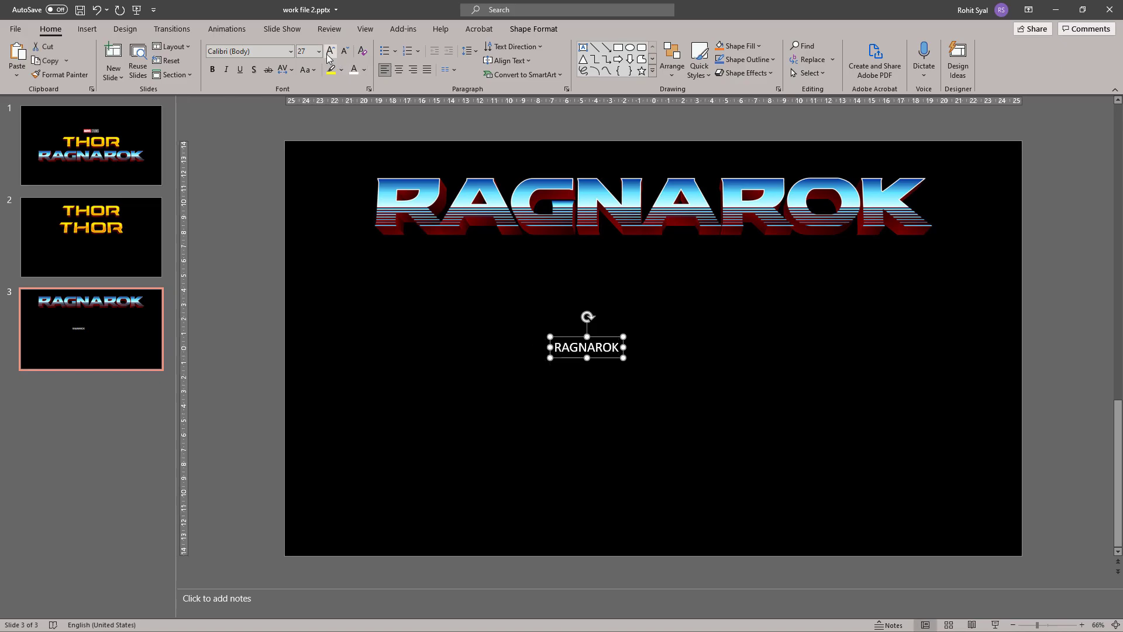
click(330, 50)
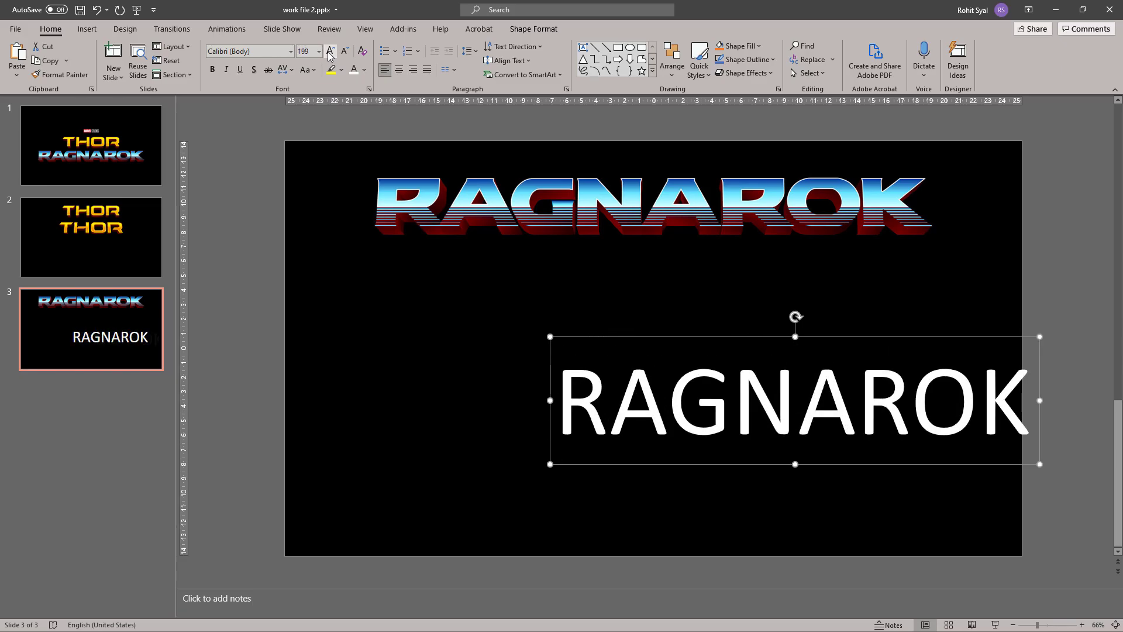
click(330, 51)
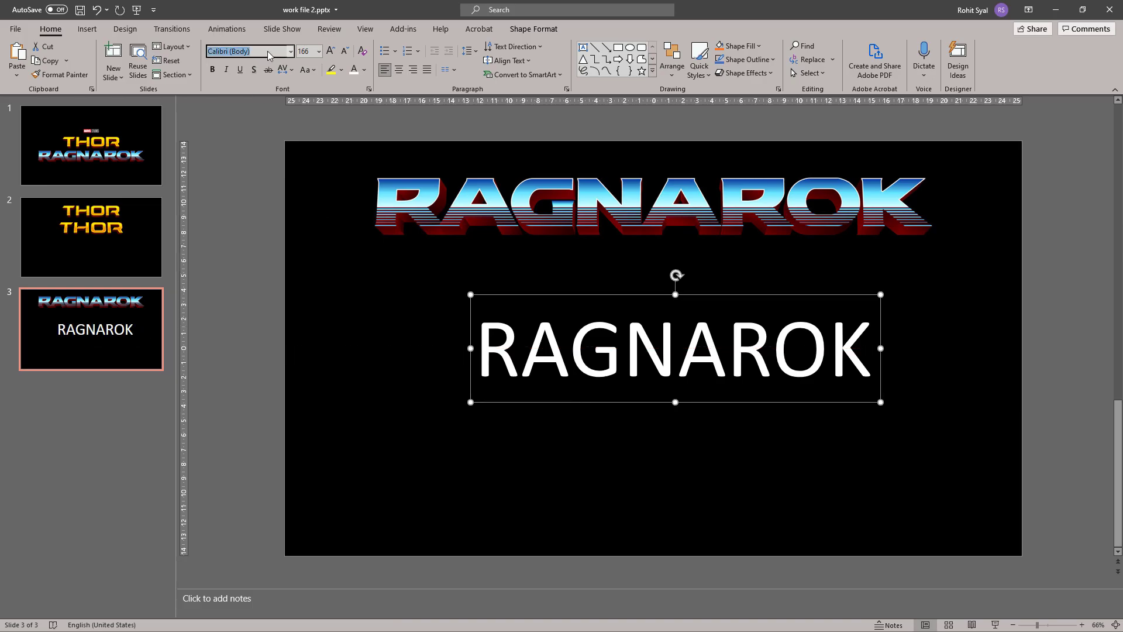
text(Modern Love)
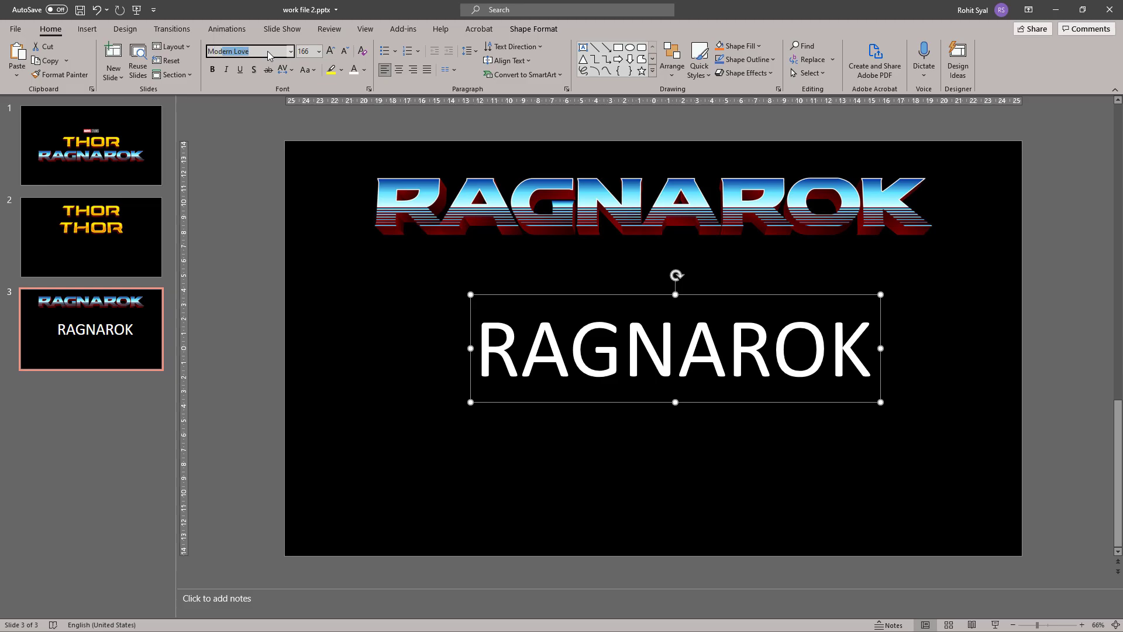
click(248, 51)
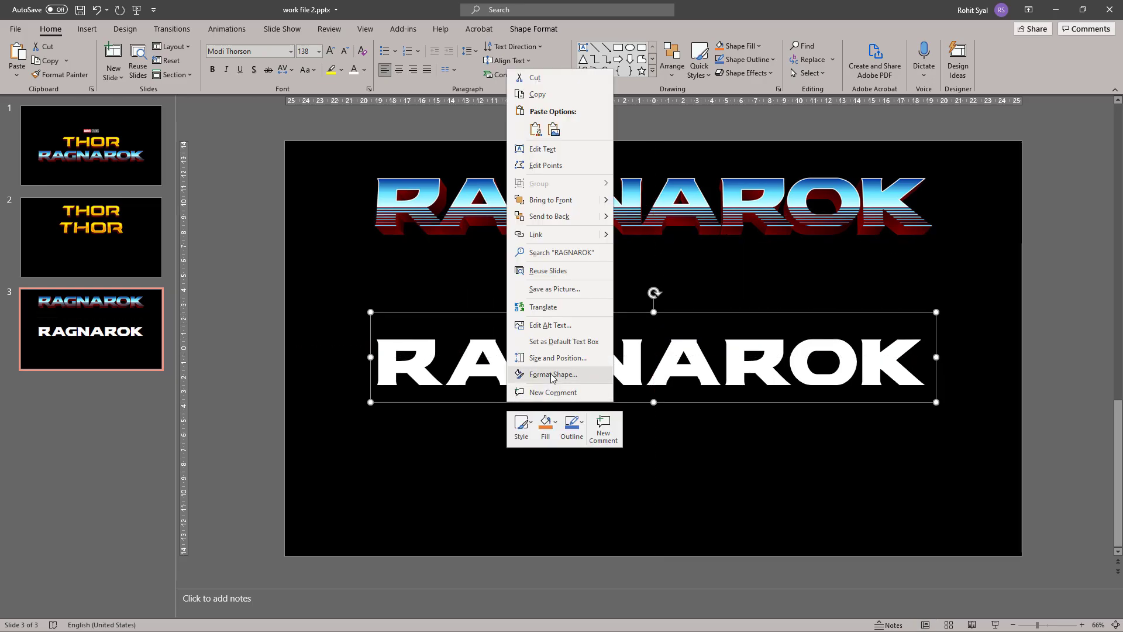
Step: Switch the RAGNAROK text fill to a gradient and give its first stop a light icy-white colour
click(550, 374)
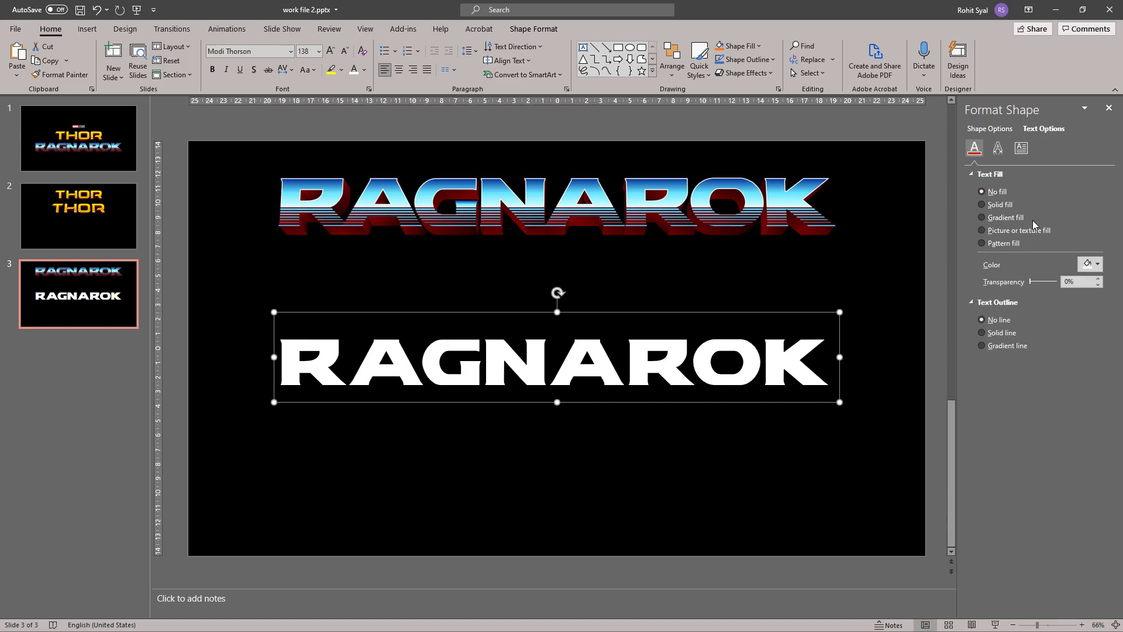
click(983, 217)
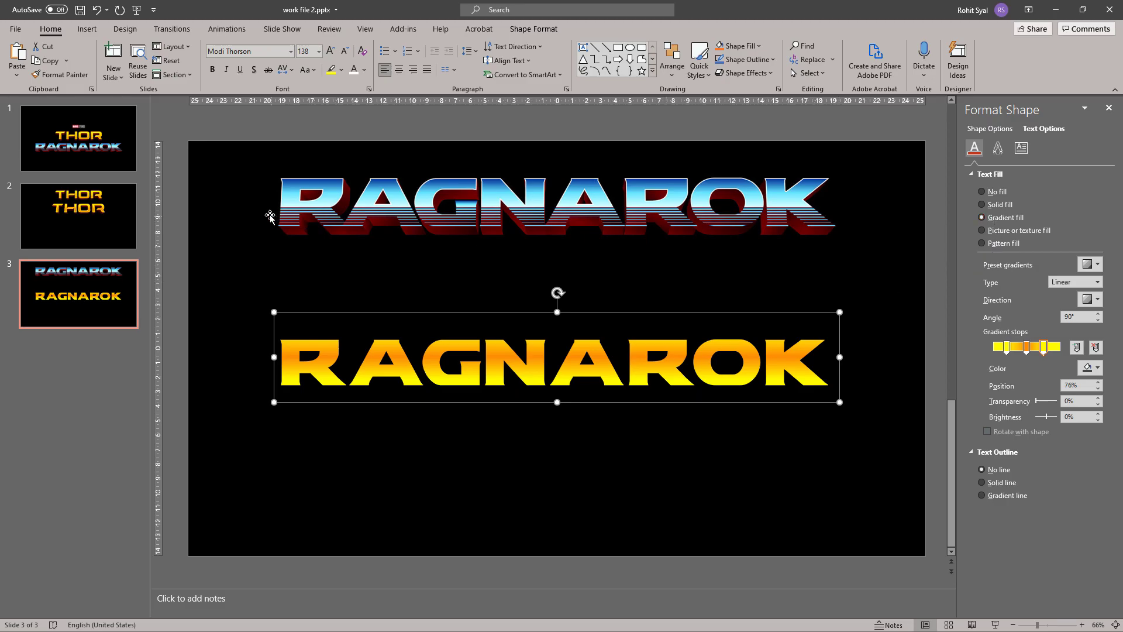
mouse_move(338, 185)
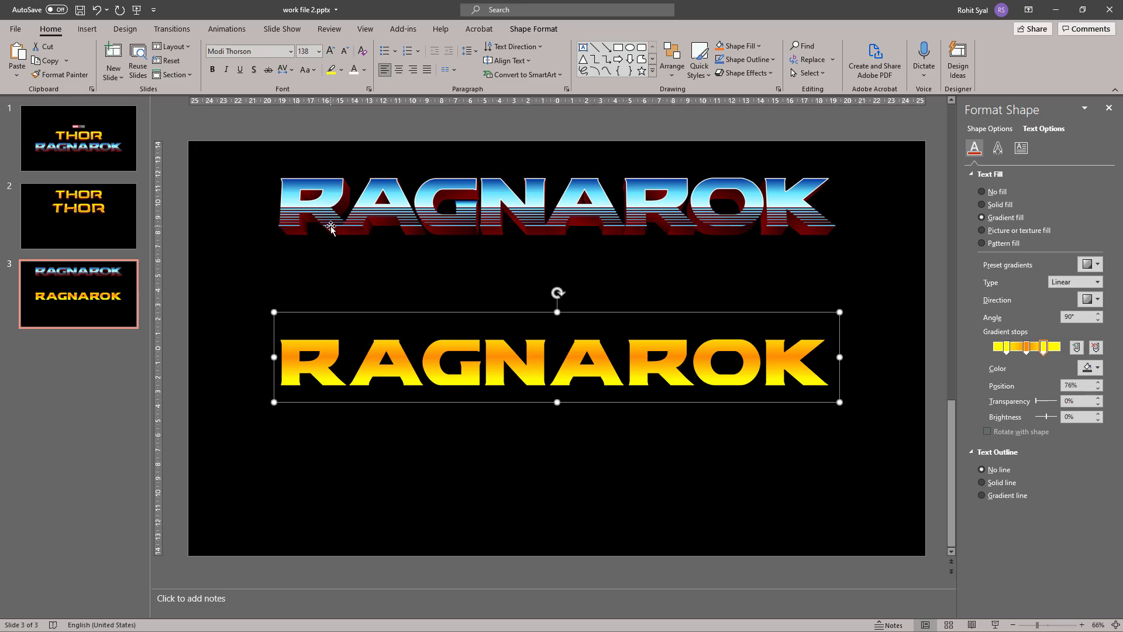
mouse_move(331, 226)
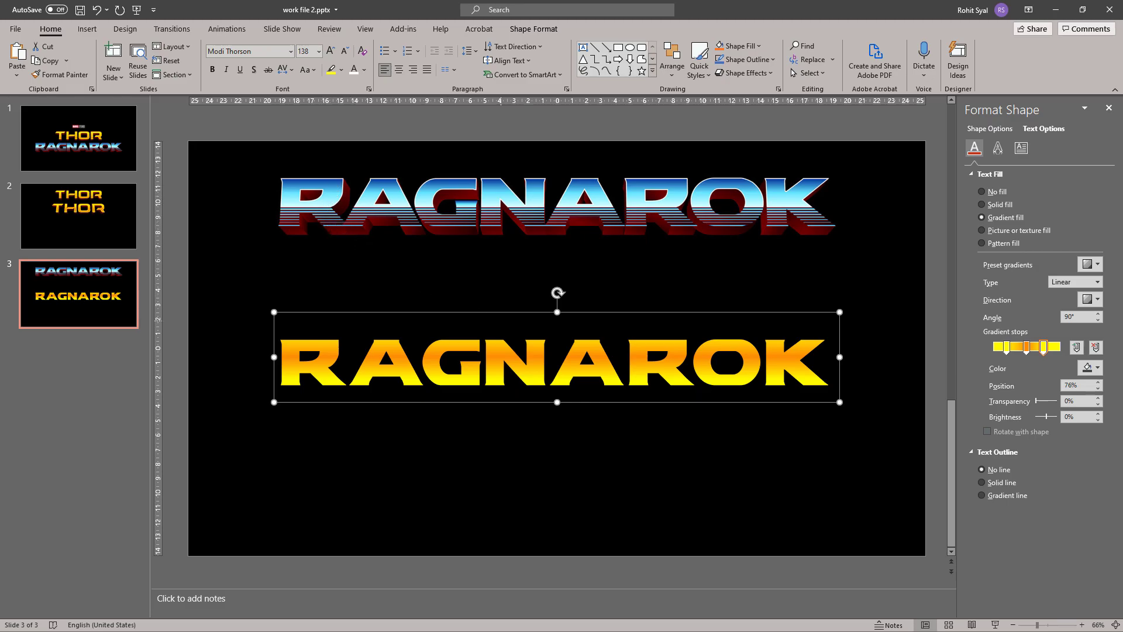
click(1006, 348)
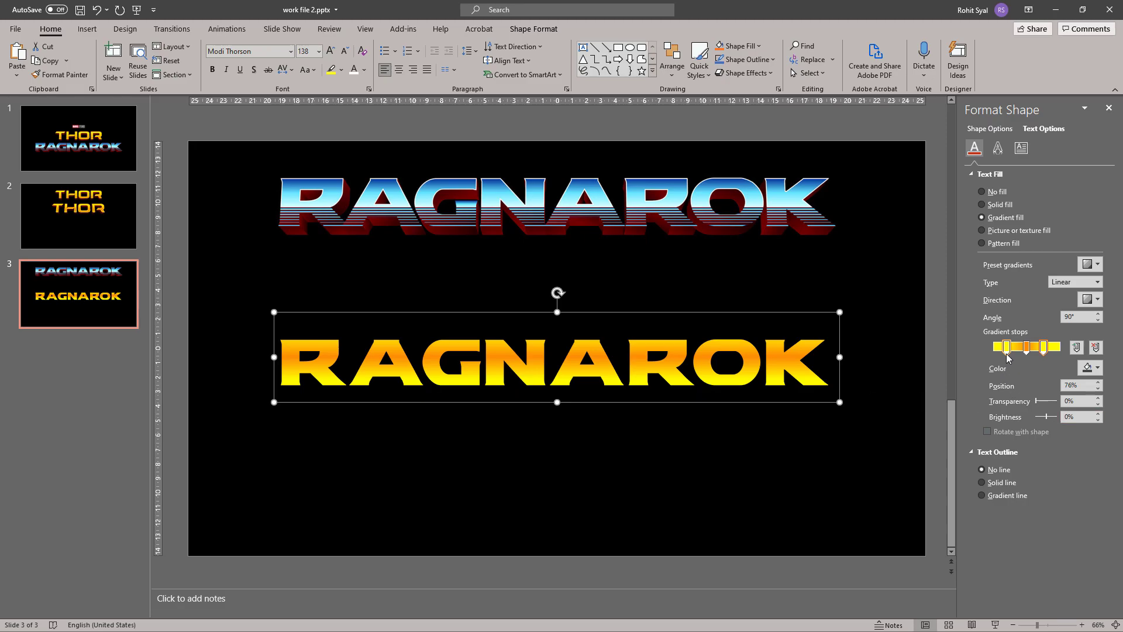
click(1090, 369)
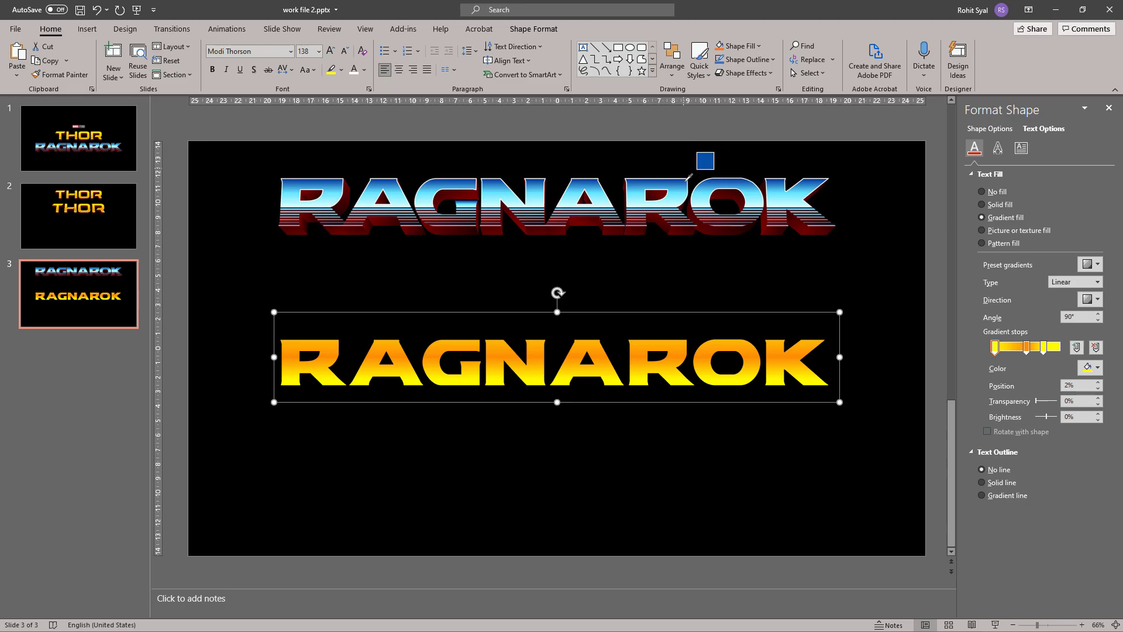
drag(1013, 347, 996, 348)
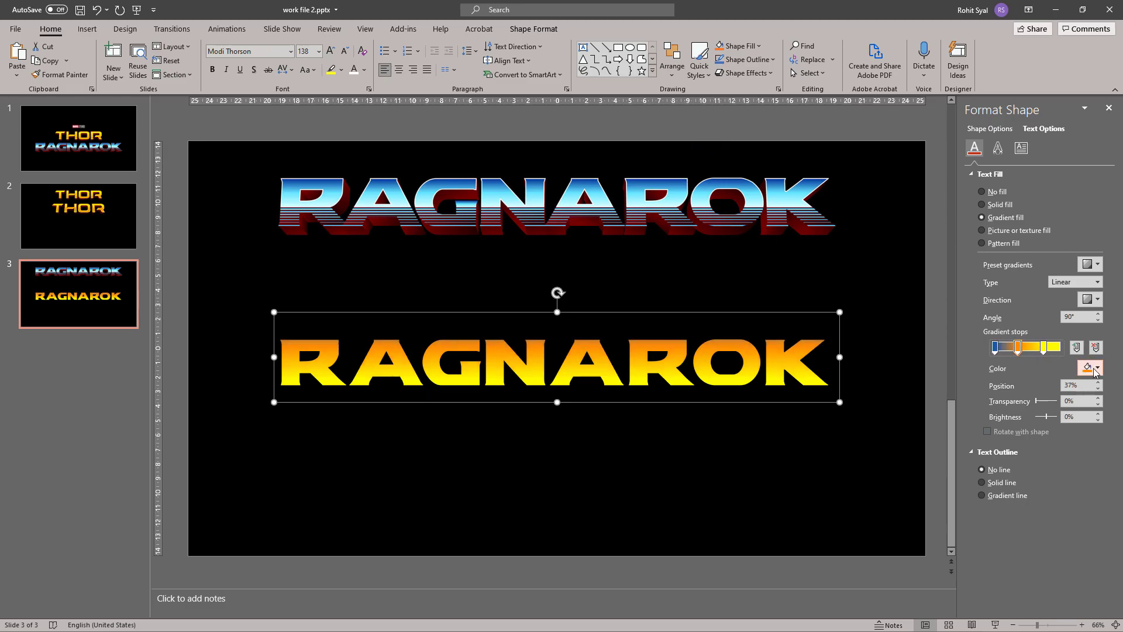
click(1089, 368)
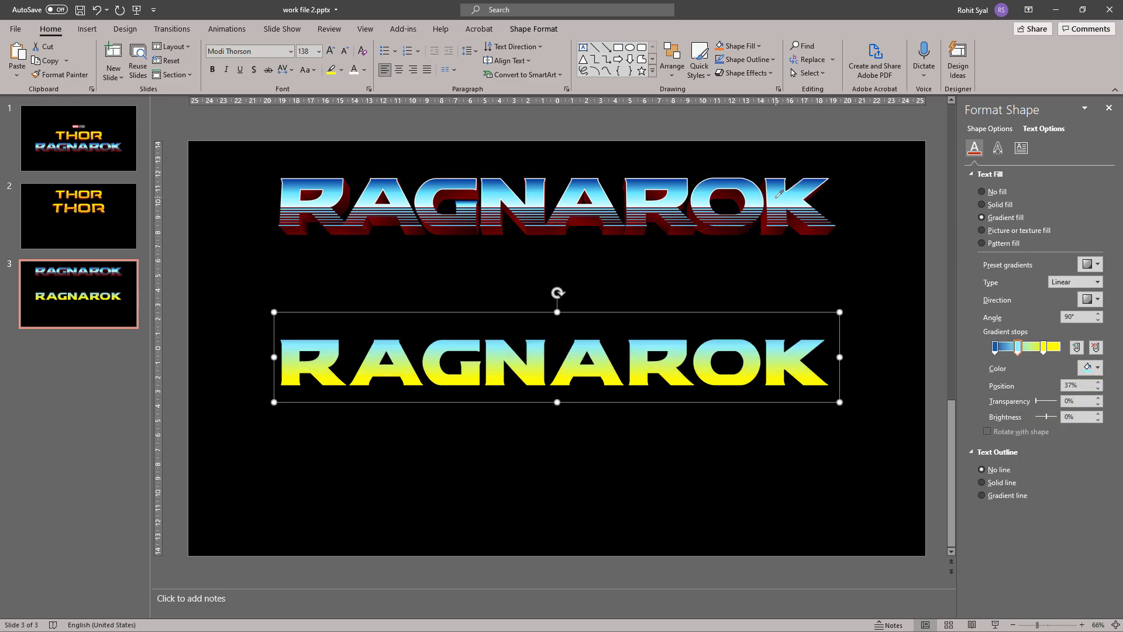
click(1089, 369)
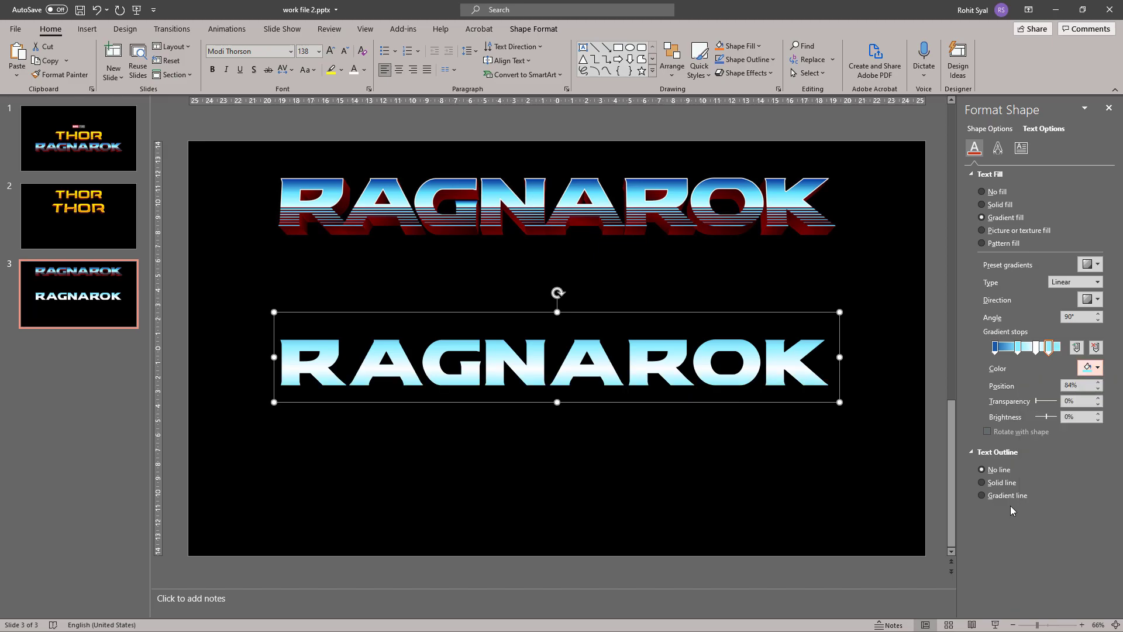
Step: Reposition the remaining stops: a stop at 75% and the dark blue band near 17%, forming a vertical chrome gradient
click(1016, 347)
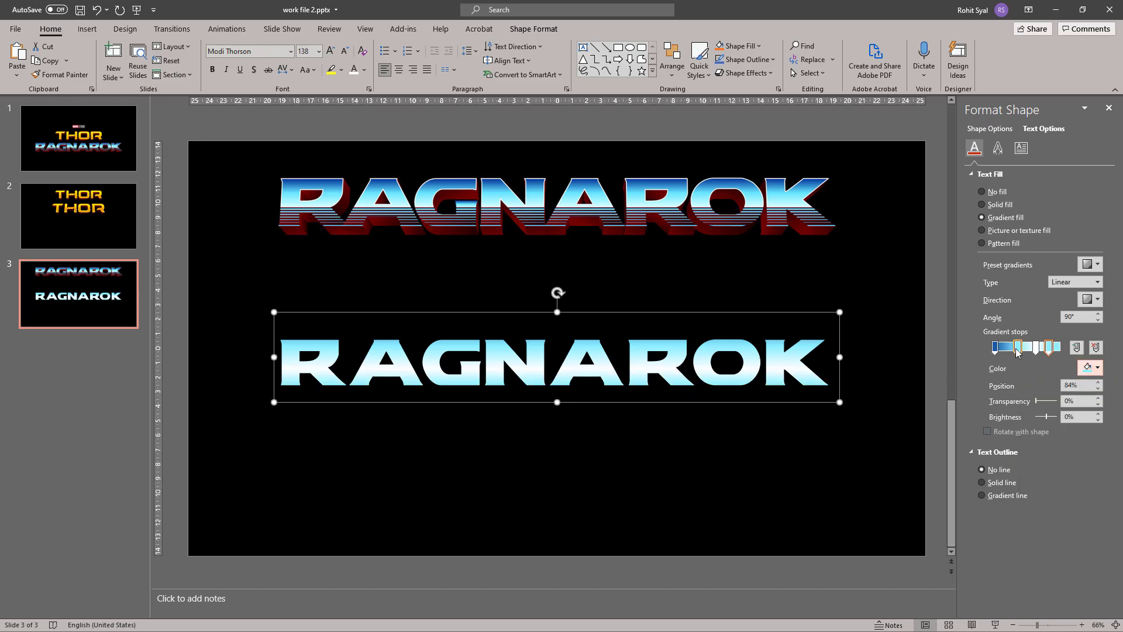
drag(1039, 347, 1032, 348)
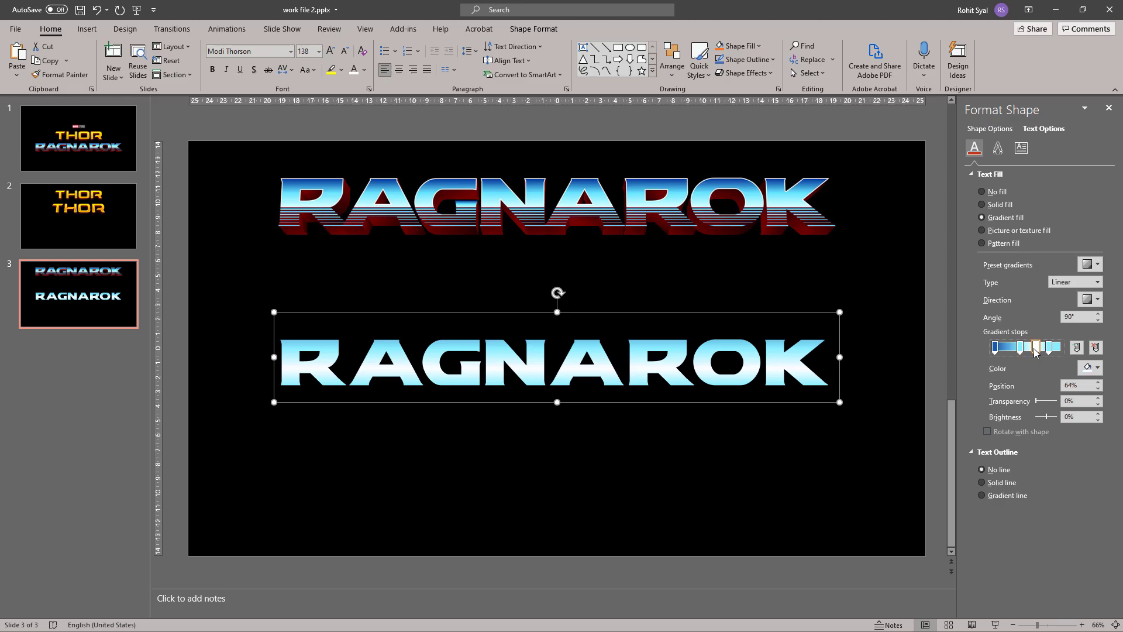
drag(1036, 347, 1029, 347)
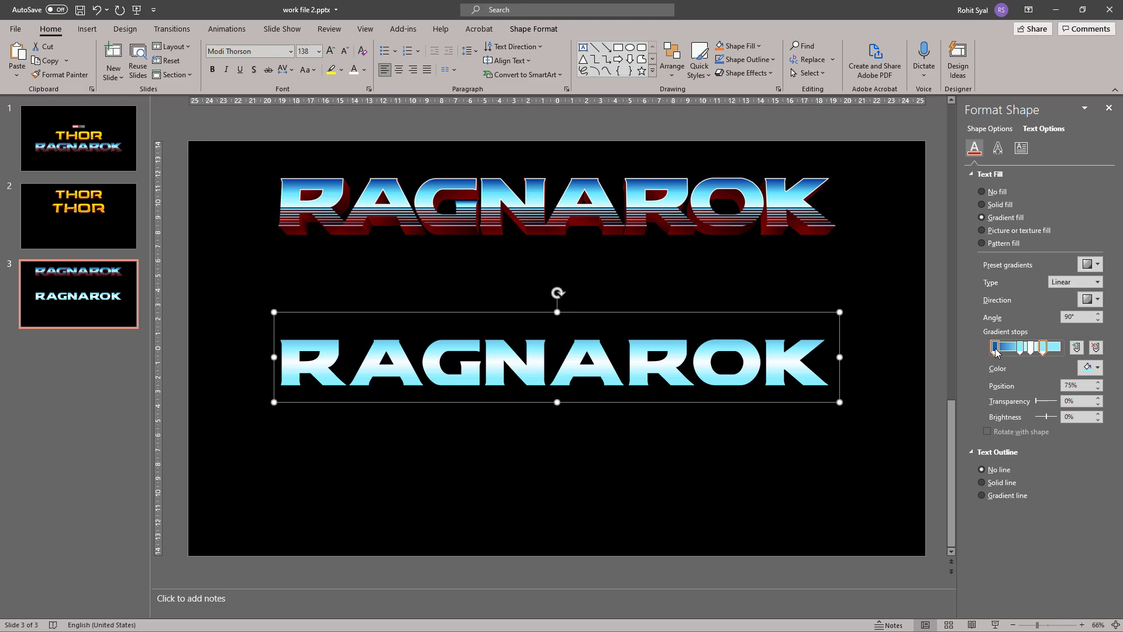
drag(1044, 346, 1003, 346)
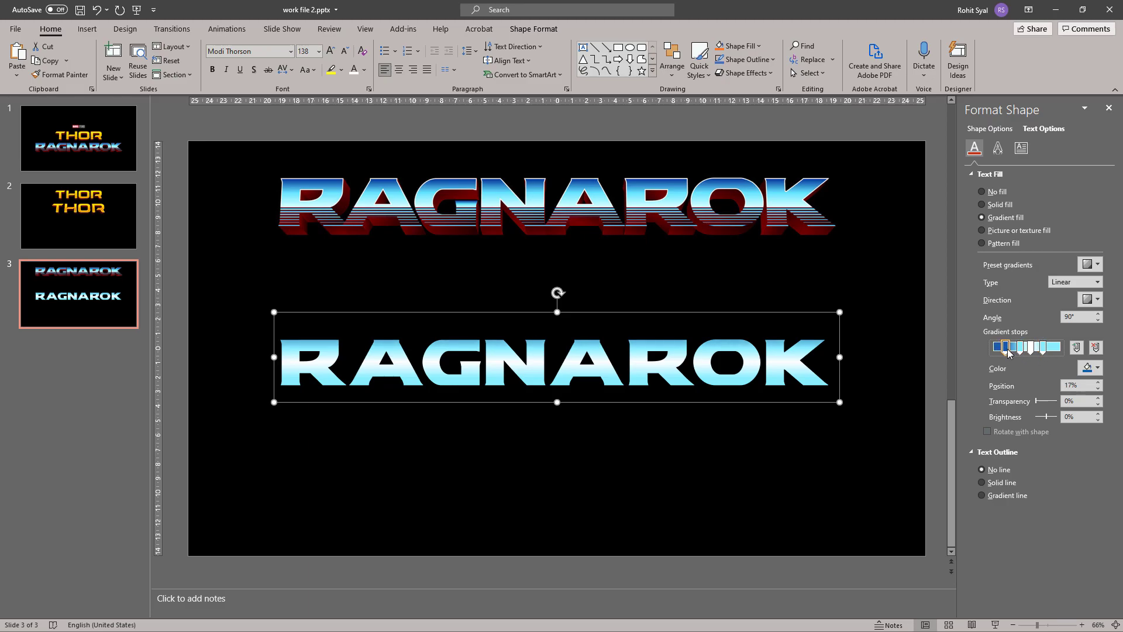
drag(1010, 346, 1019, 346)
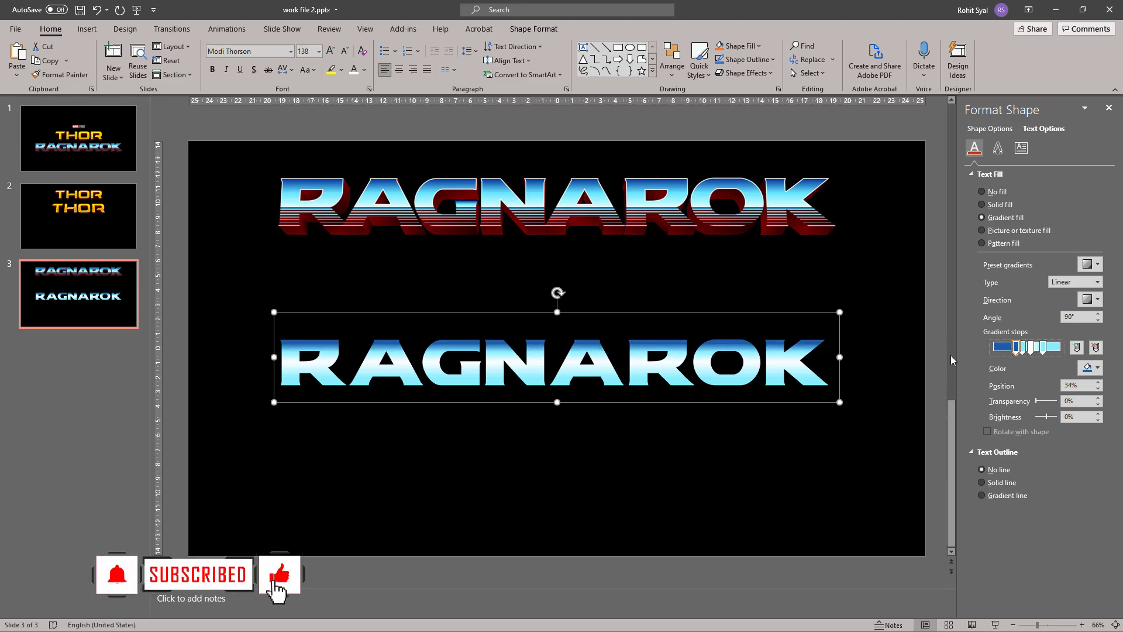
click(990, 173)
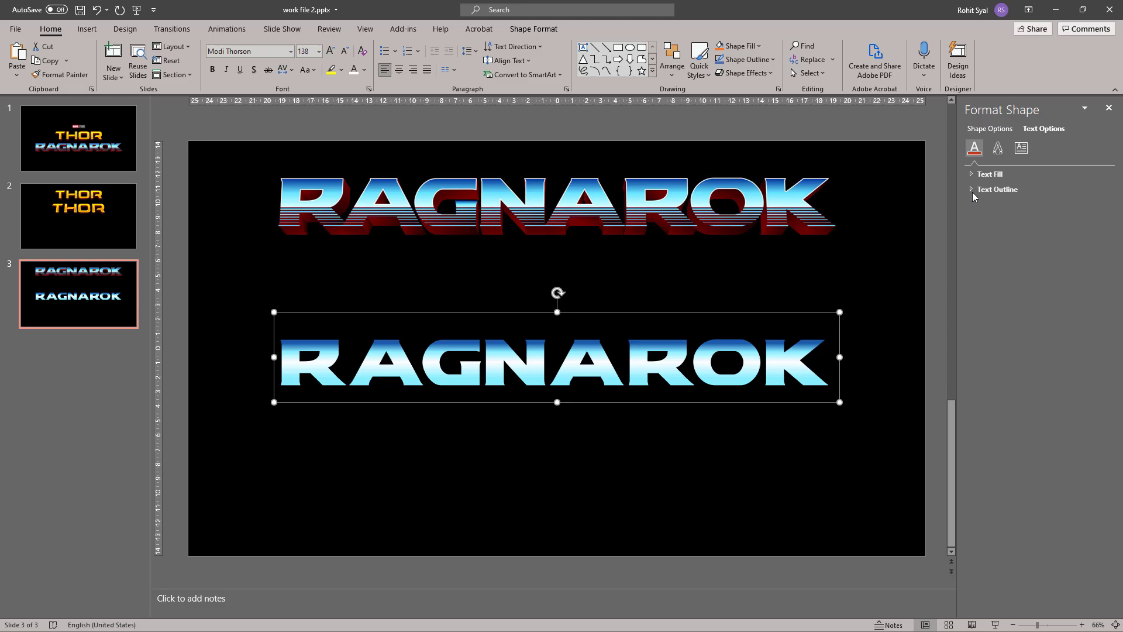
Step: Add a solid 1 pt text outline to the lower RAGNAROK letters
click(996, 189)
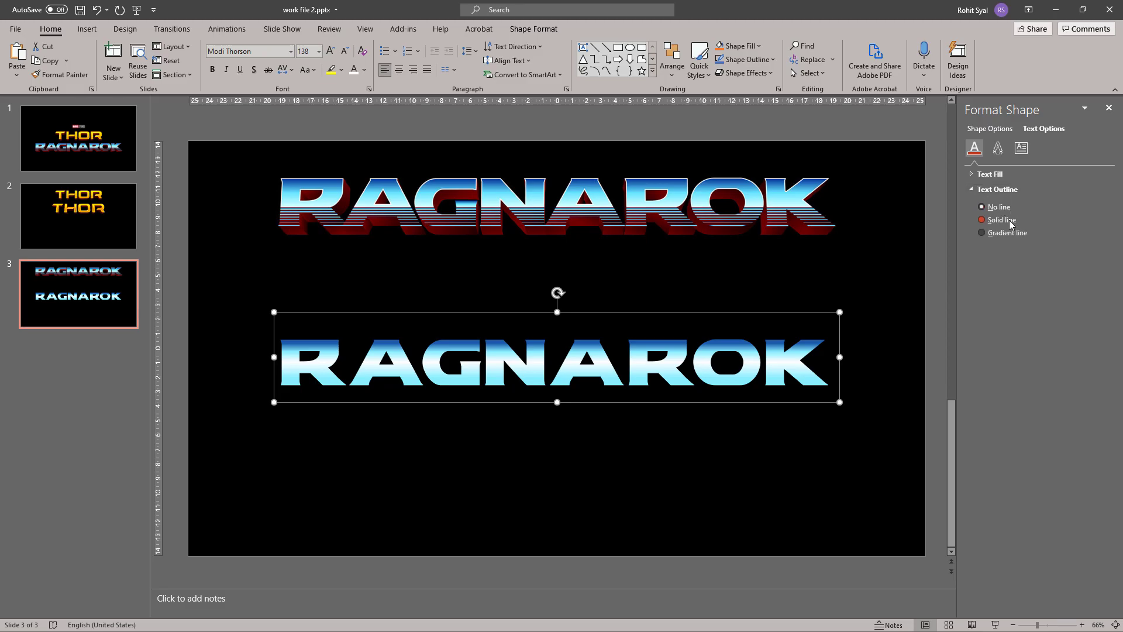
click(1000, 220)
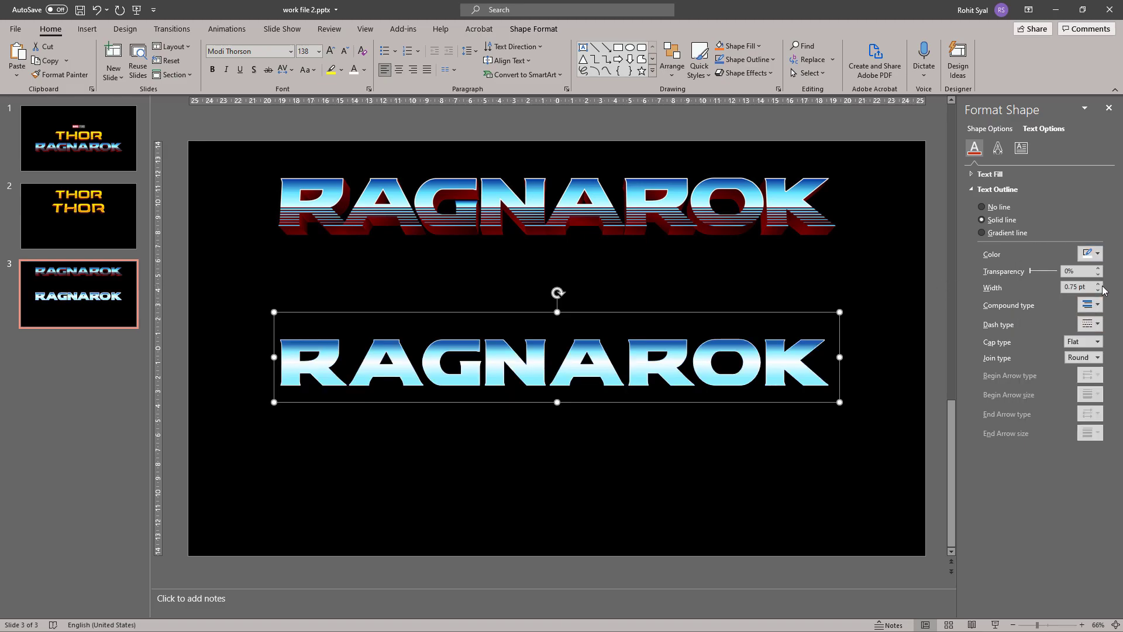
click(1089, 284)
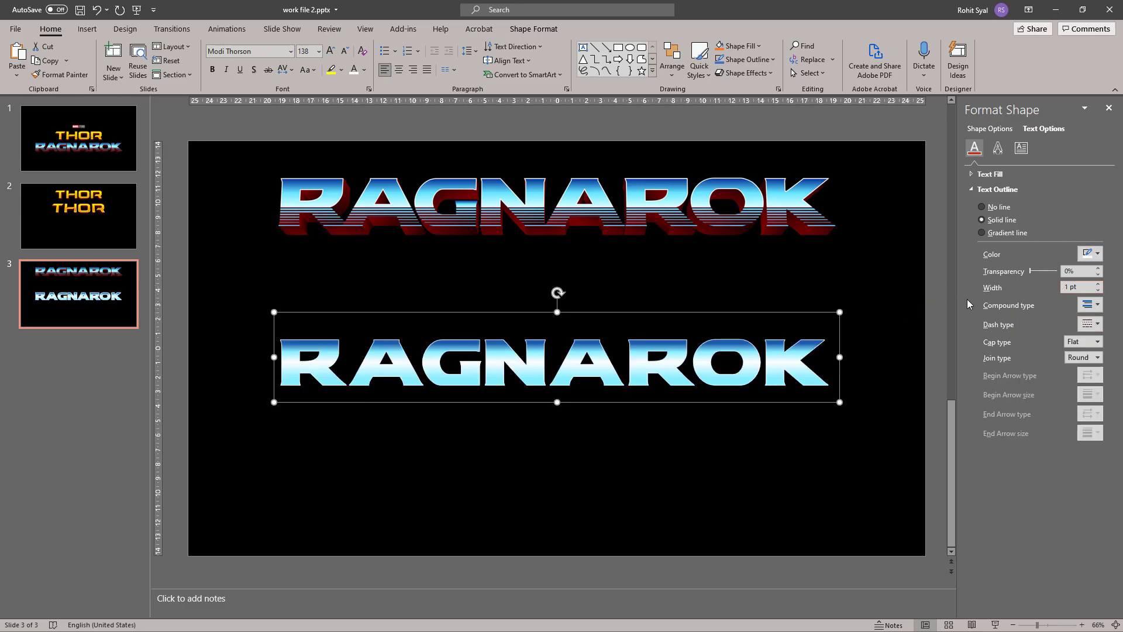
mouse_move(786, 313)
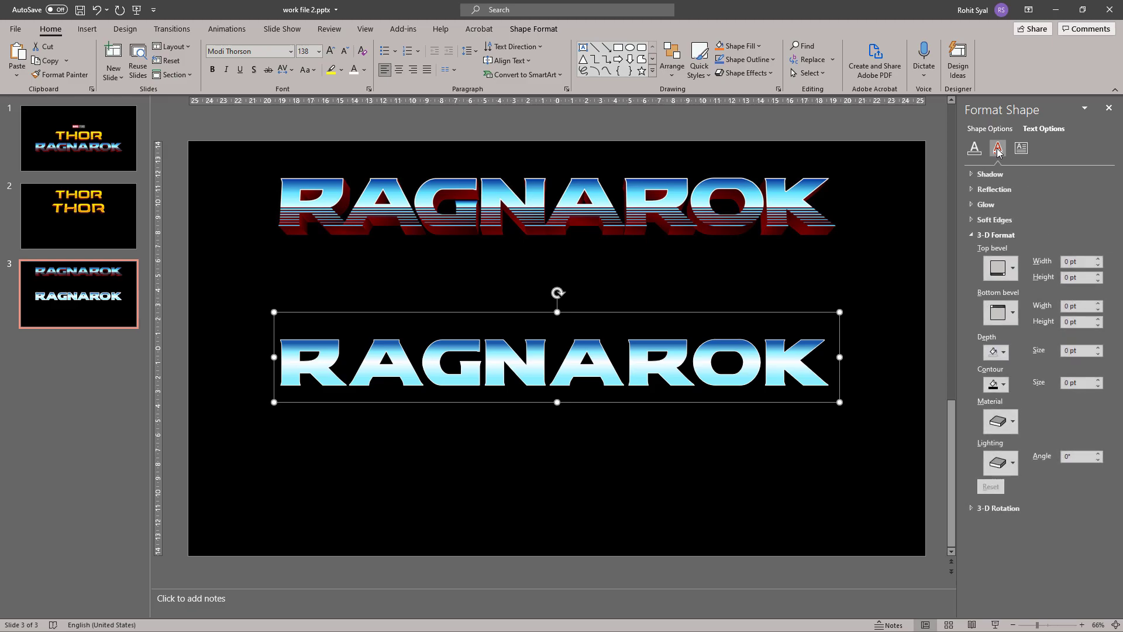
Step: Apply a perspective 3-D rotation to the RAGNAROK text under Text Effects
click(992, 234)
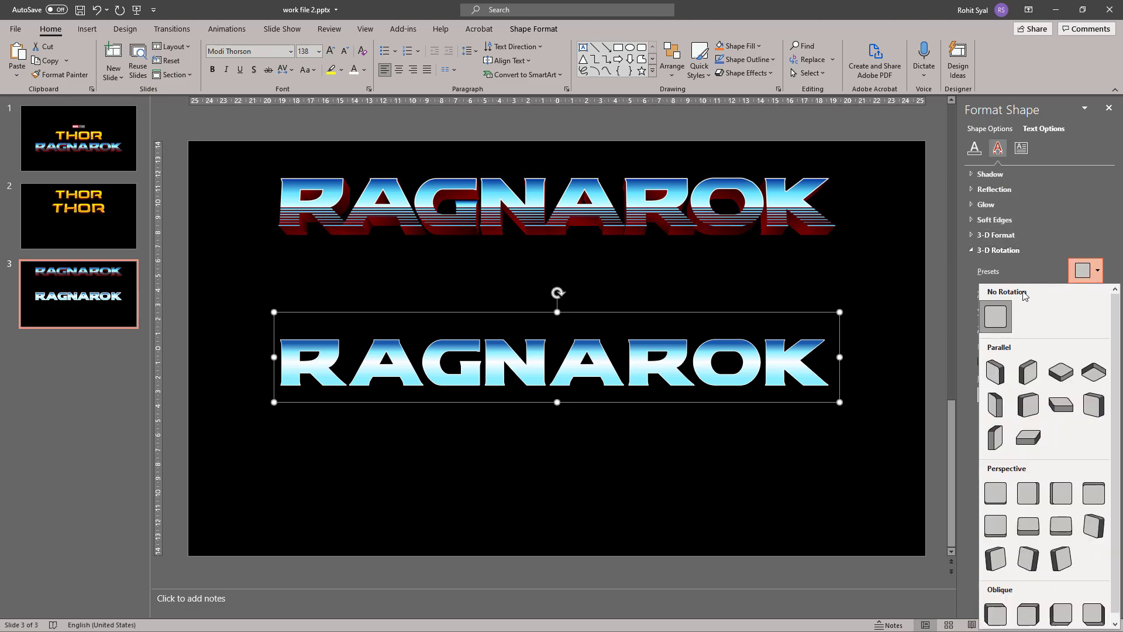
mouse_move(994, 520)
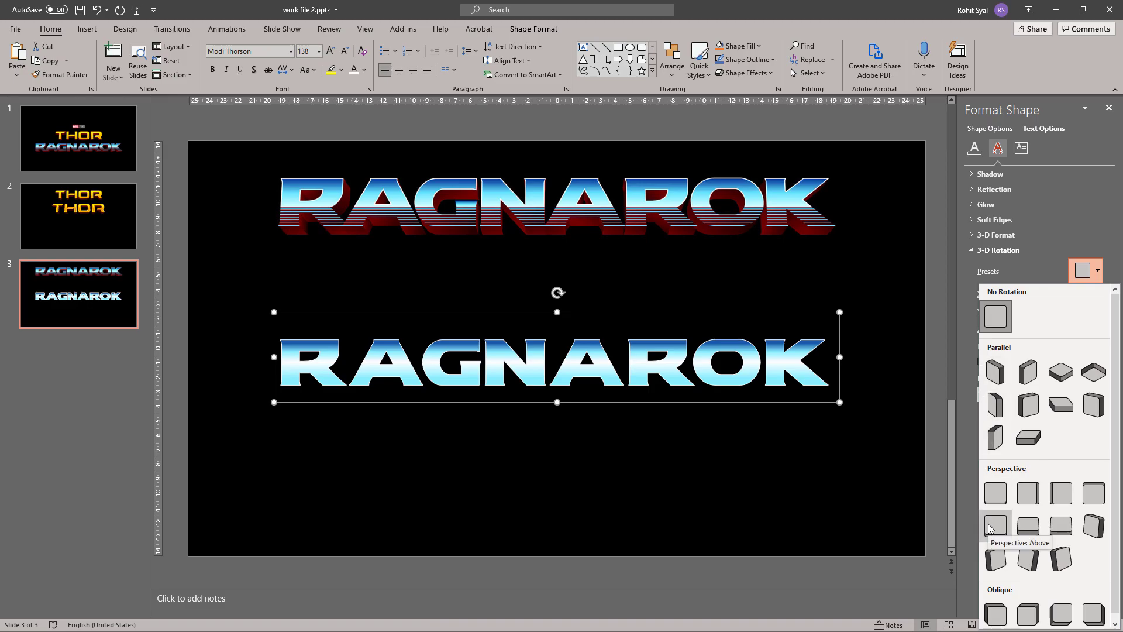
click(994, 524)
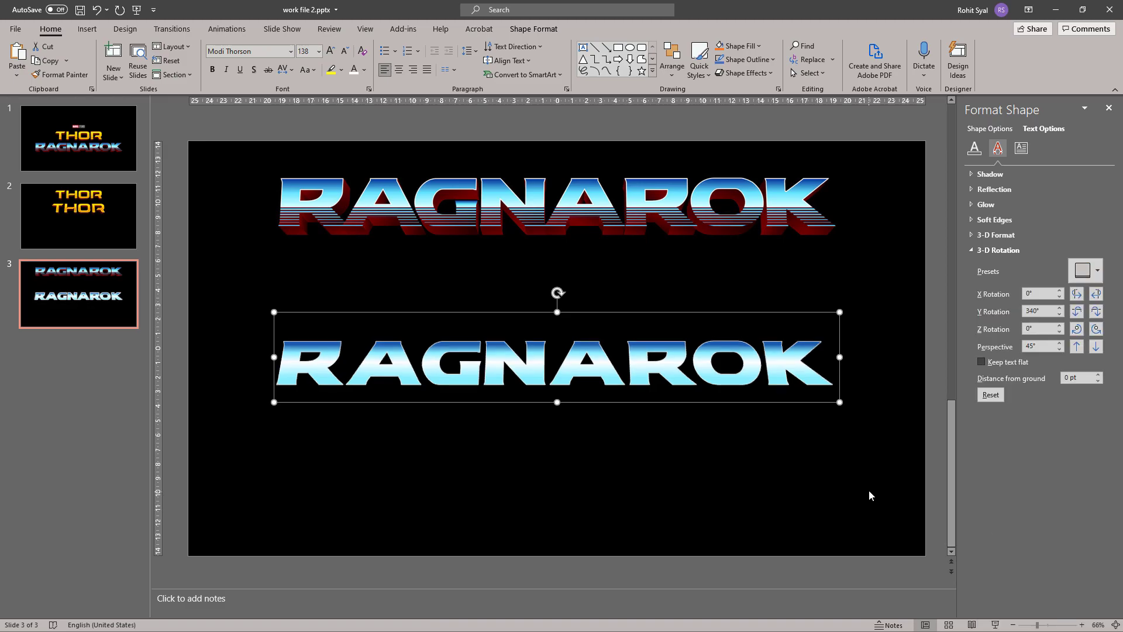
click(997, 250)
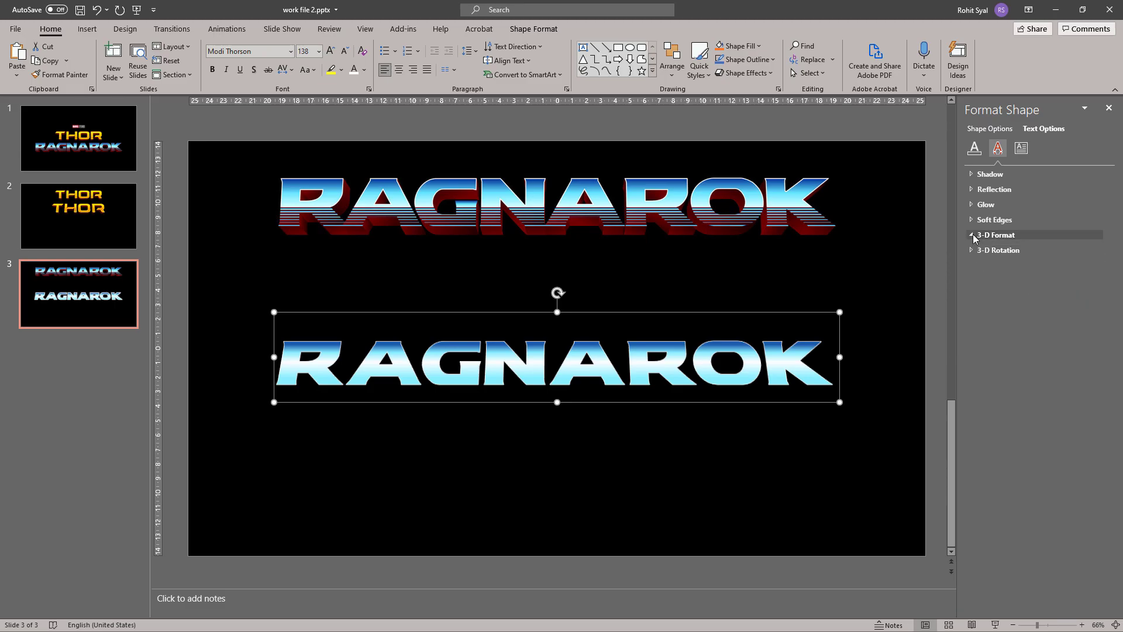
click(994, 234)
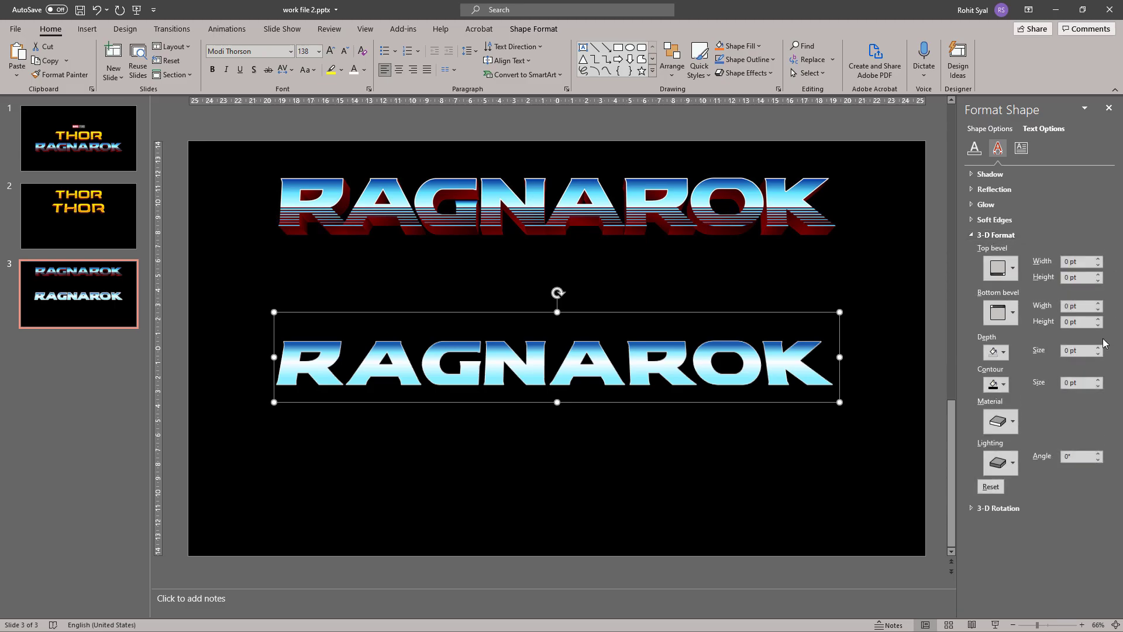
Step: Give the letters a 33.5 pt deep 3-D extrusion coloured dark red
click(1096, 347)
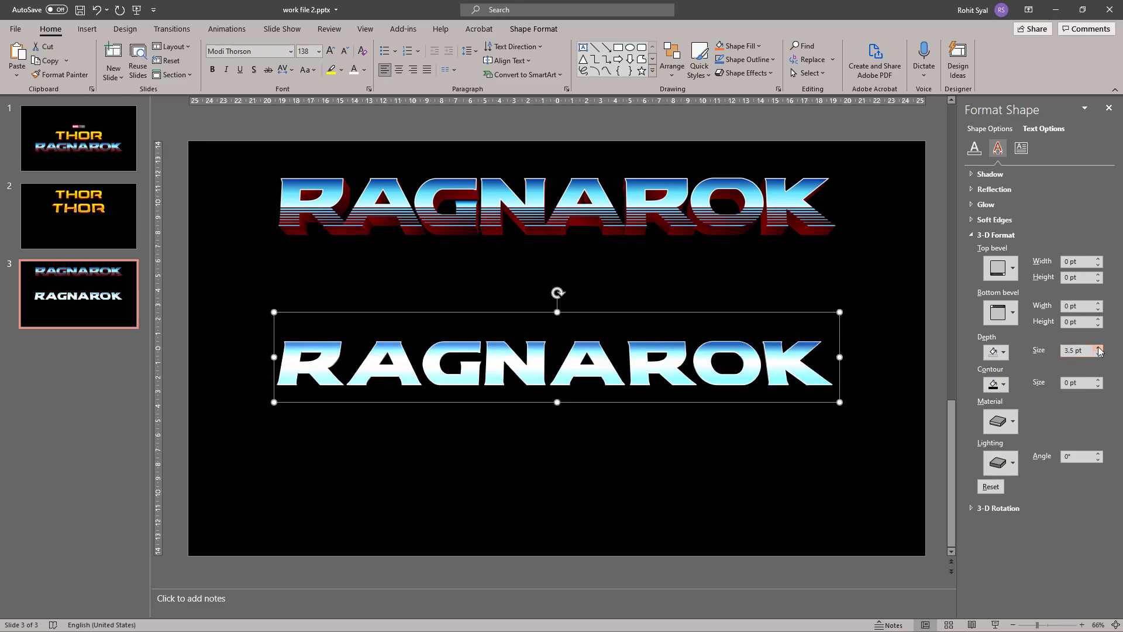
click(1098, 348)
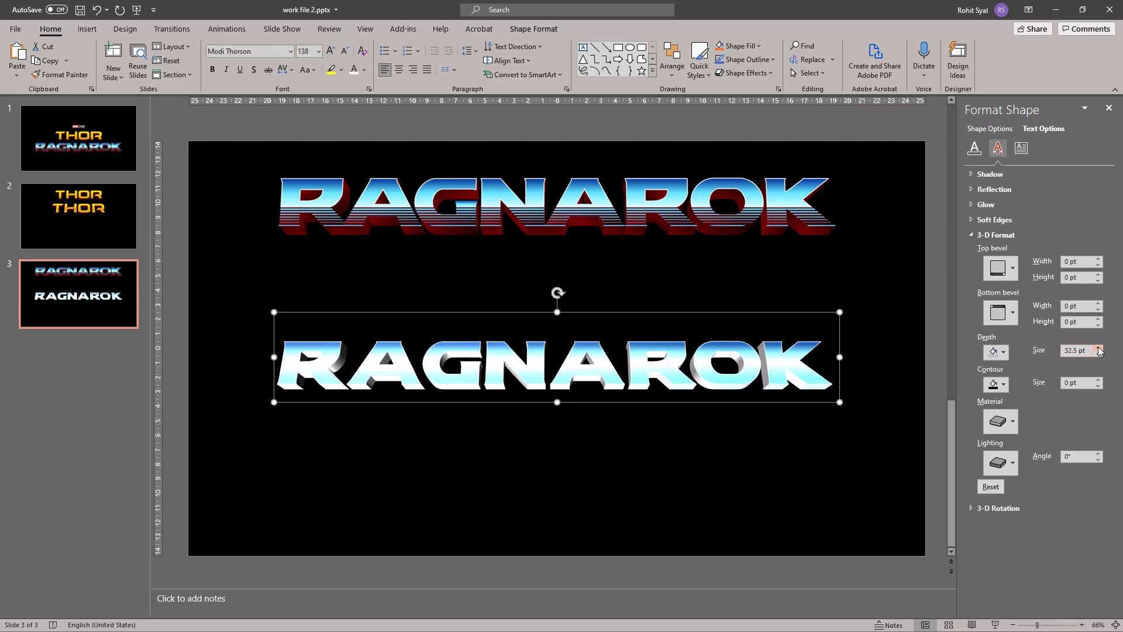
click(993, 352)
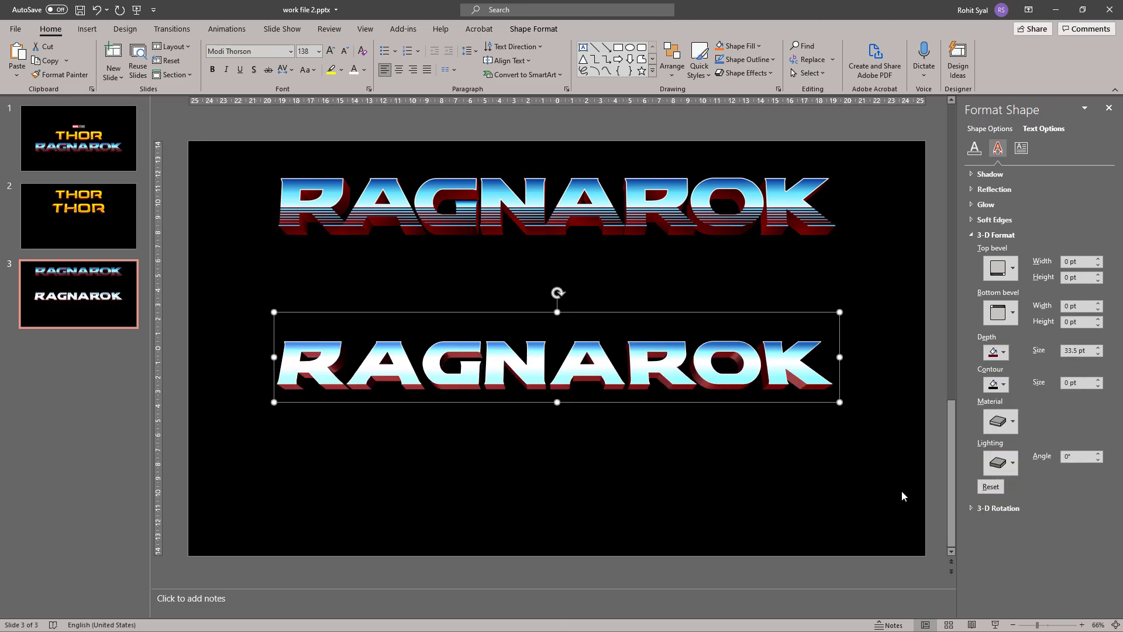
click(995, 463)
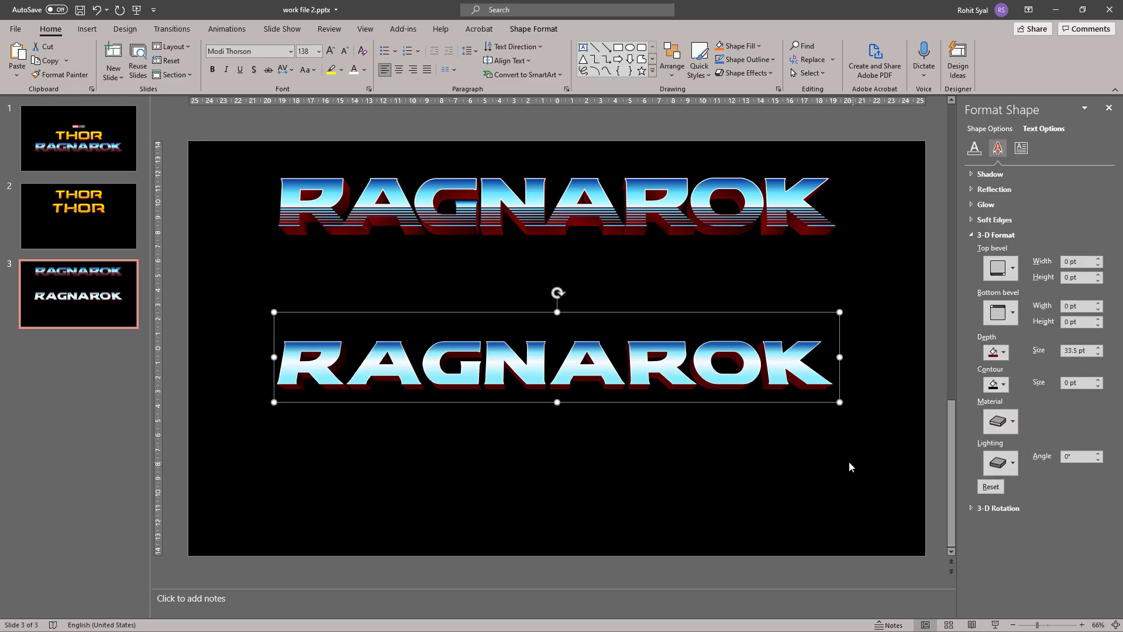
mouse_move(583, 400)
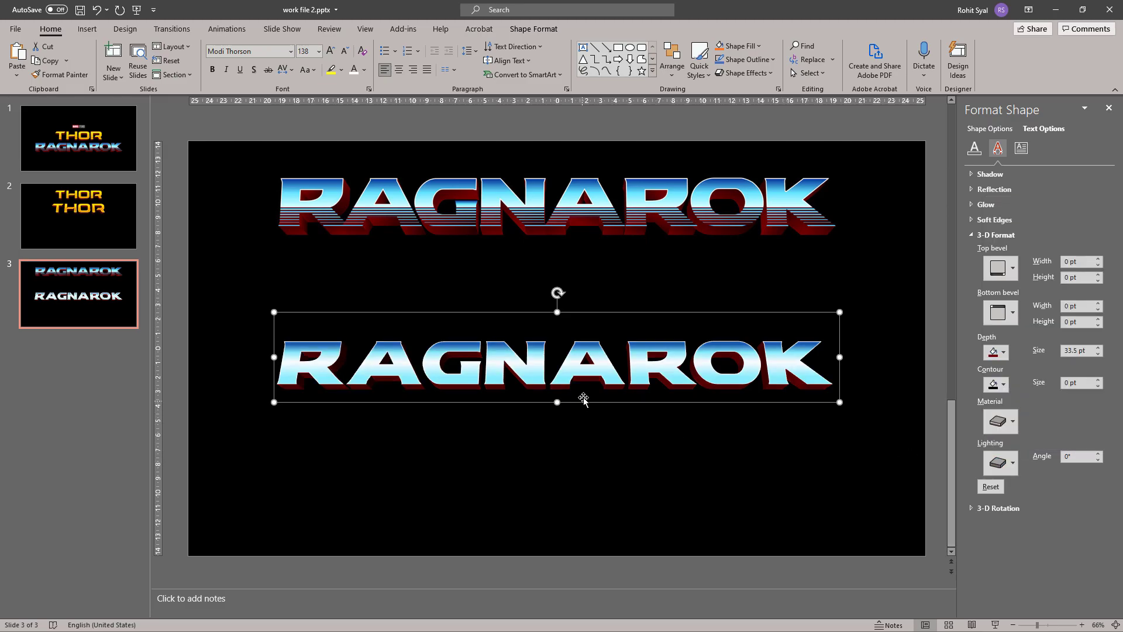
mouse_move(581, 258)
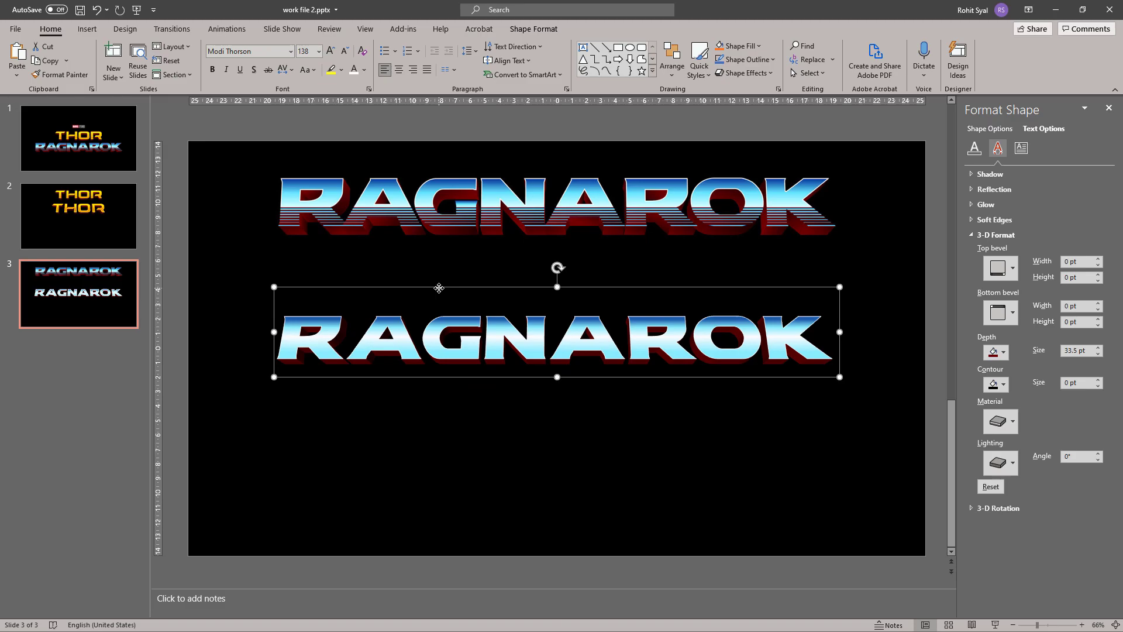
Step: Raise the extrusion depth to 46.5 pt and set the copy below to the Modi Thorson Gradient font
click(1095, 347)
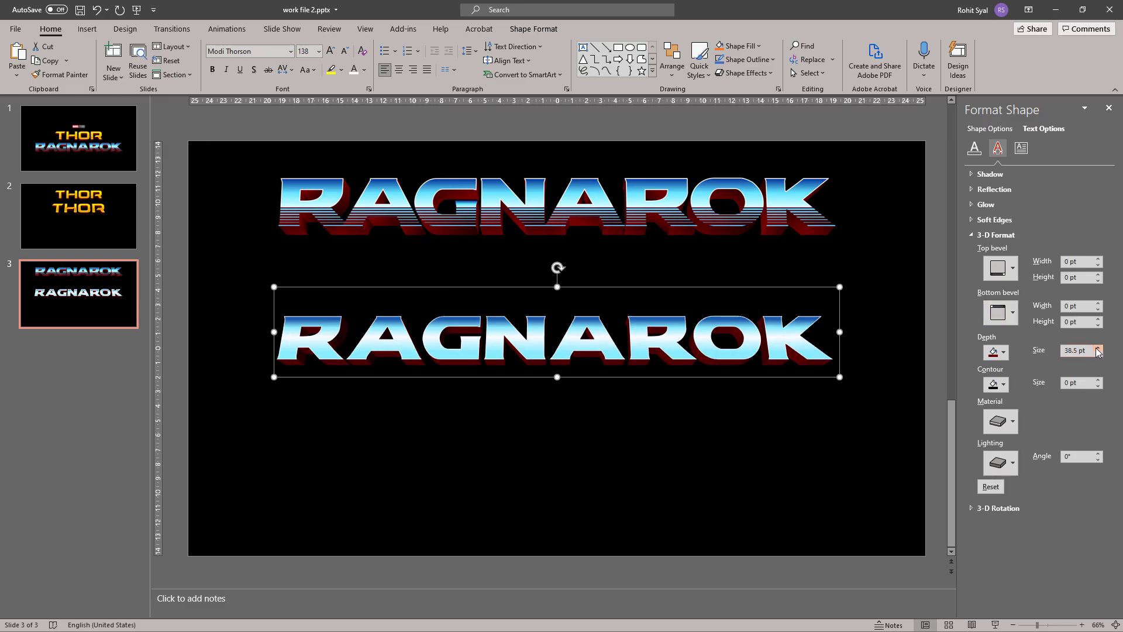
click(1098, 347)
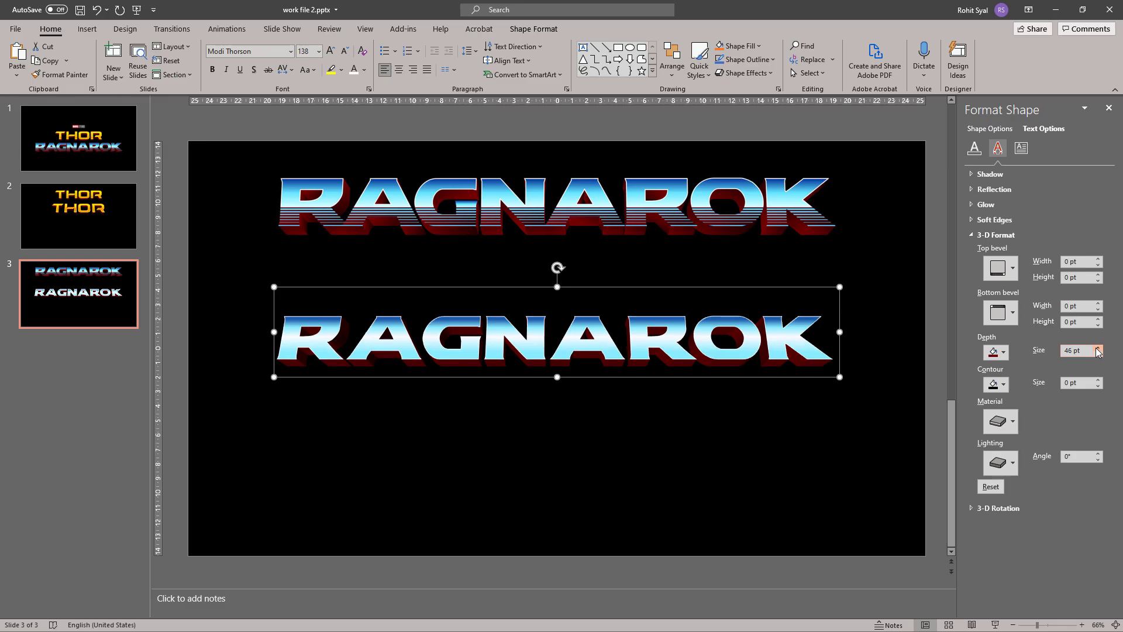
click(1098, 349)
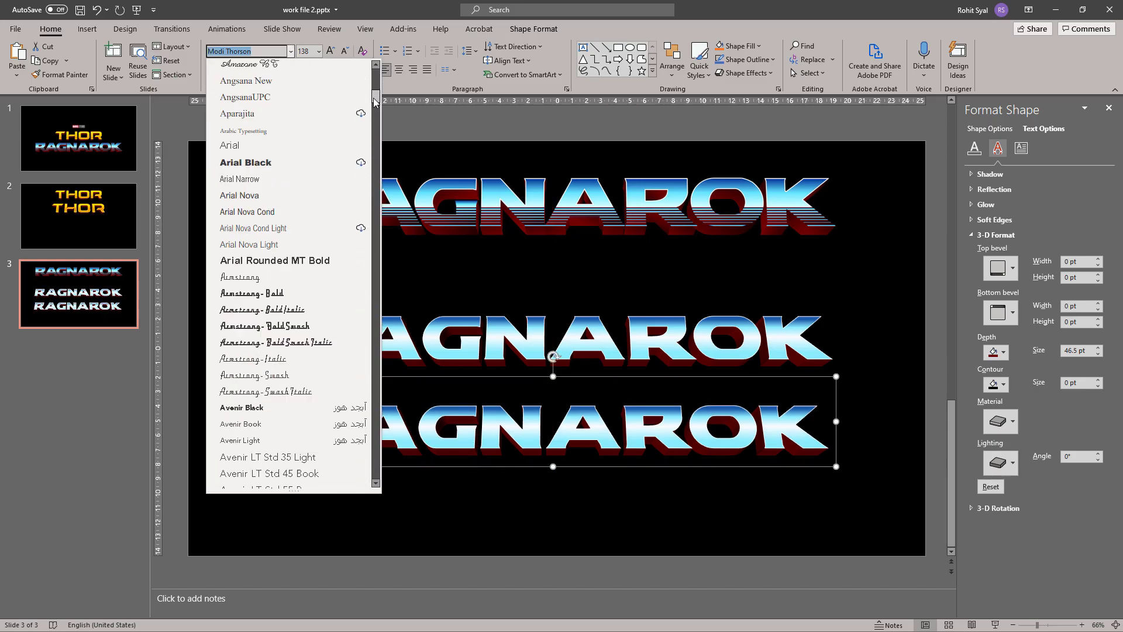
scroll(down, 3)
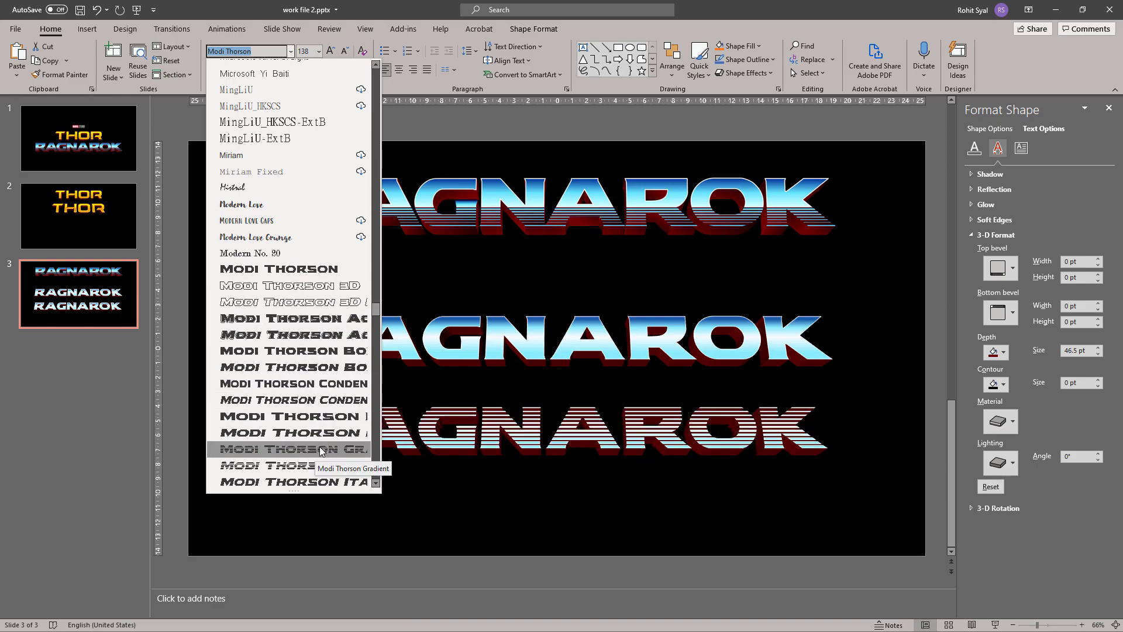
click(286, 448)
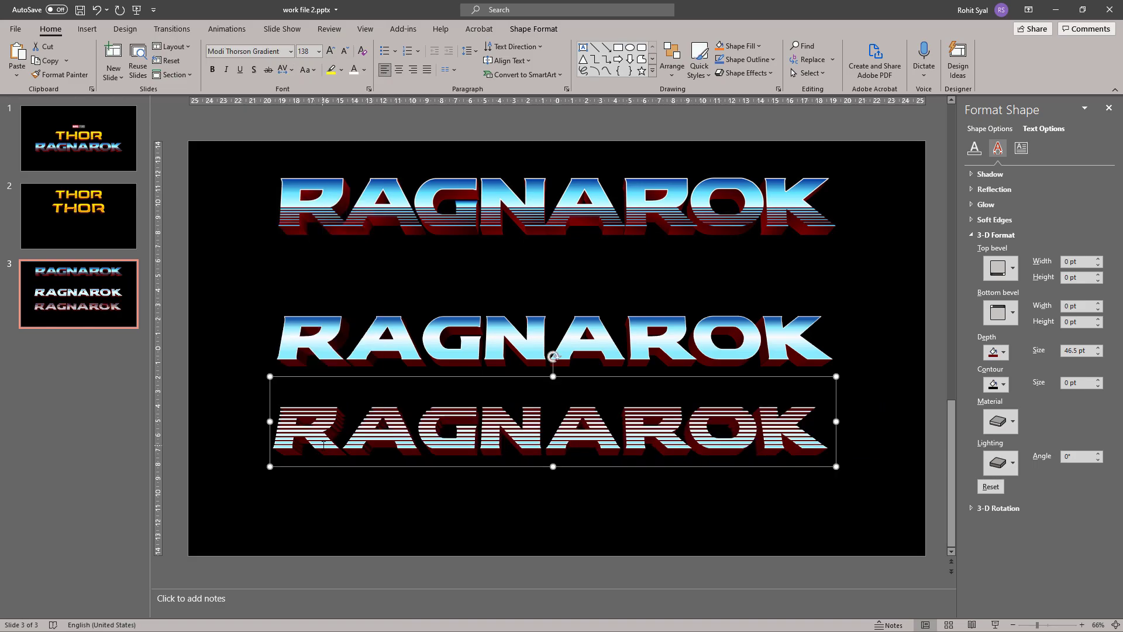
mouse_move(219, 225)
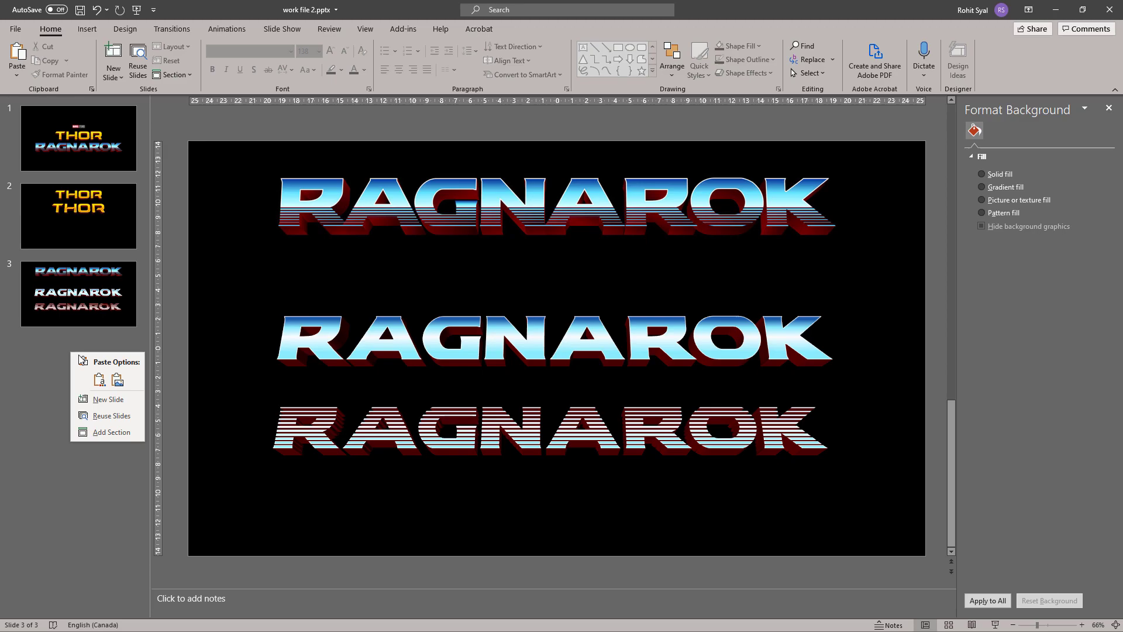
Step: Insert a new slide 4 and copy the striped RAGNAROK from slide 3 onto it
click(107, 399)
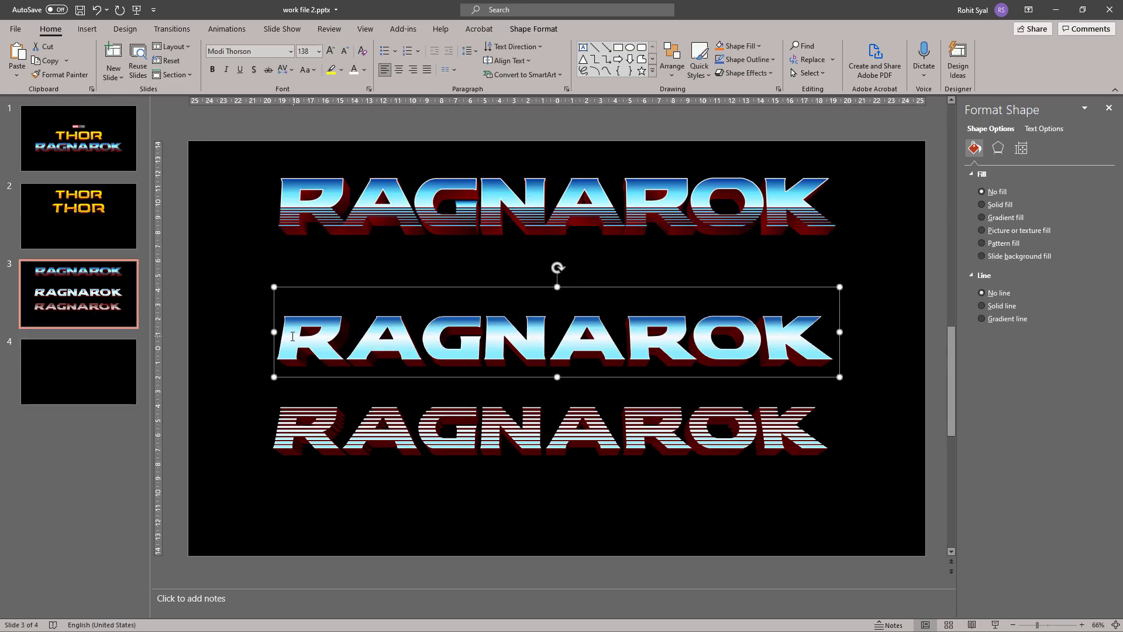
click(78, 371)
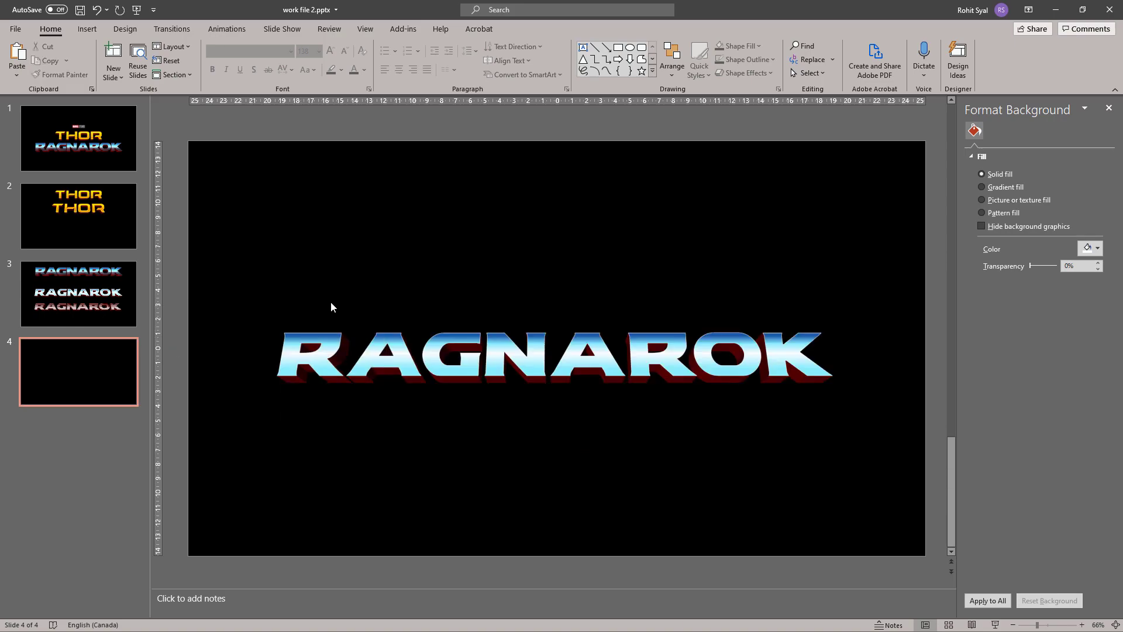
click(78, 293)
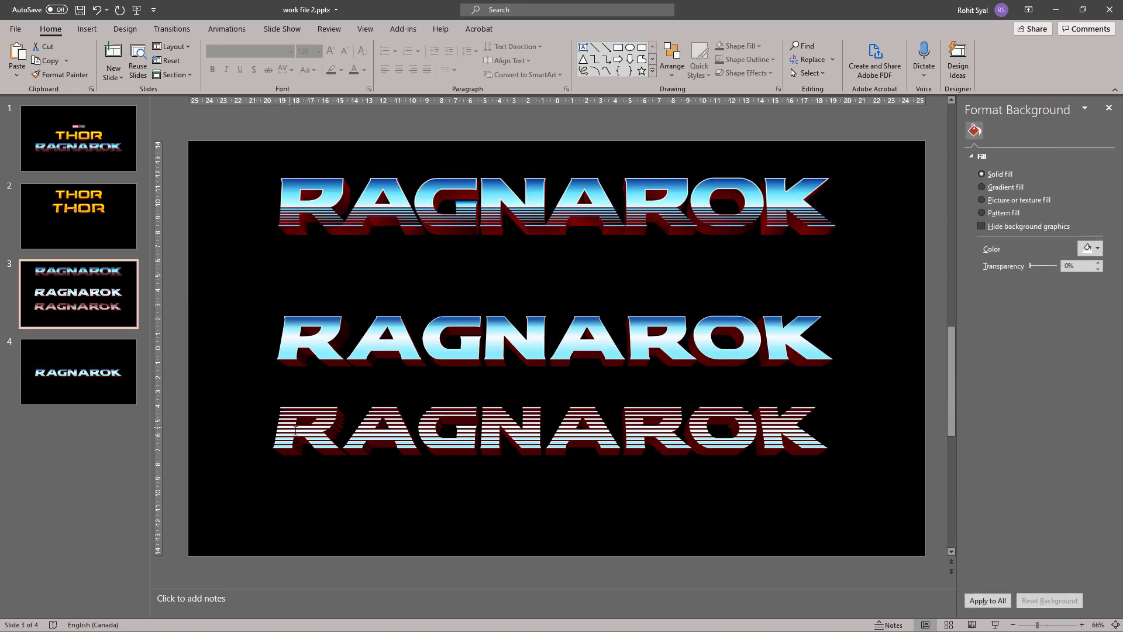
click(551, 429)
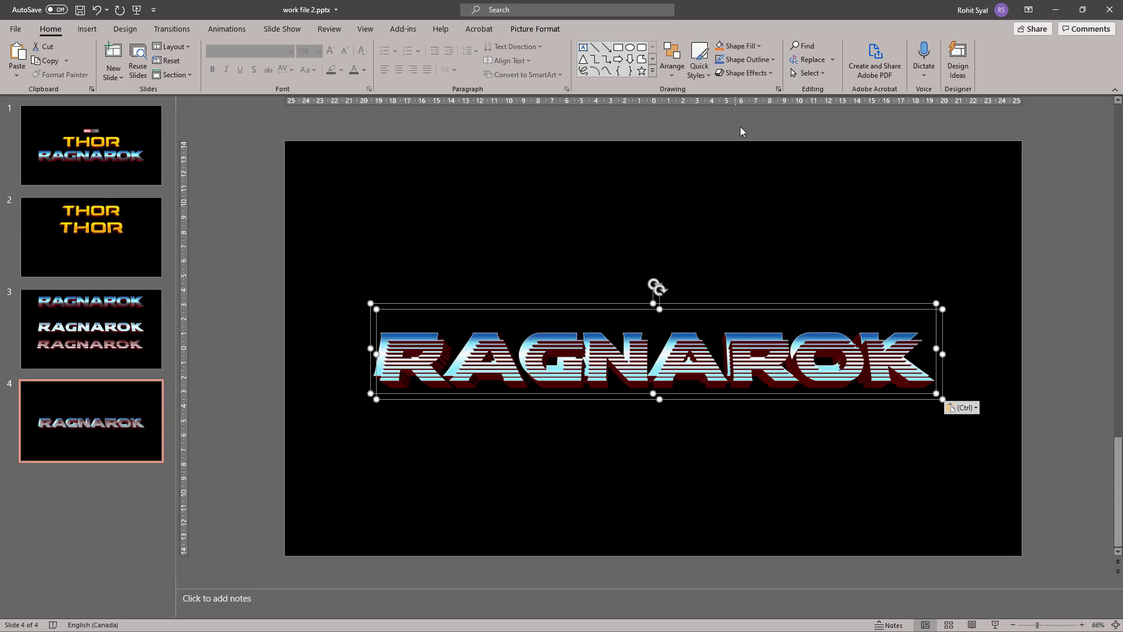
Step: Centre-align the two RAGNAROK copies and crop the striped picture so only its lower half shows
click(671, 59)
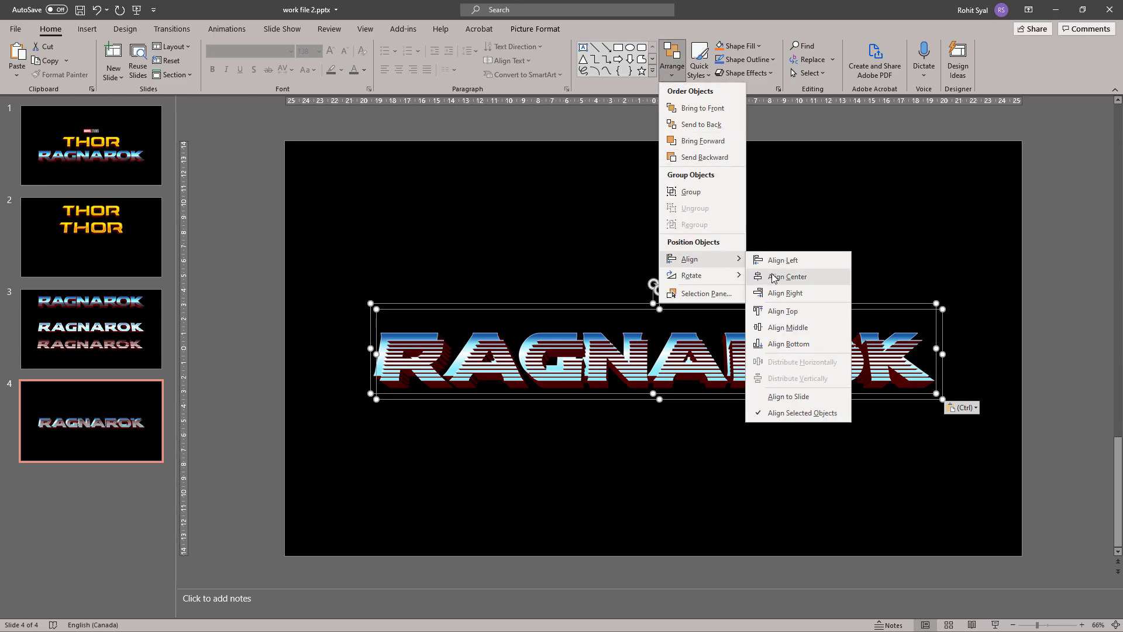
click(786, 276)
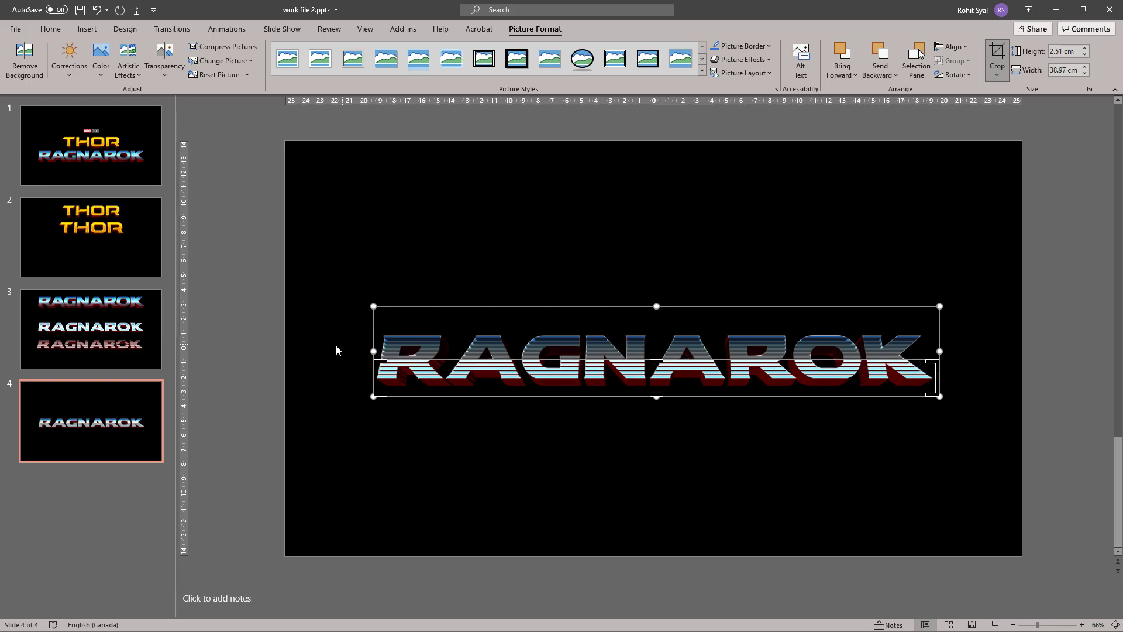
click(51, 28)
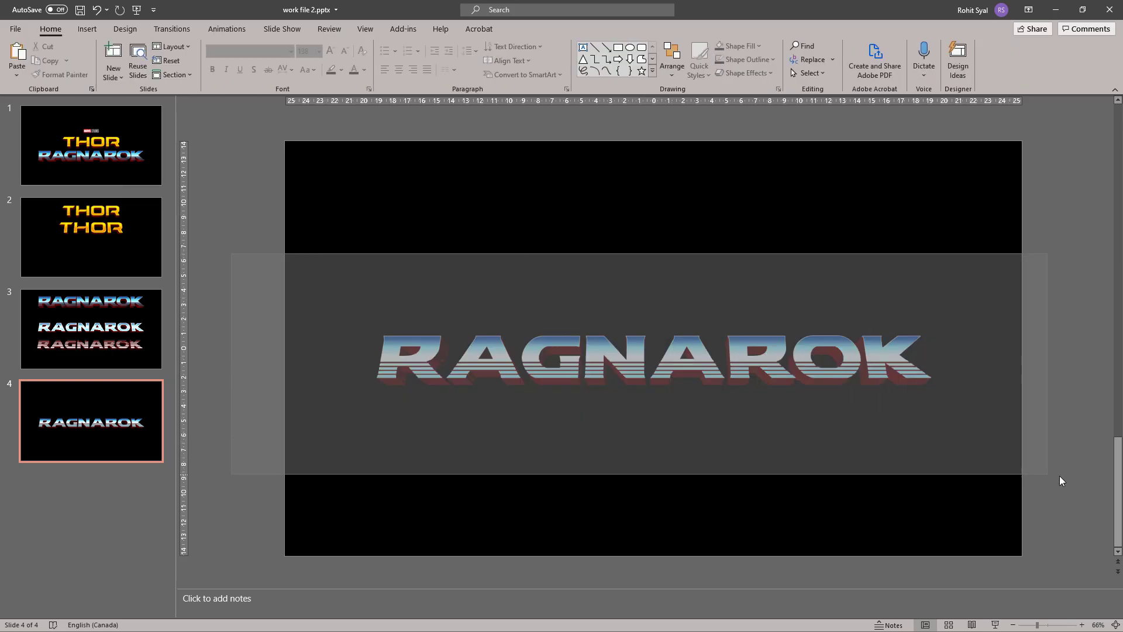
click(654, 361)
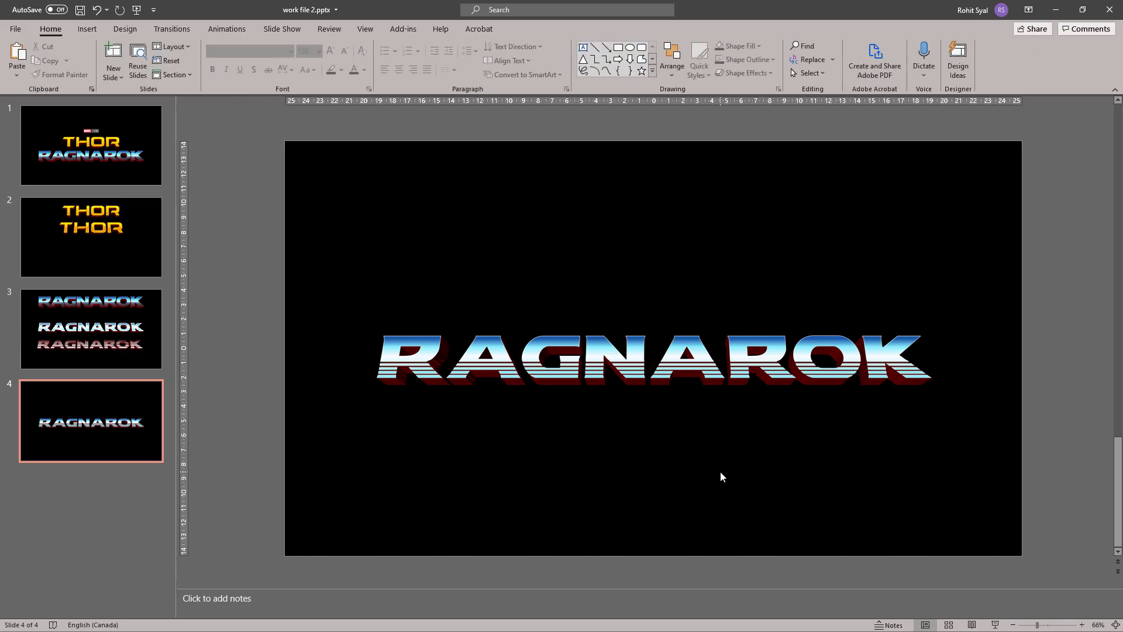
click(91, 238)
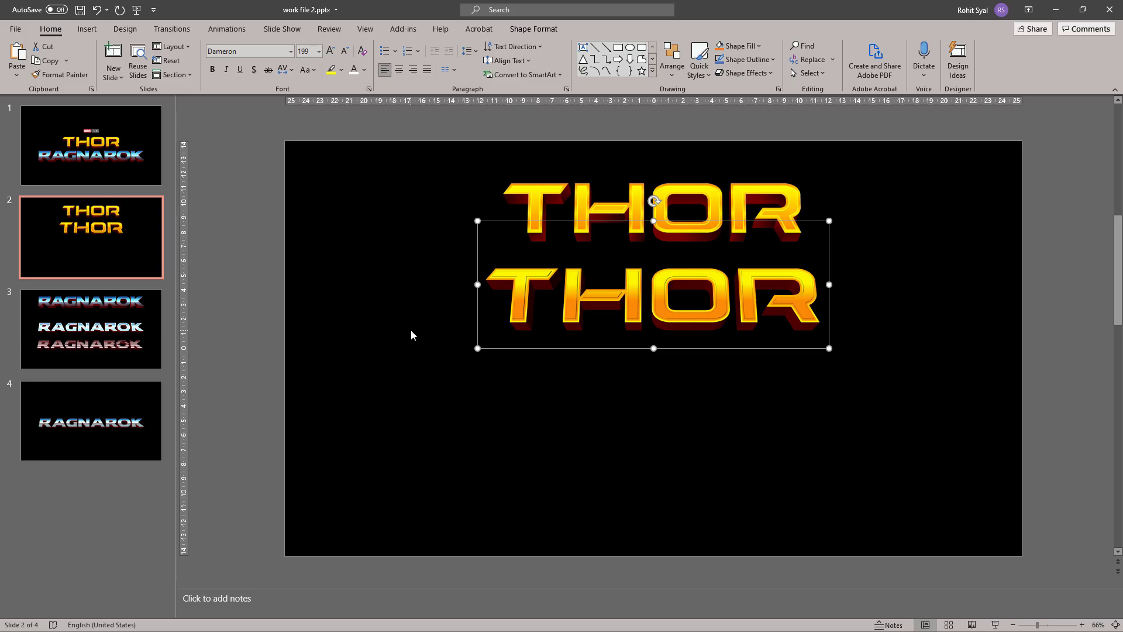
Step: Bring THOR and the Marvel Studios logo onto slide 4, crop the logo picture, and stack them above RAGNAROK
click(91, 420)
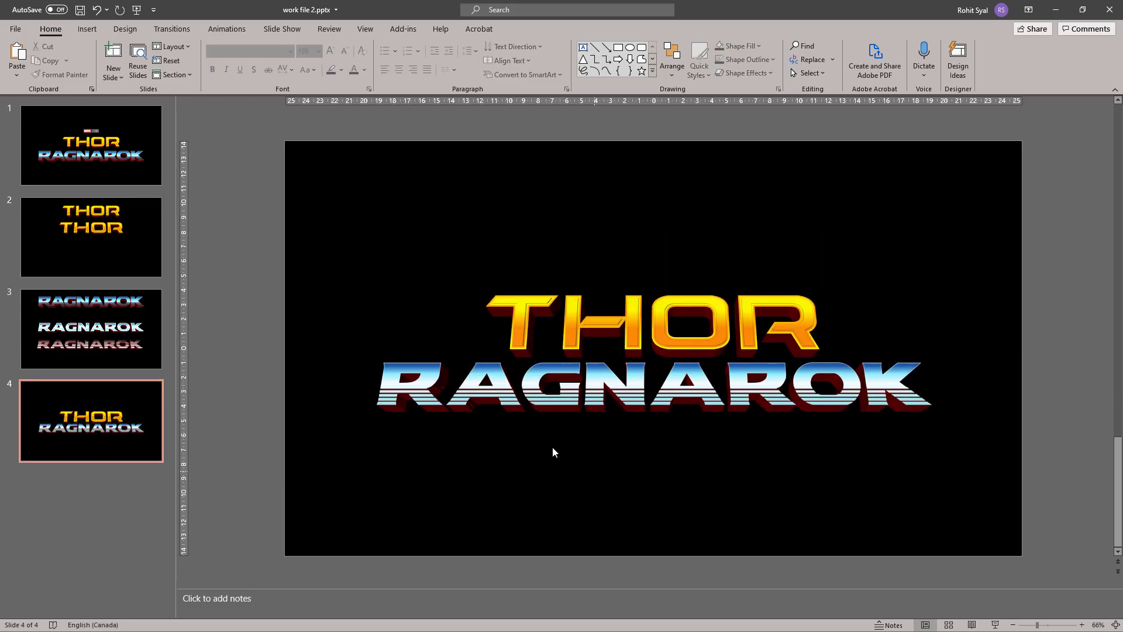
click(92, 145)
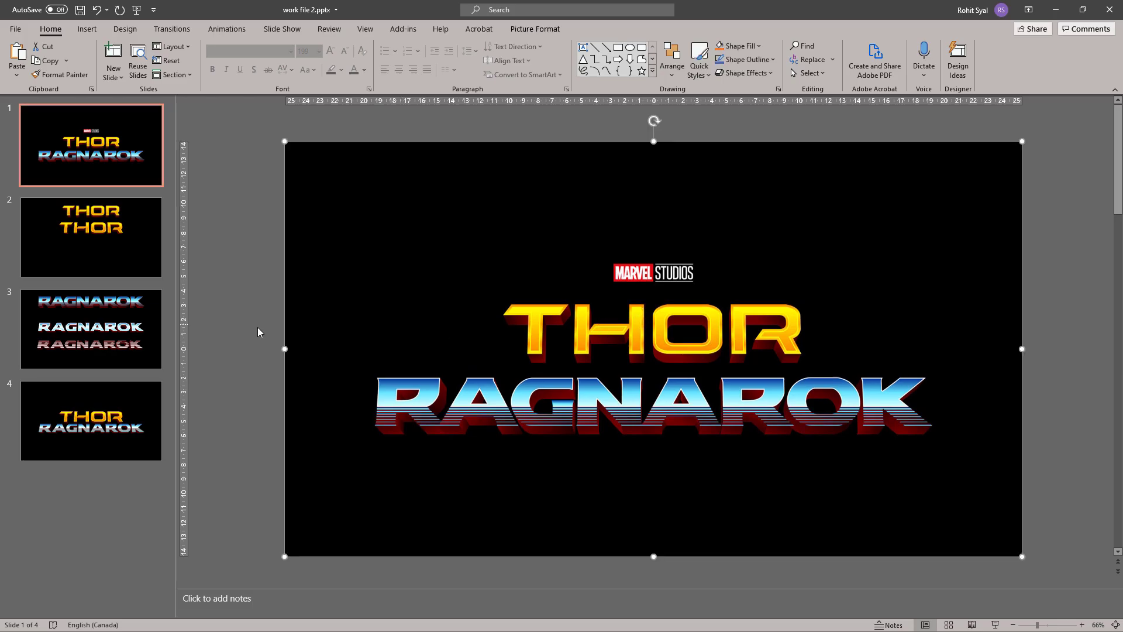
click(92, 420)
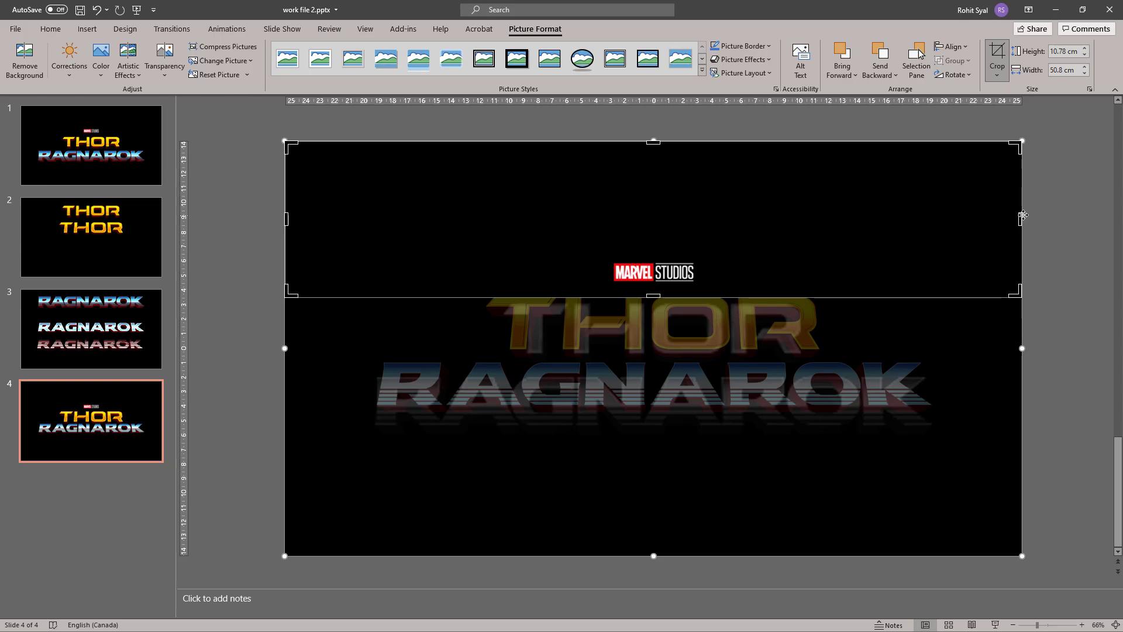
drag(1020, 219, 704, 218)
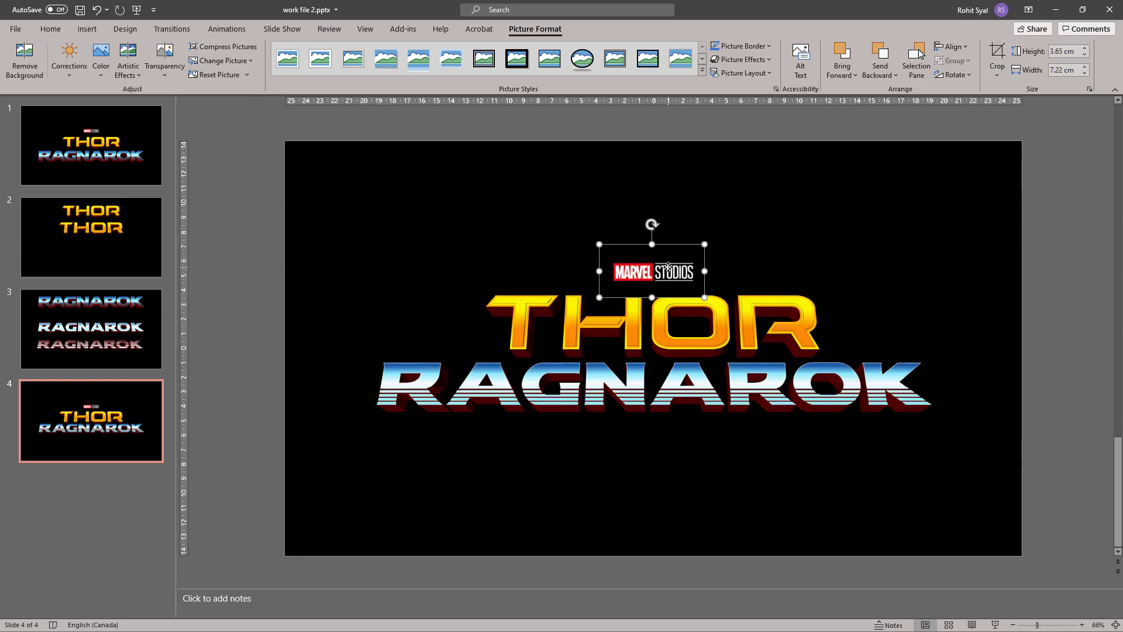
click(50, 28)
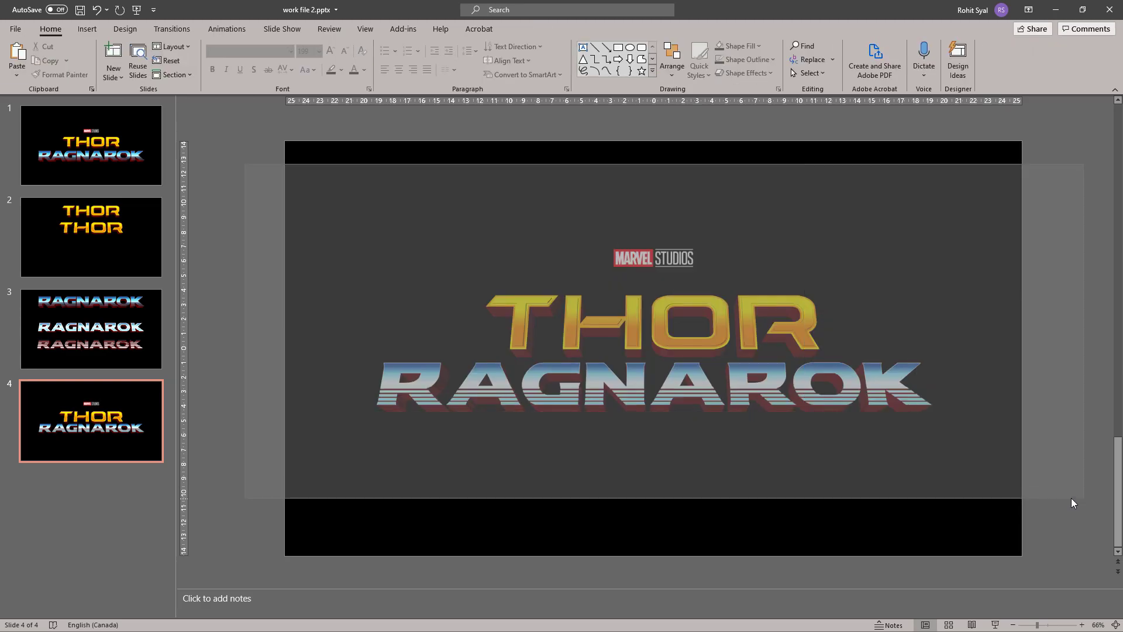
click(952, 46)
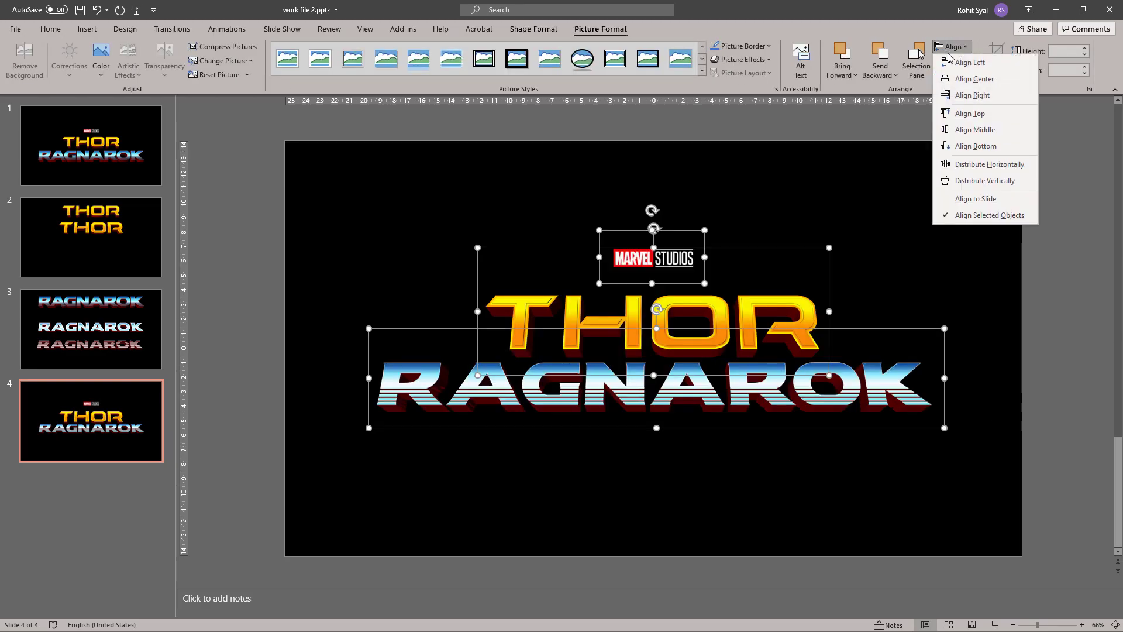